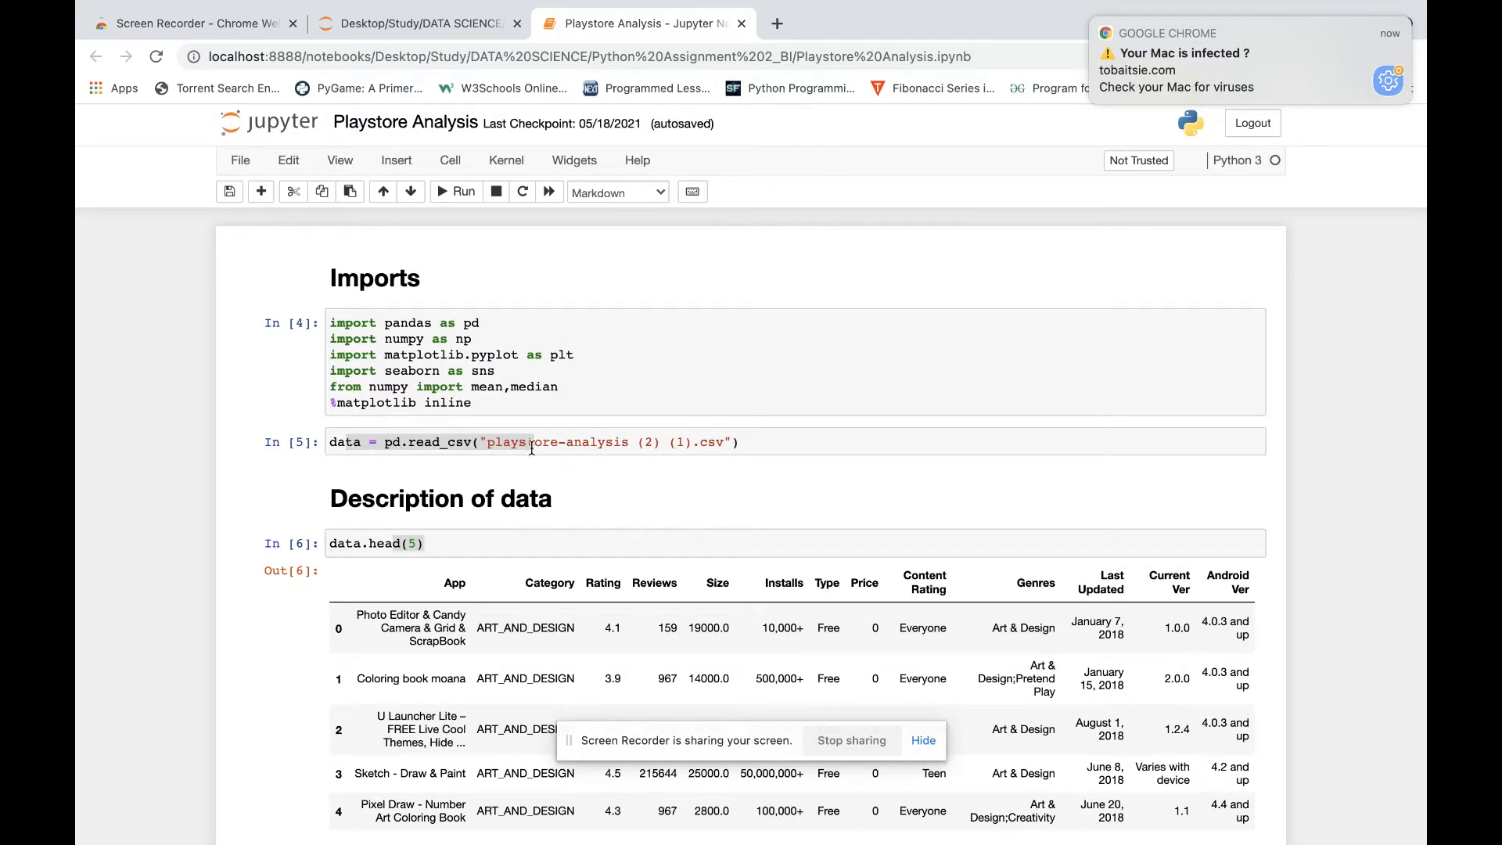
Scroll past the imports and data.head output to the describe statistics and null-count cells
scroll("down", 3)
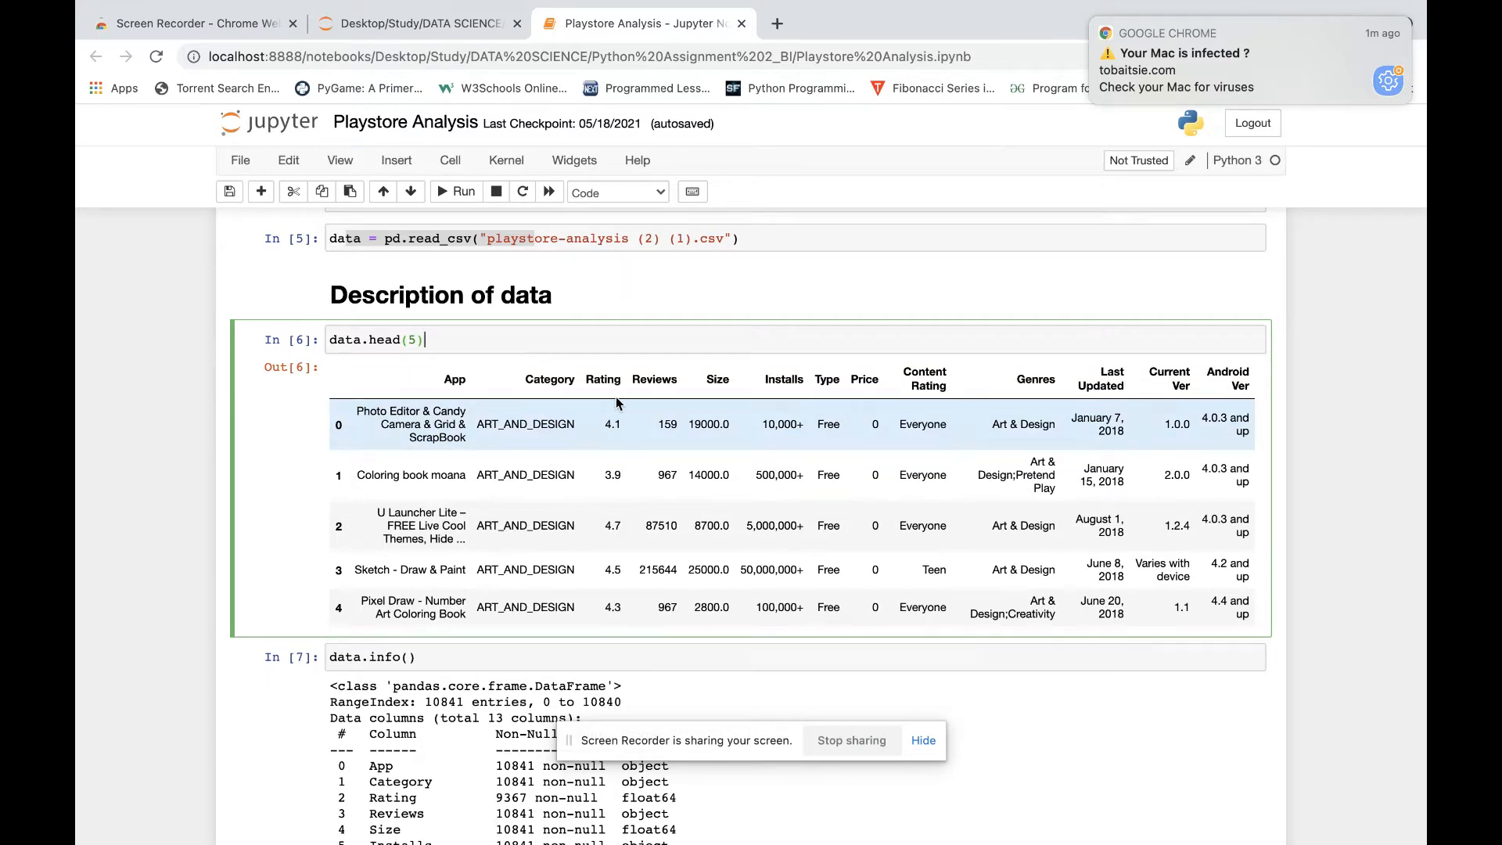
mouse_move(801, 410)
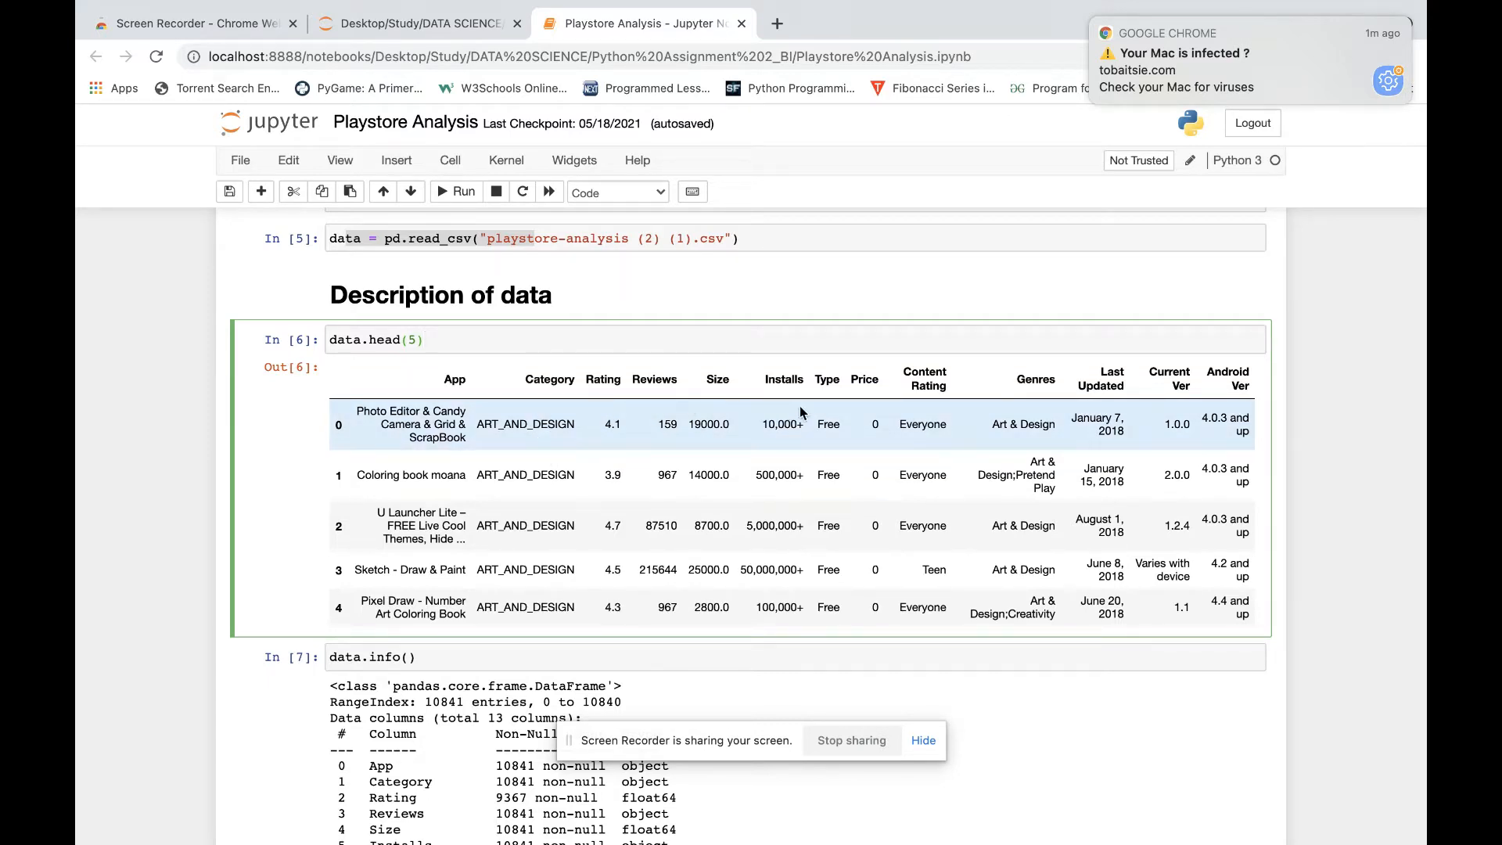
mouse_move(712, 469)
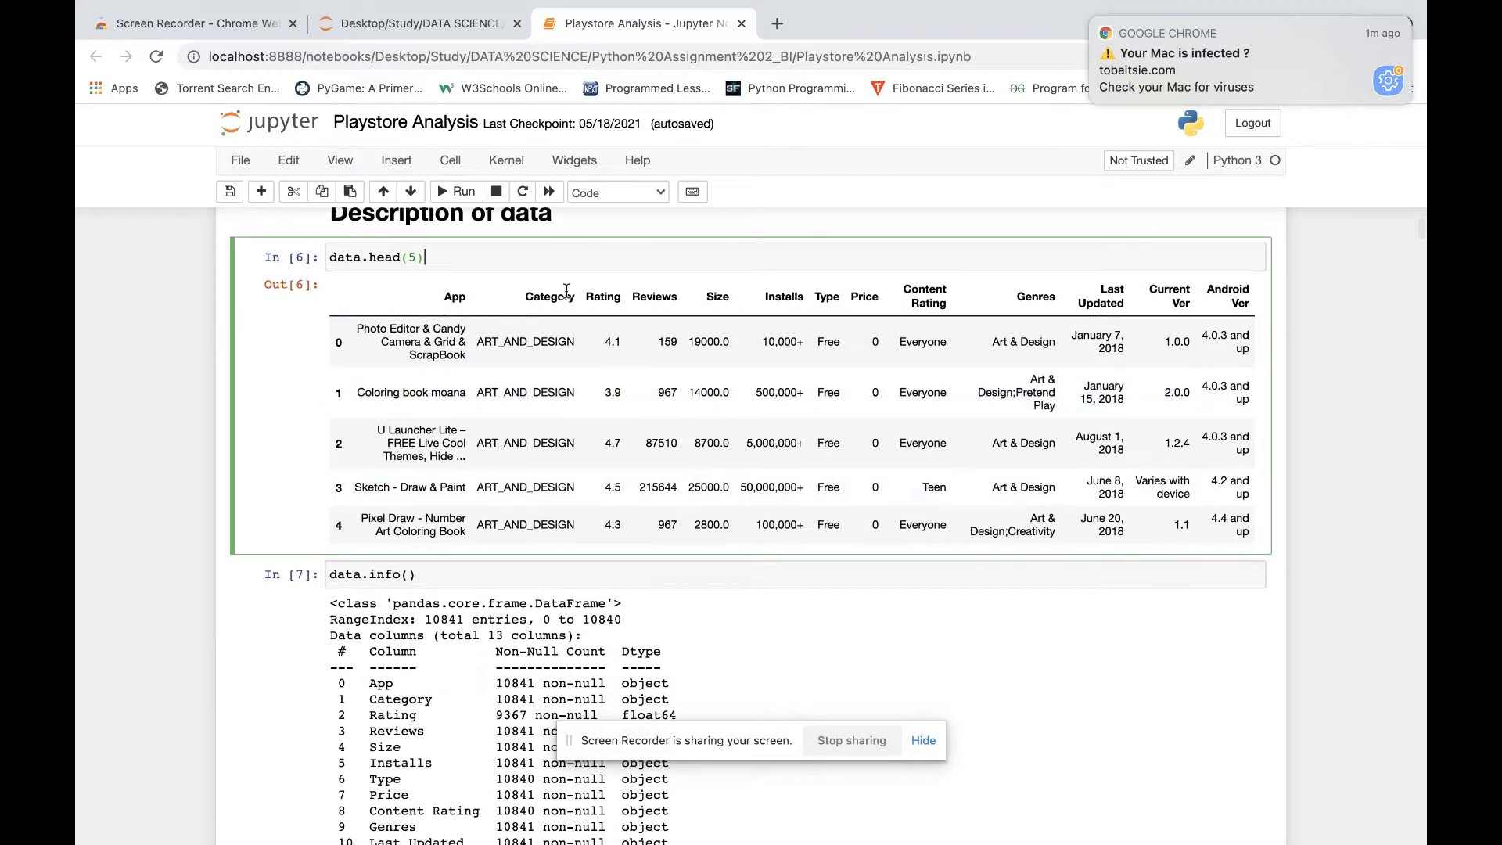
scroll("down", 3)
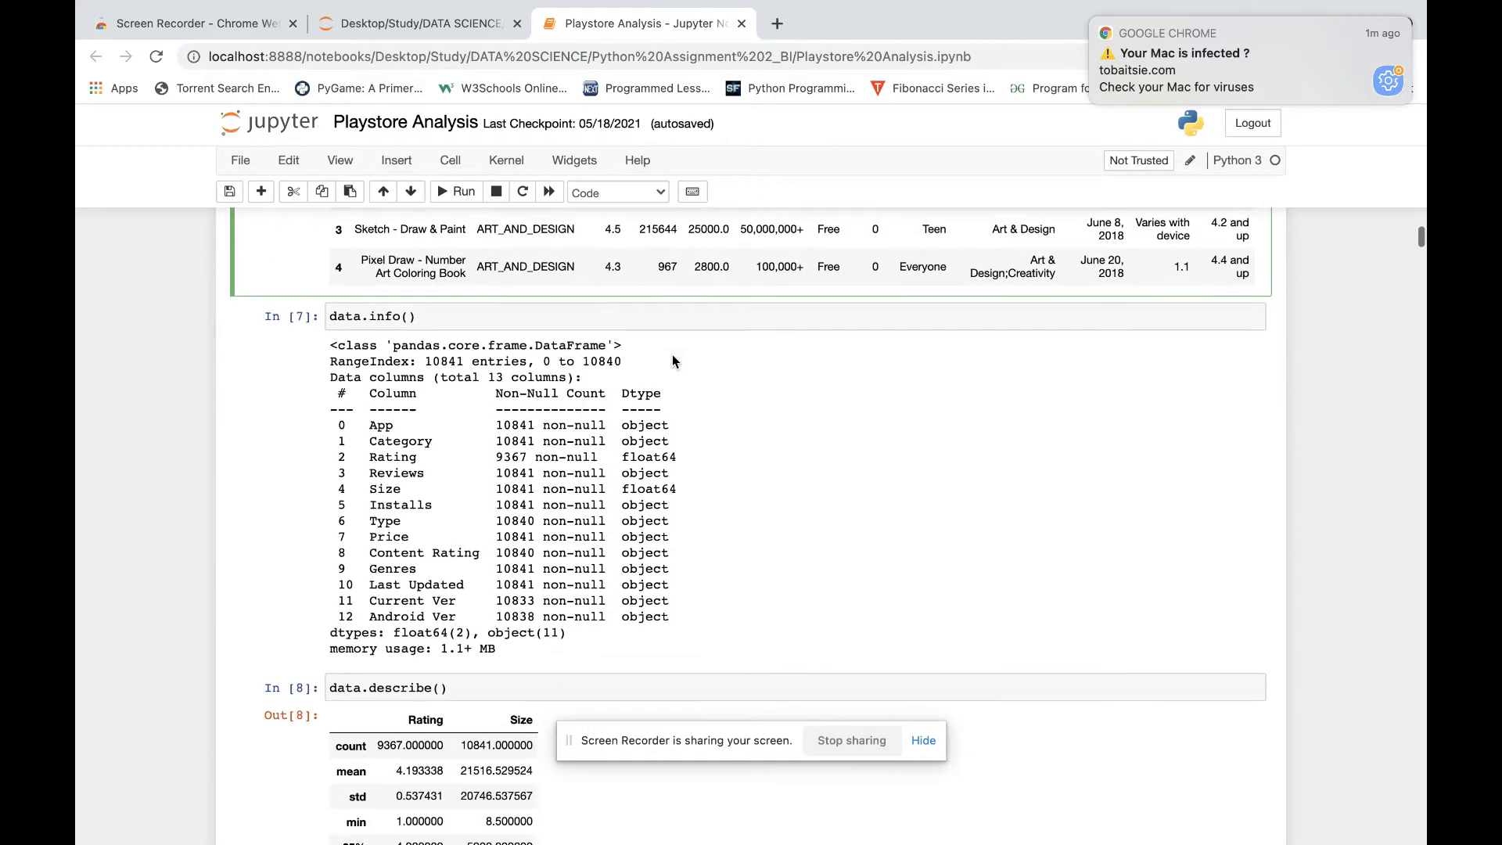
mouse_move(479, 394)
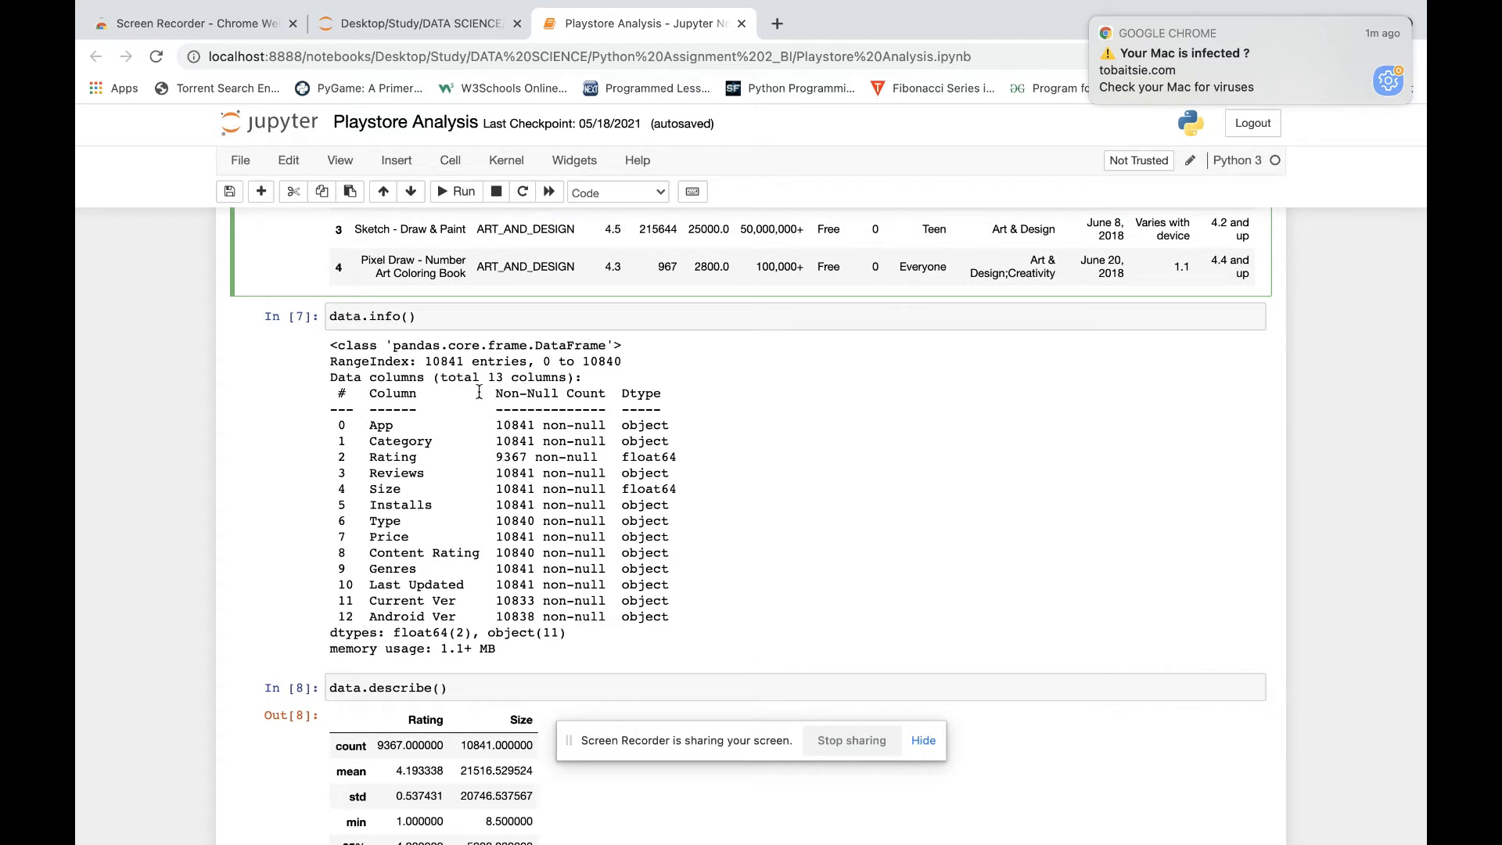
scroll("down", 3)
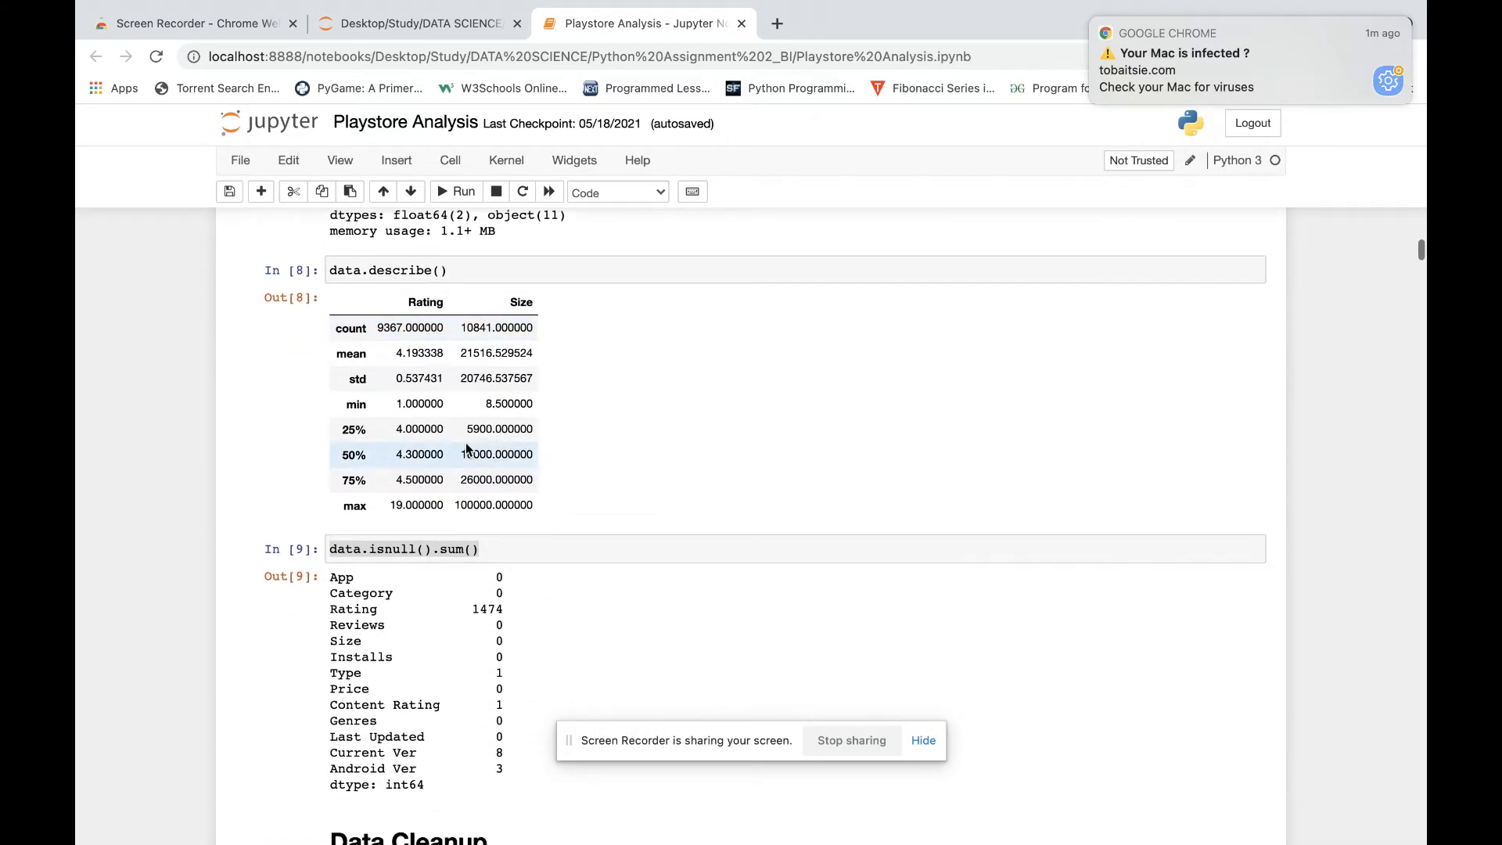
mouse_move(541, 502)
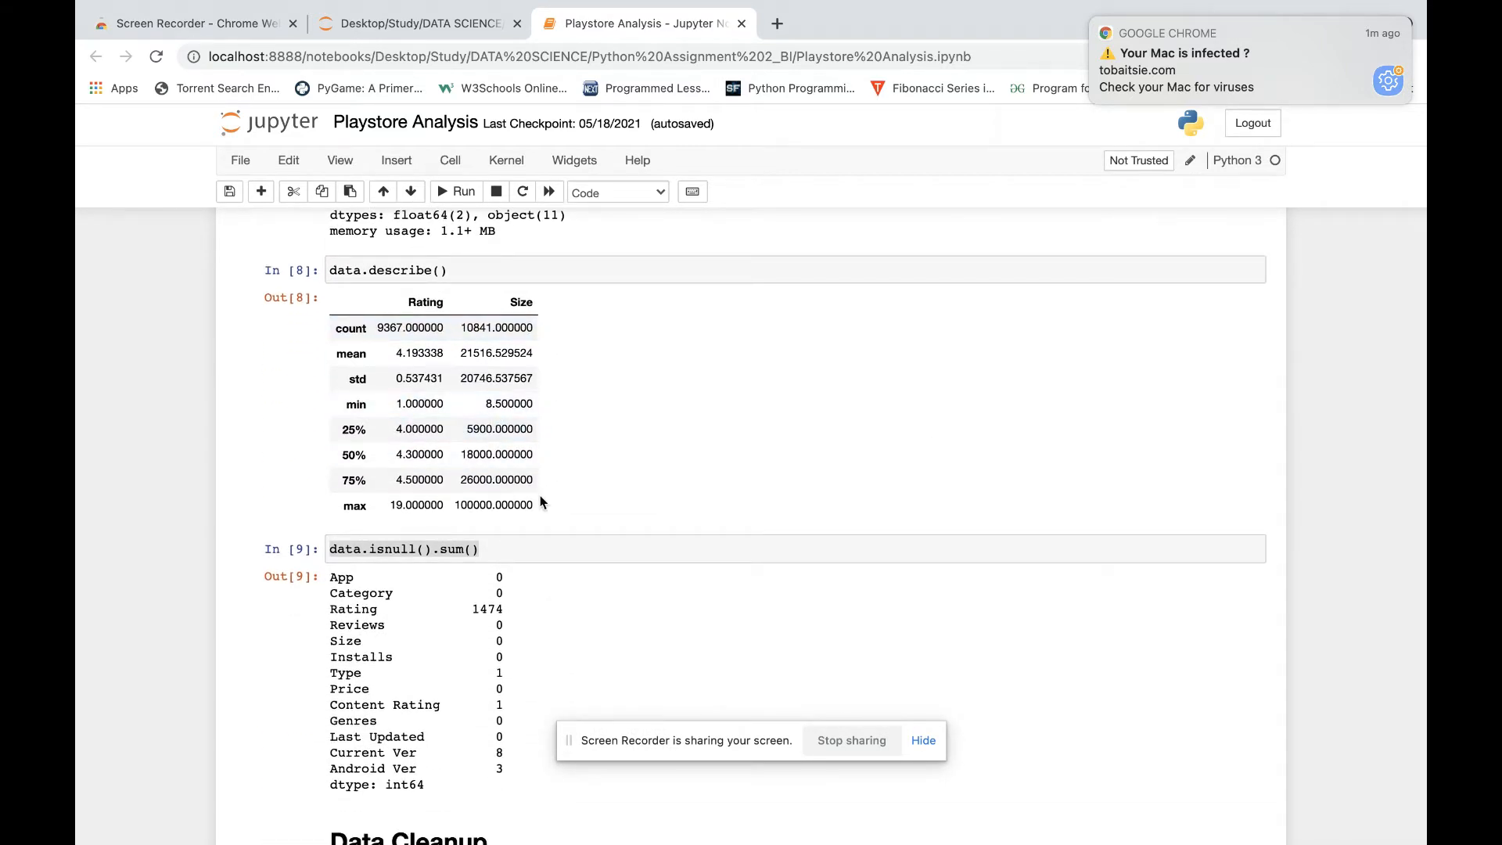
Scroll through the Data Cleanup, type-conversion and sanity-check cells to the Reviews box plot
scroll("down", 3)
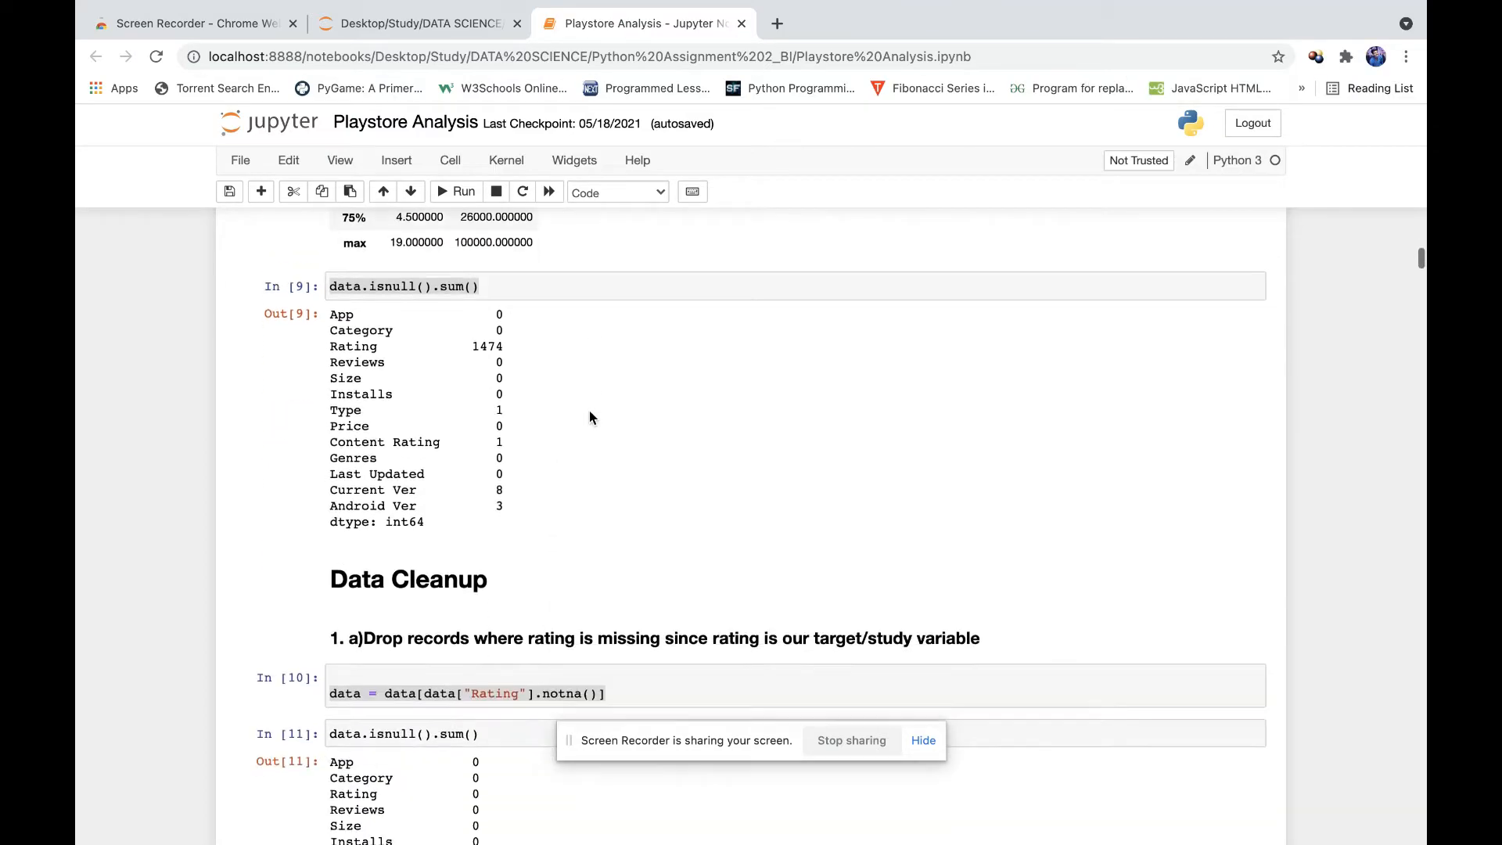
scroll("down", 3)
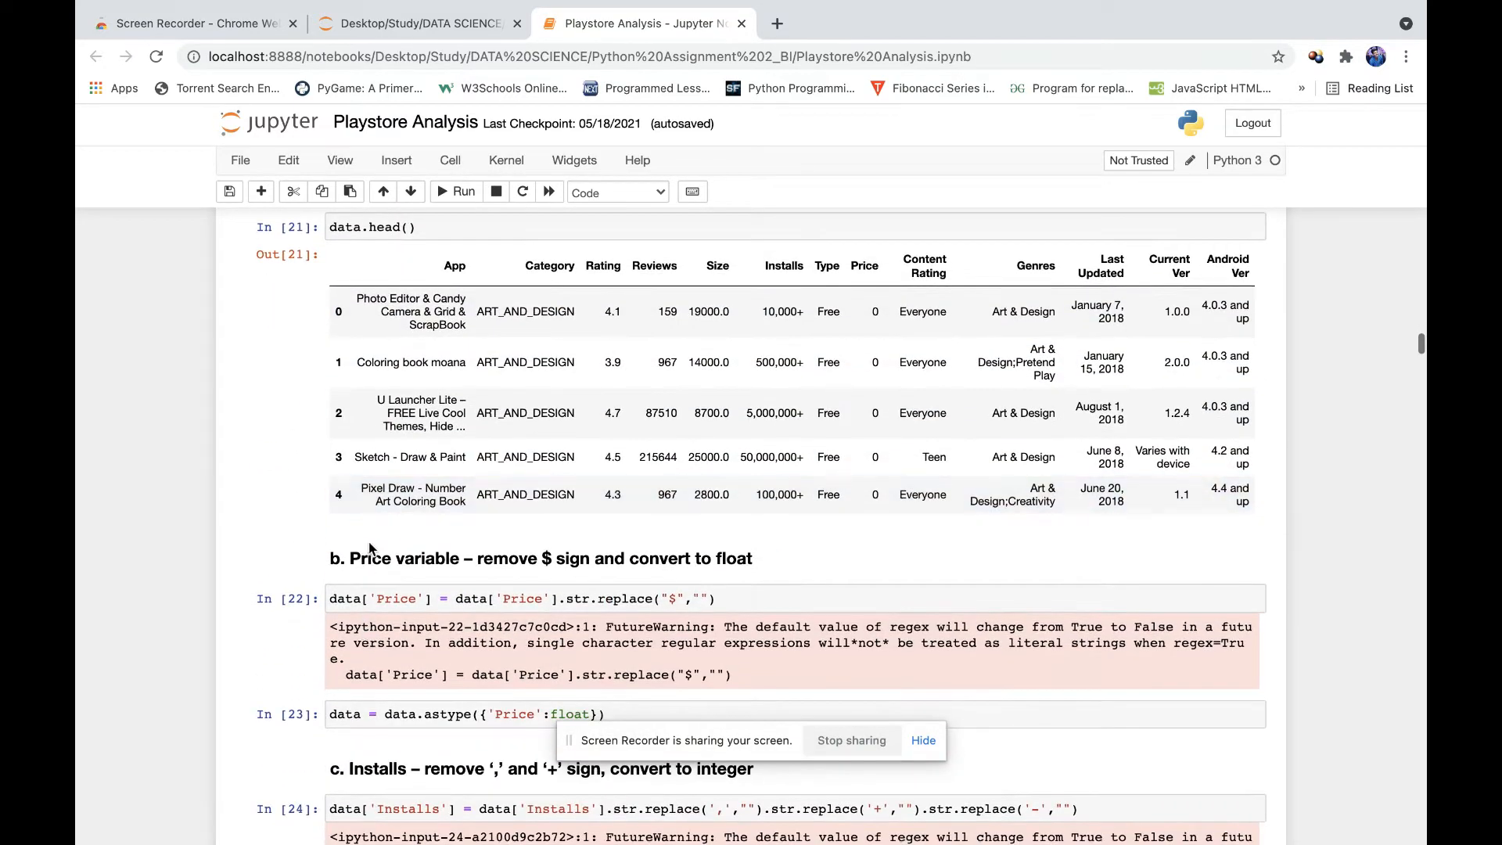
scroll("down", 3)
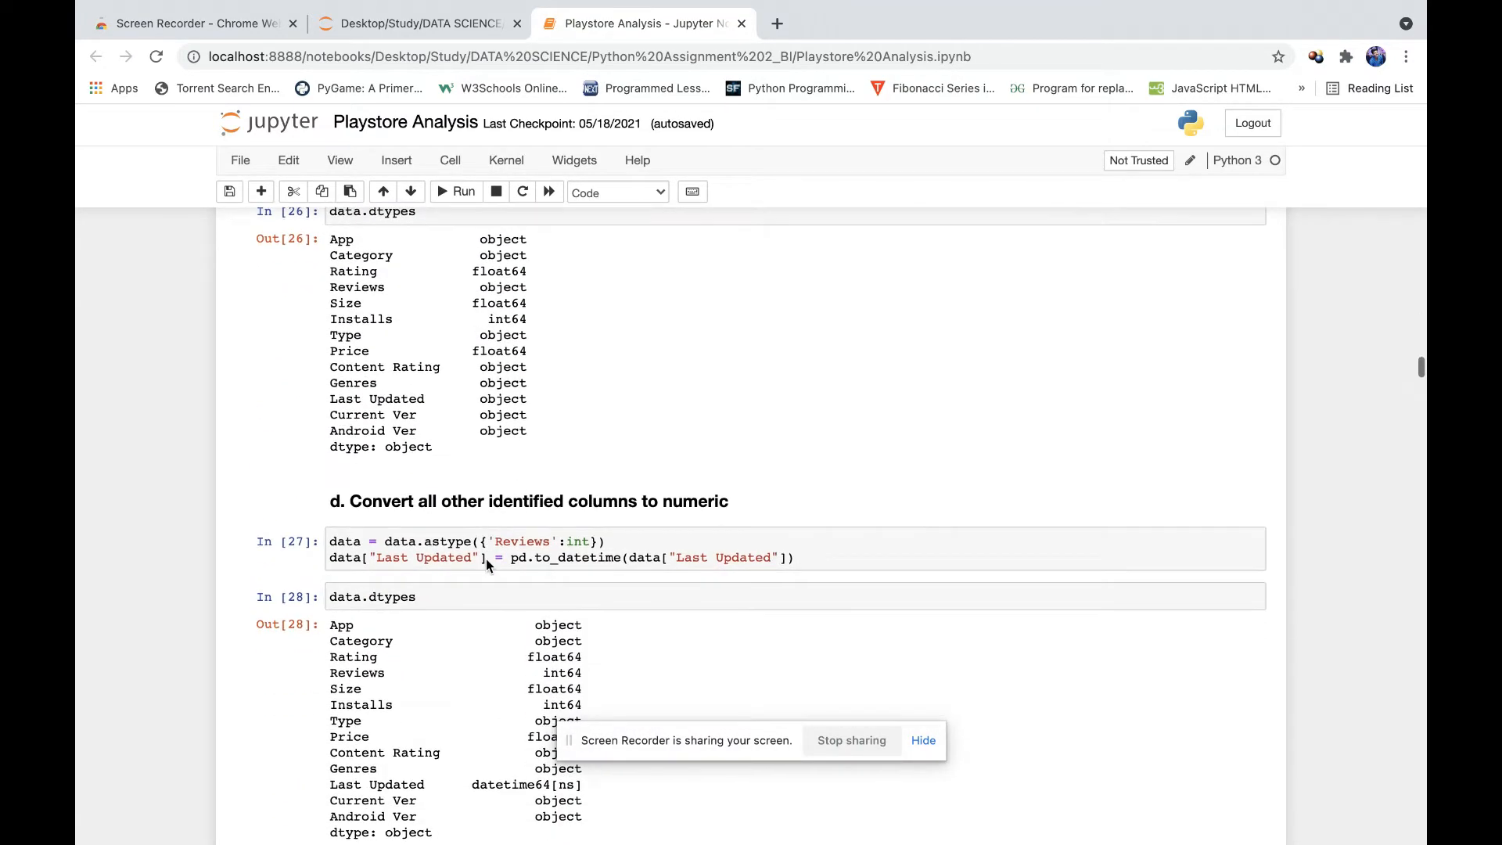
scroll("down", 3)
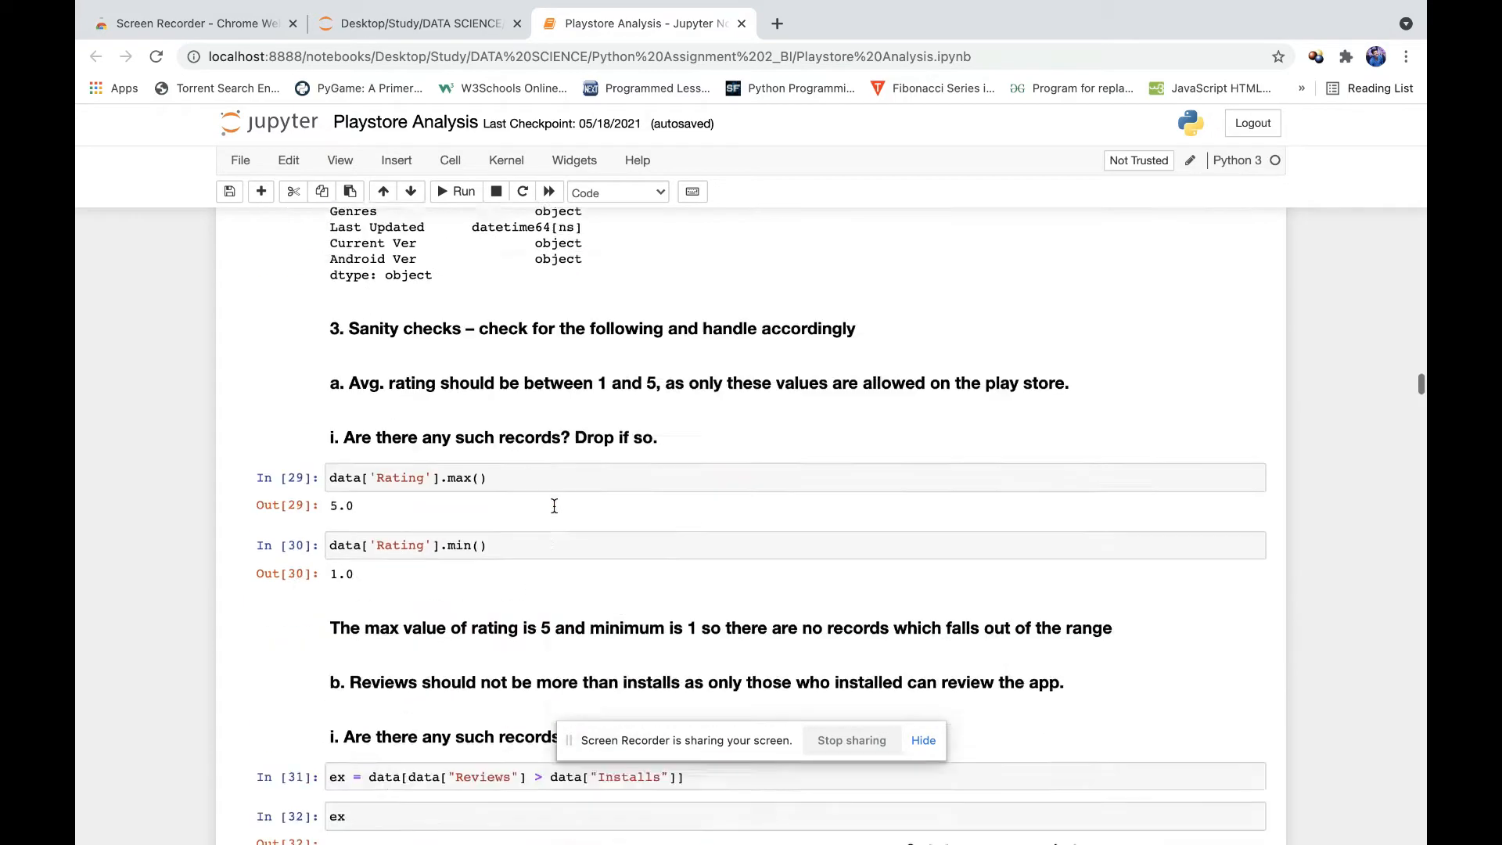
scroll("up", 3)
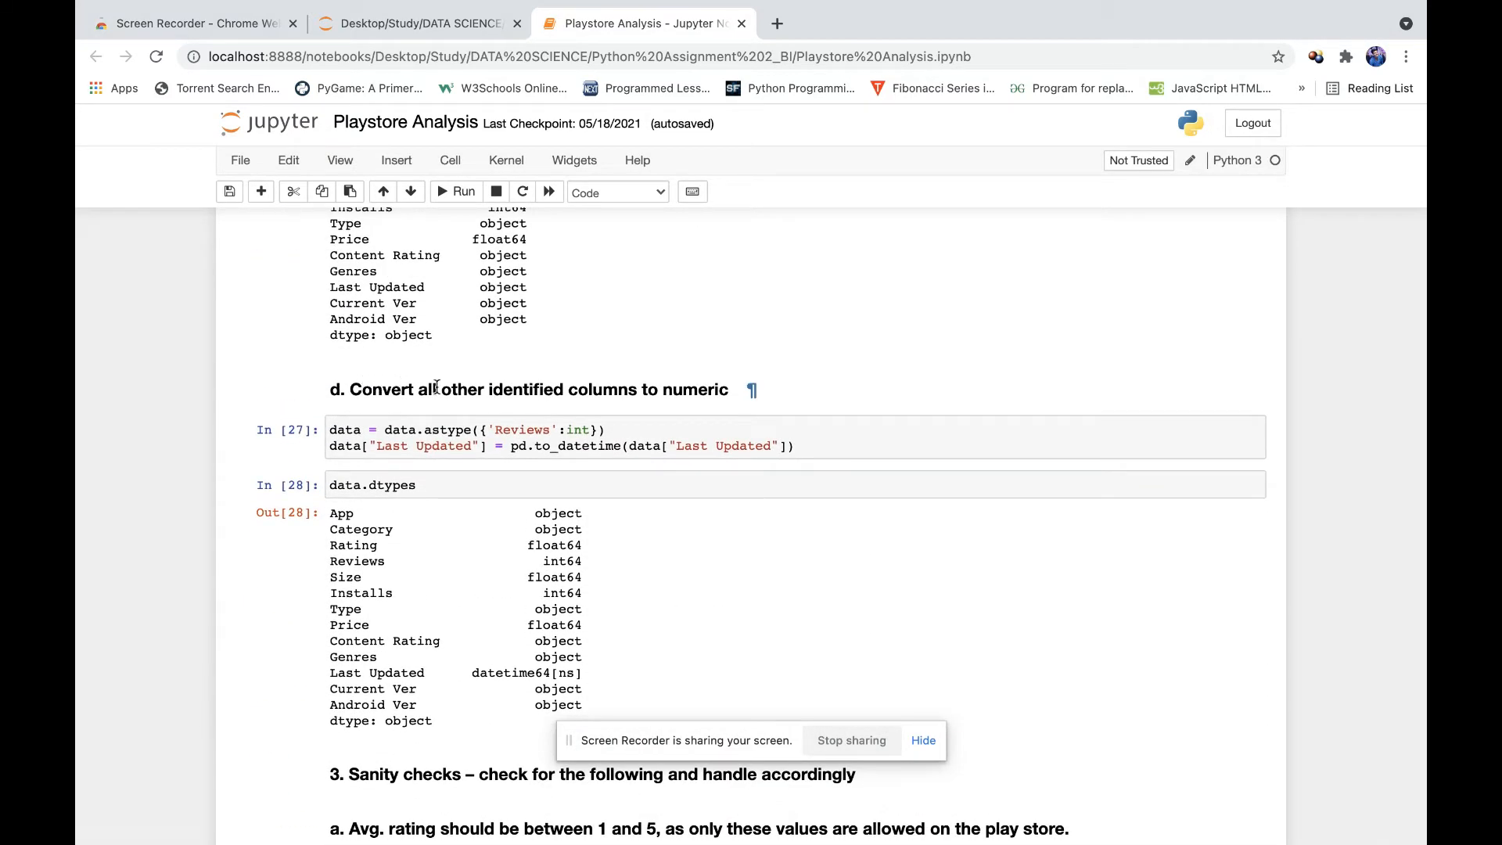
mouse_move(532, 385)
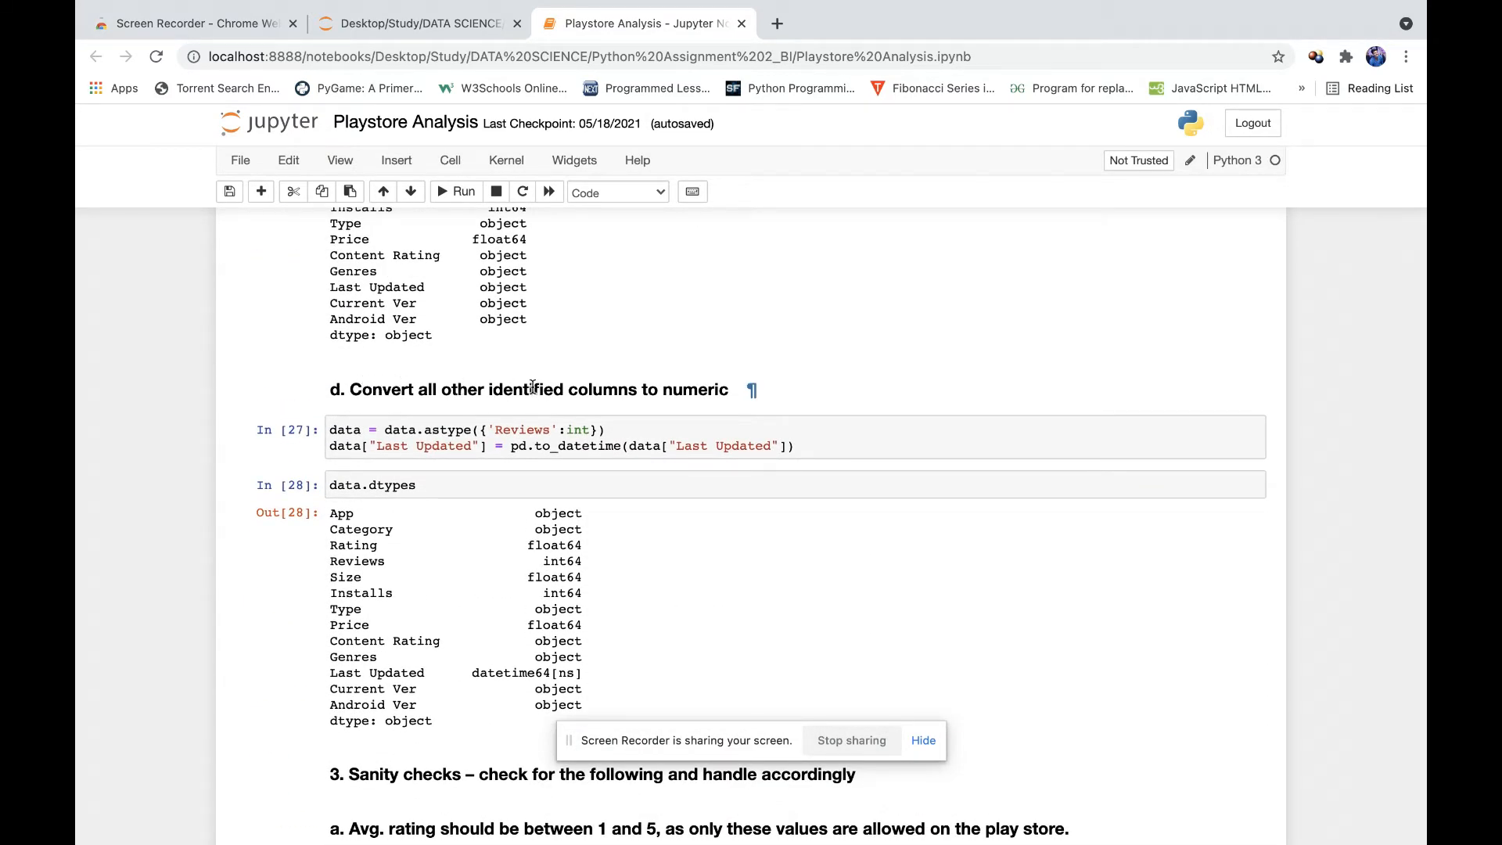
mouse_move(587, 472)
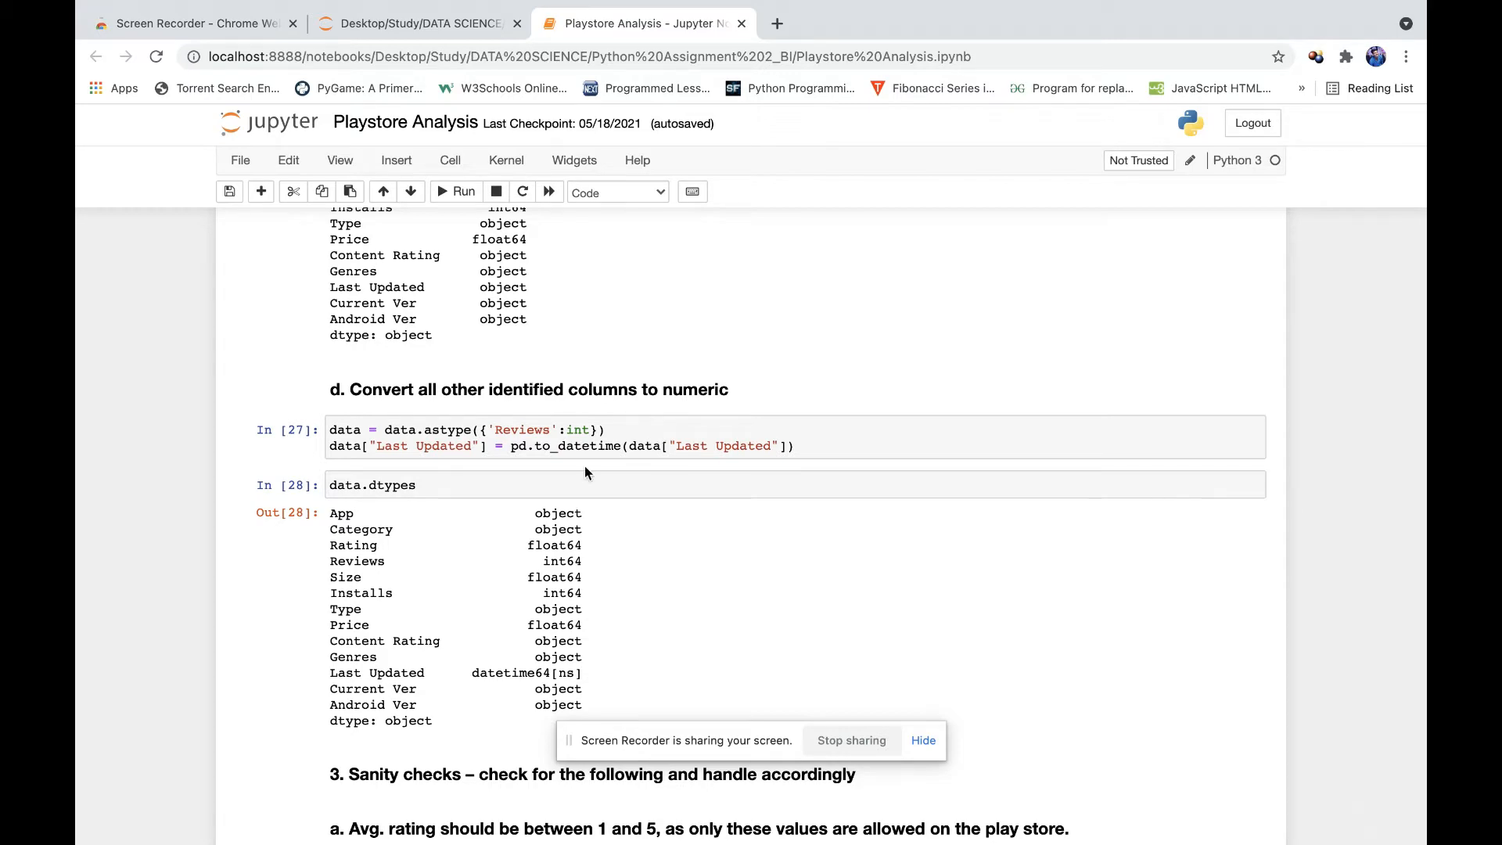
scroll("down", 3)
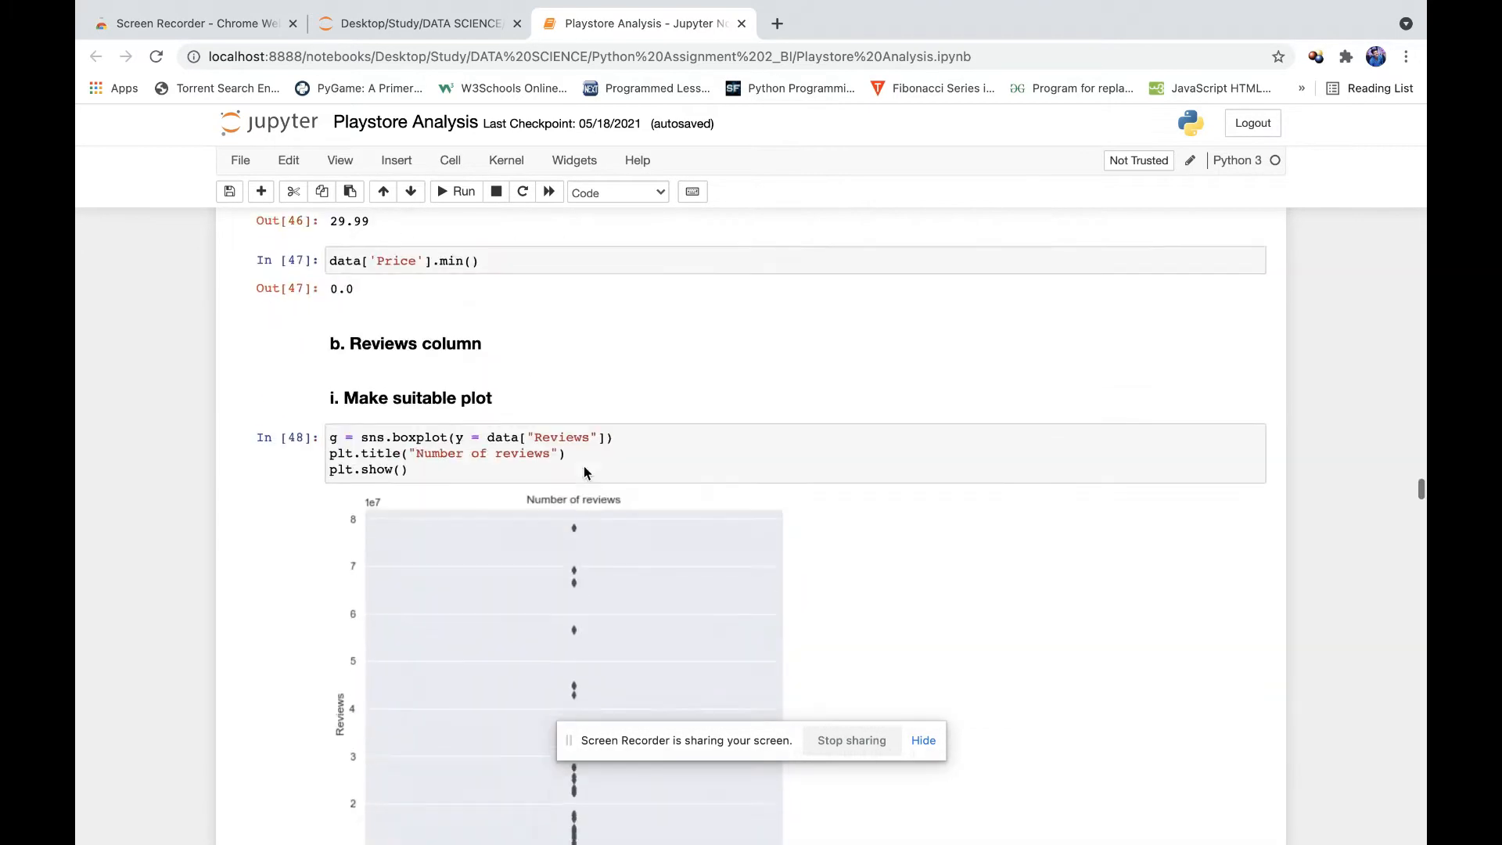
Bring question 5's seaborn countplot of ratings into view and focus its cell
scroll("down", 3)
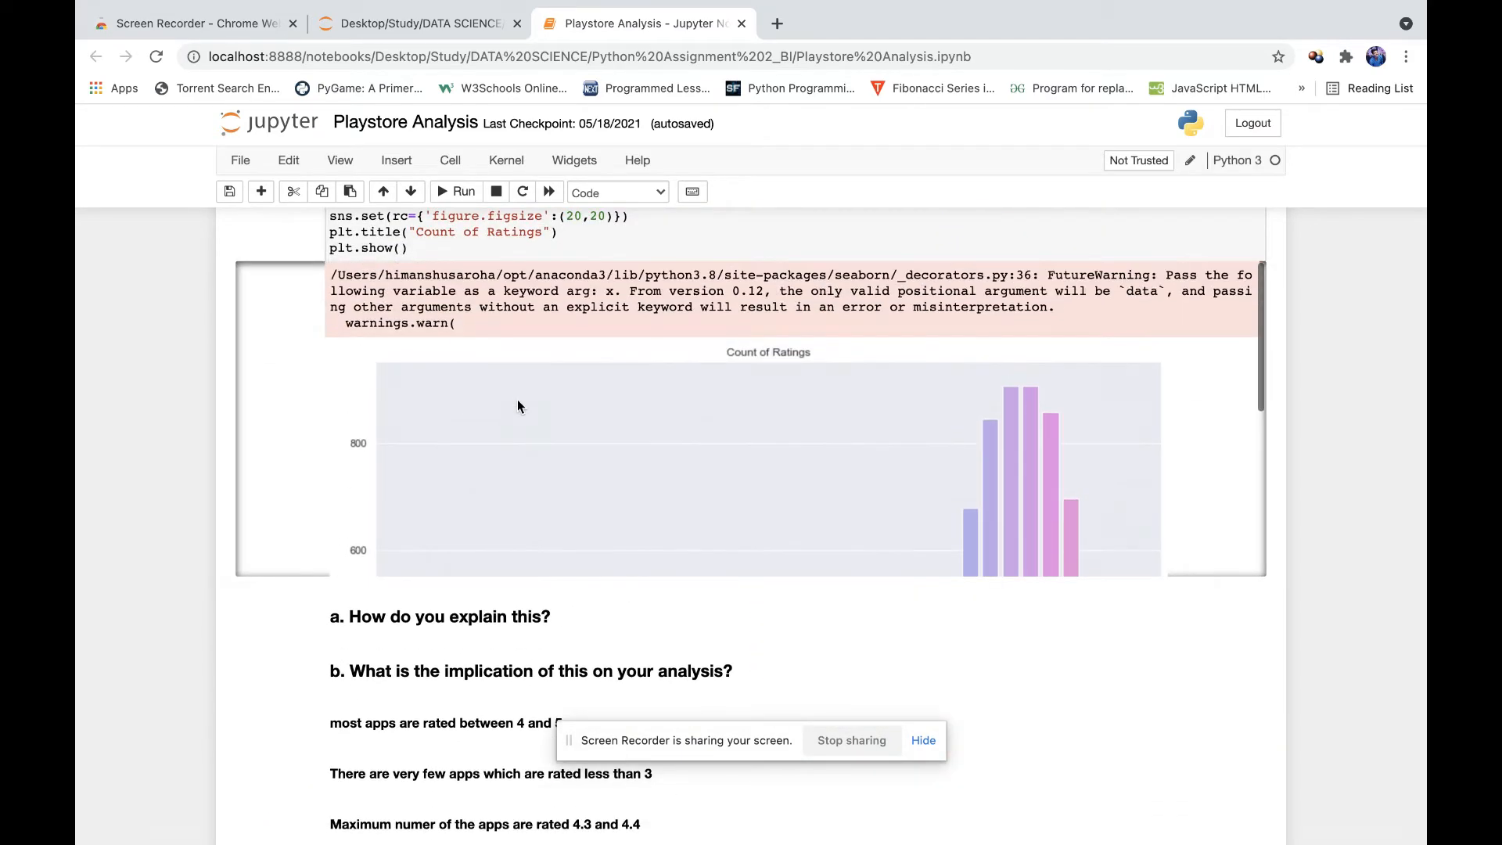
scroll("up", 3)
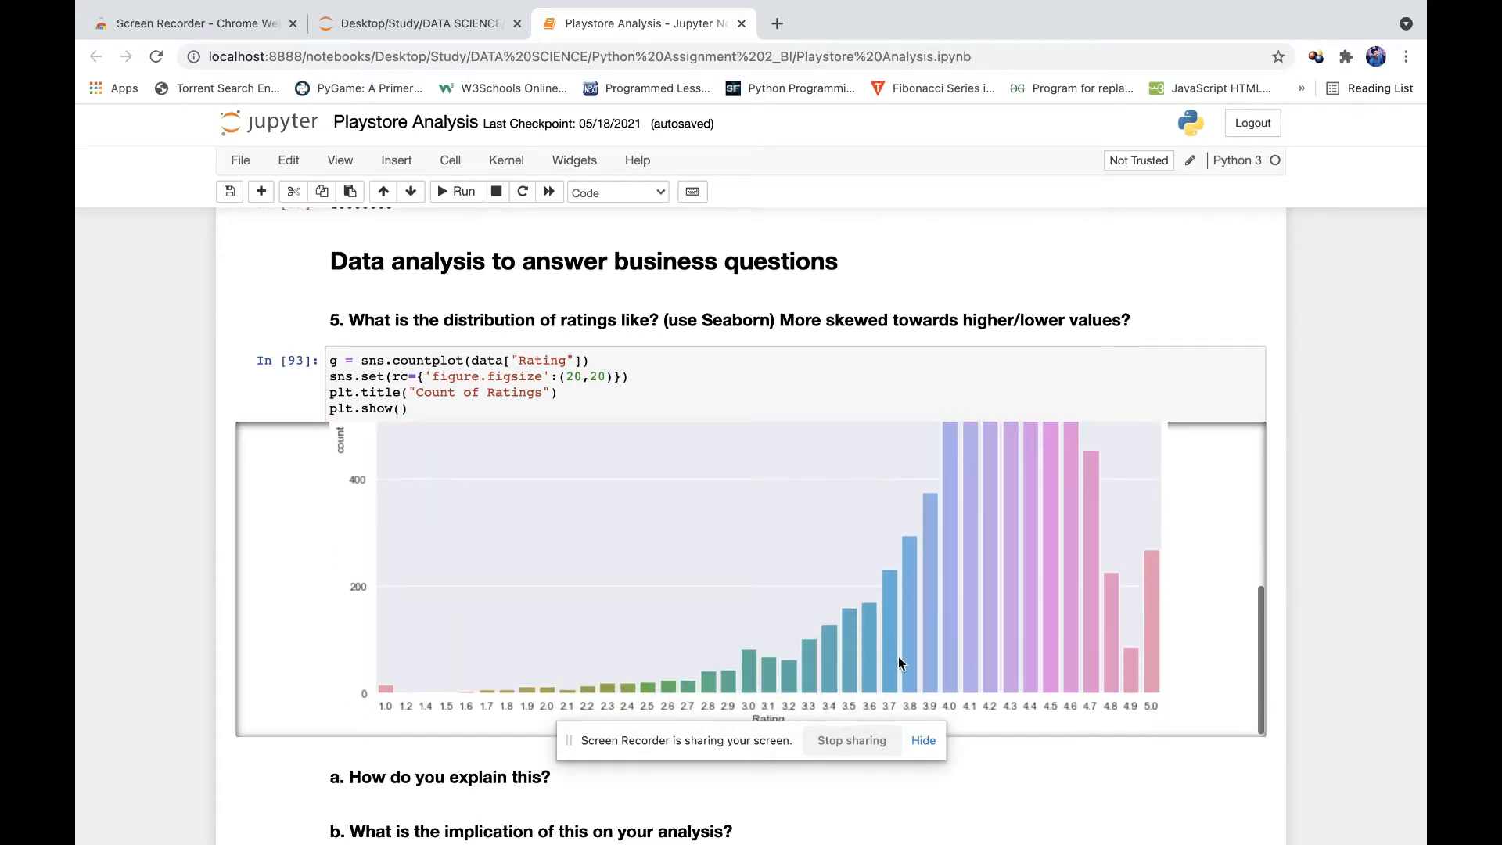
left_click(454, 191)
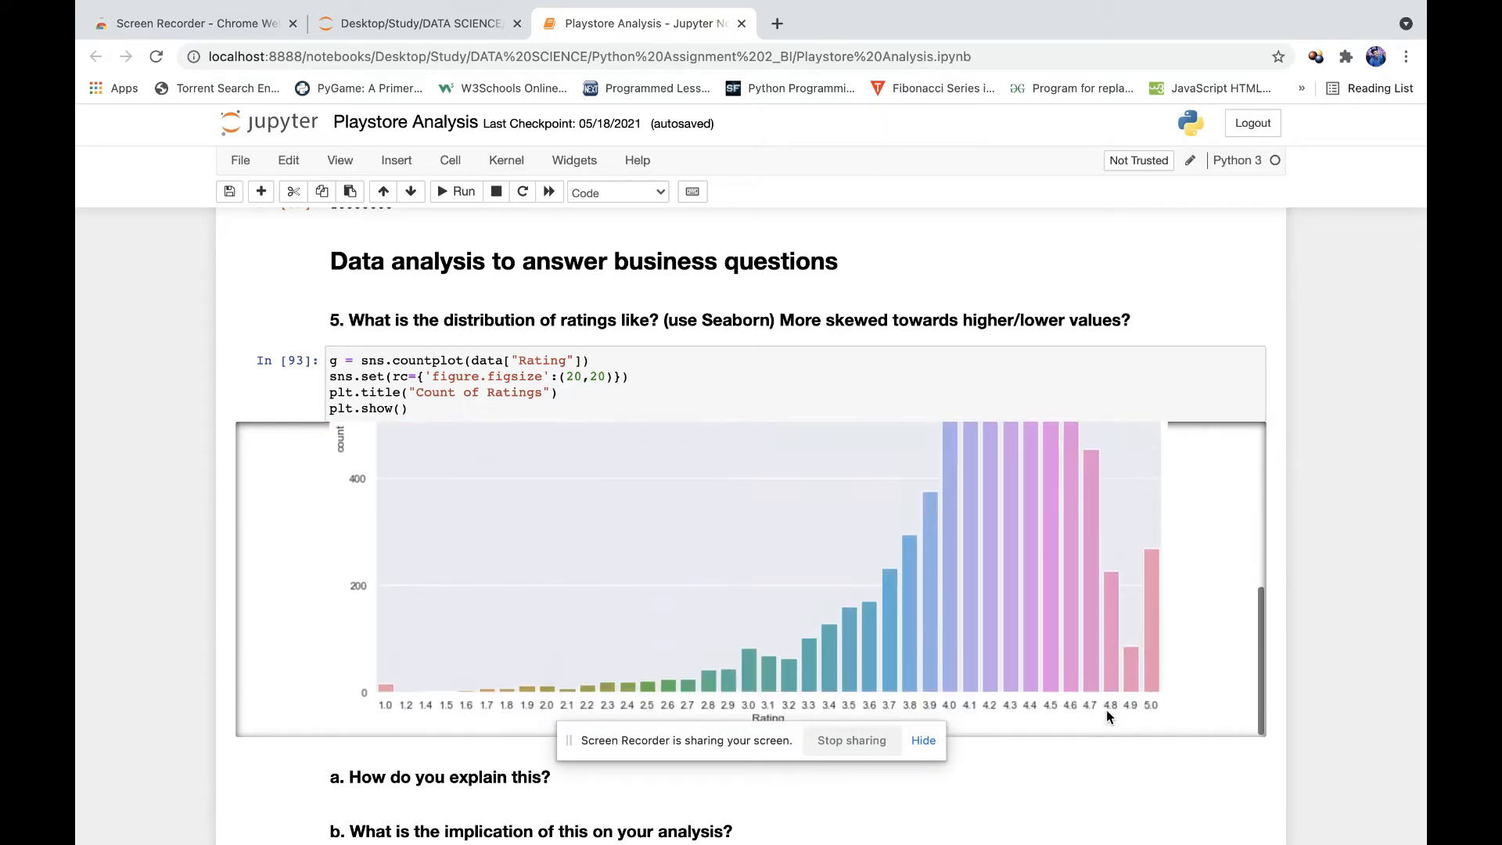
mouse_move(1036, 635)
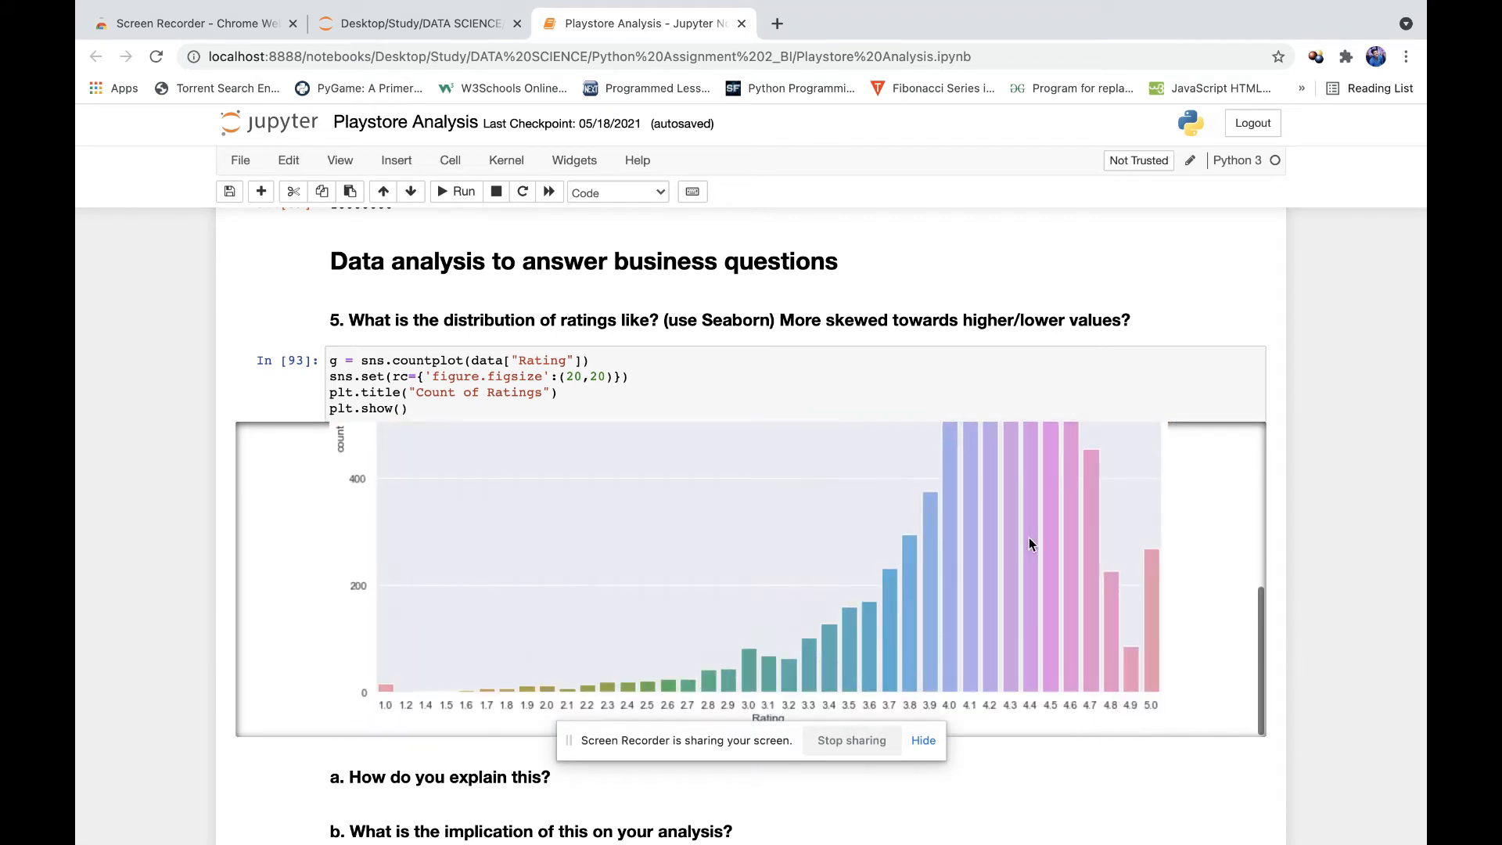
mouse_move(404, 692)
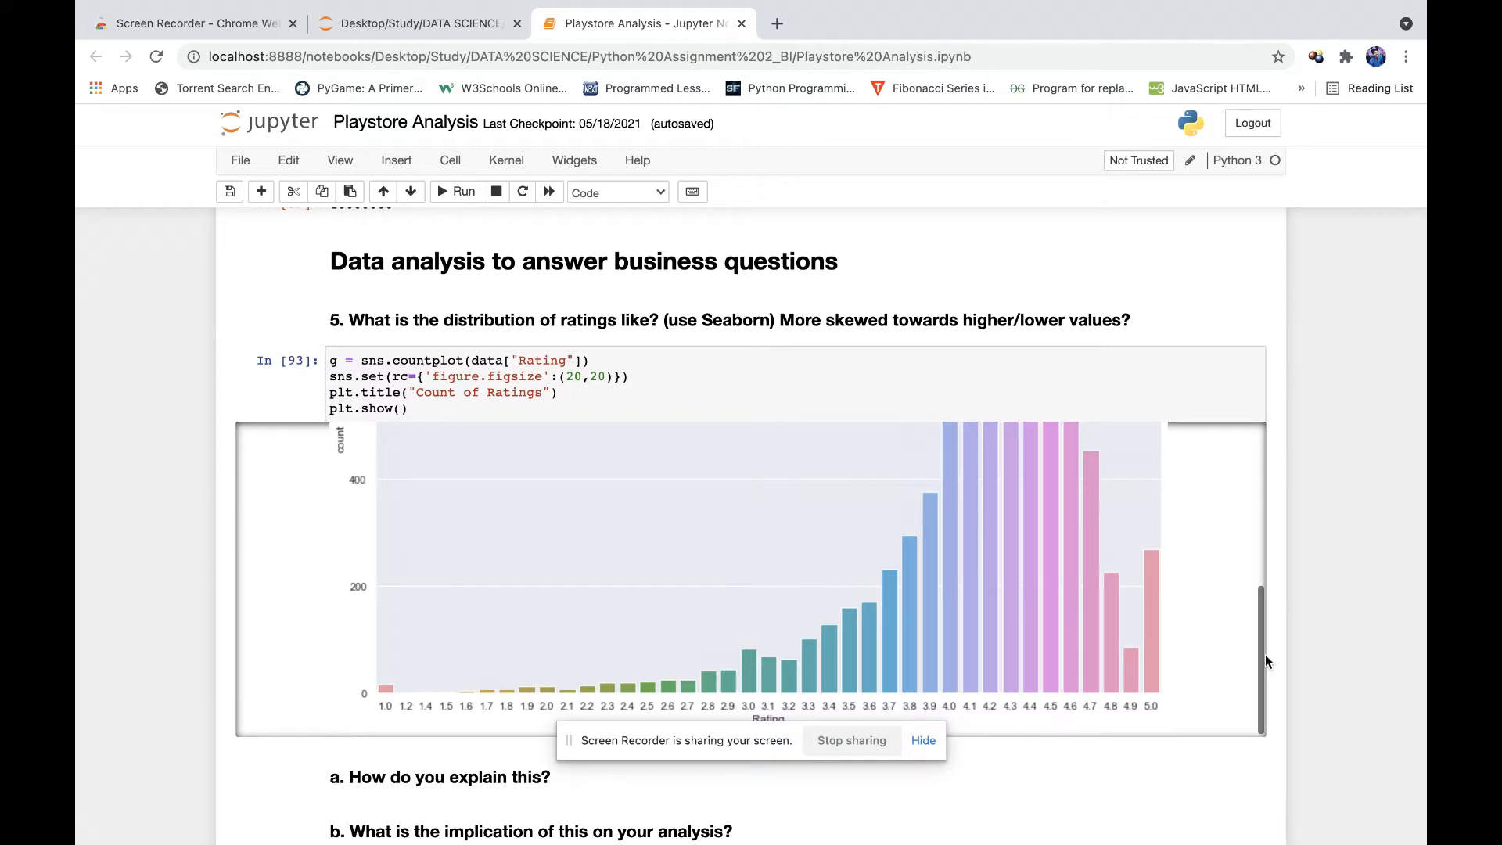
mouse_move(1142, 571)
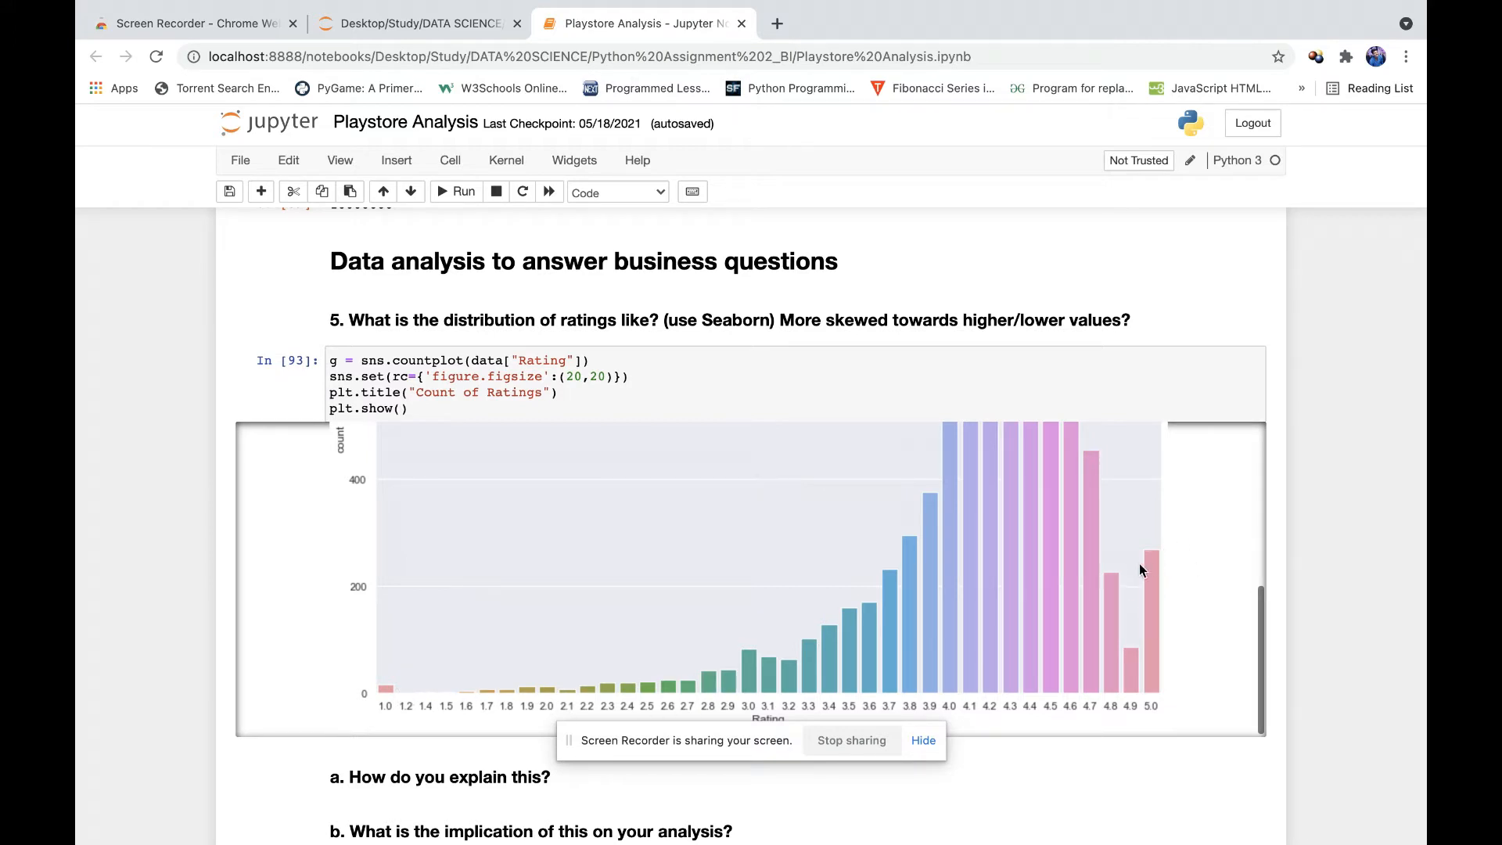
Scroll to the implication notes and point out the remark about few apps rated below 3
scroll("down", 3)
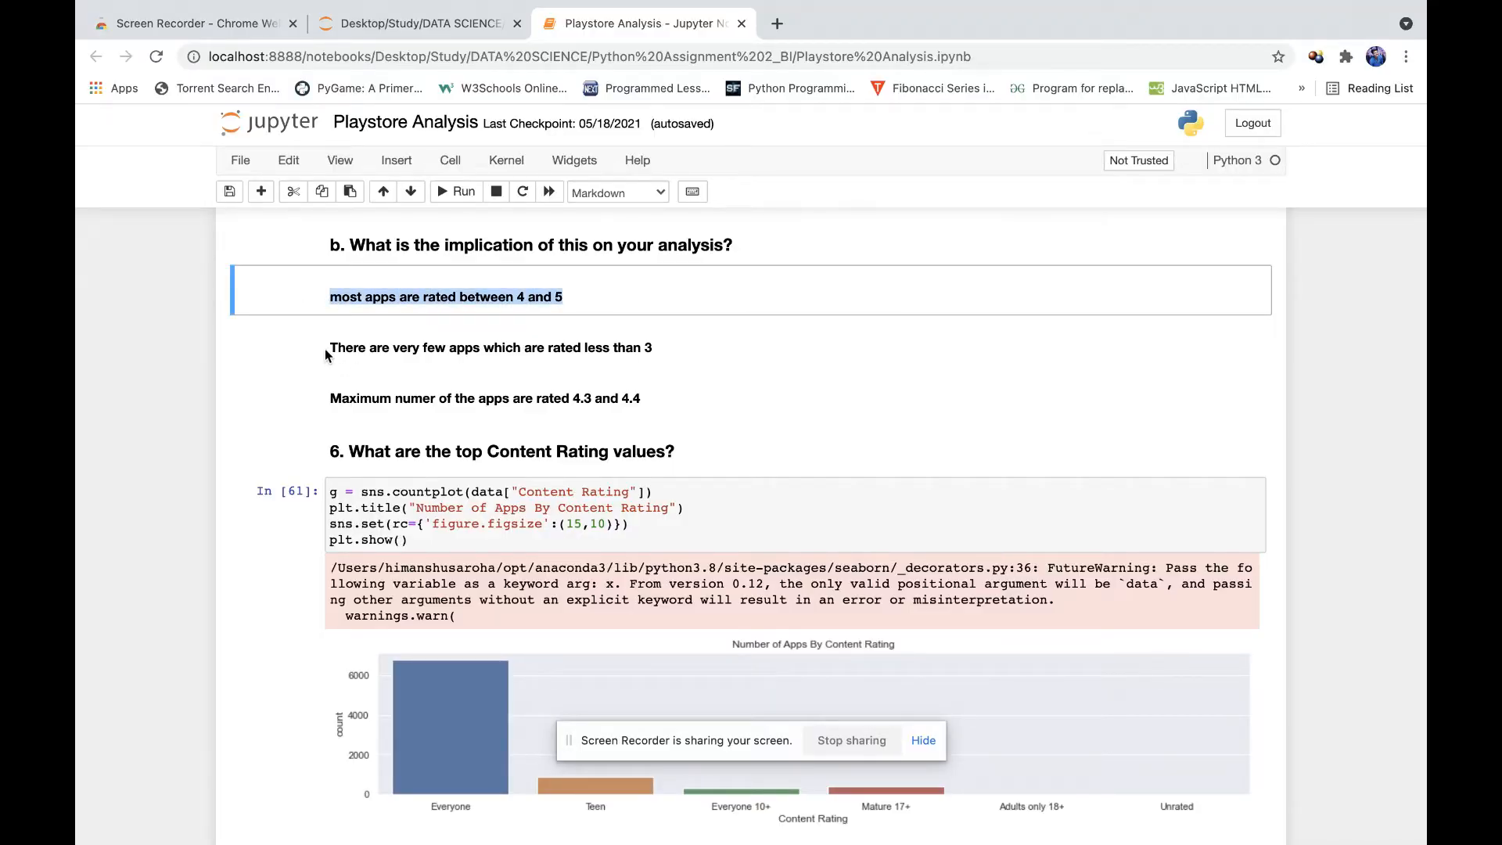
left_click(489, 348)
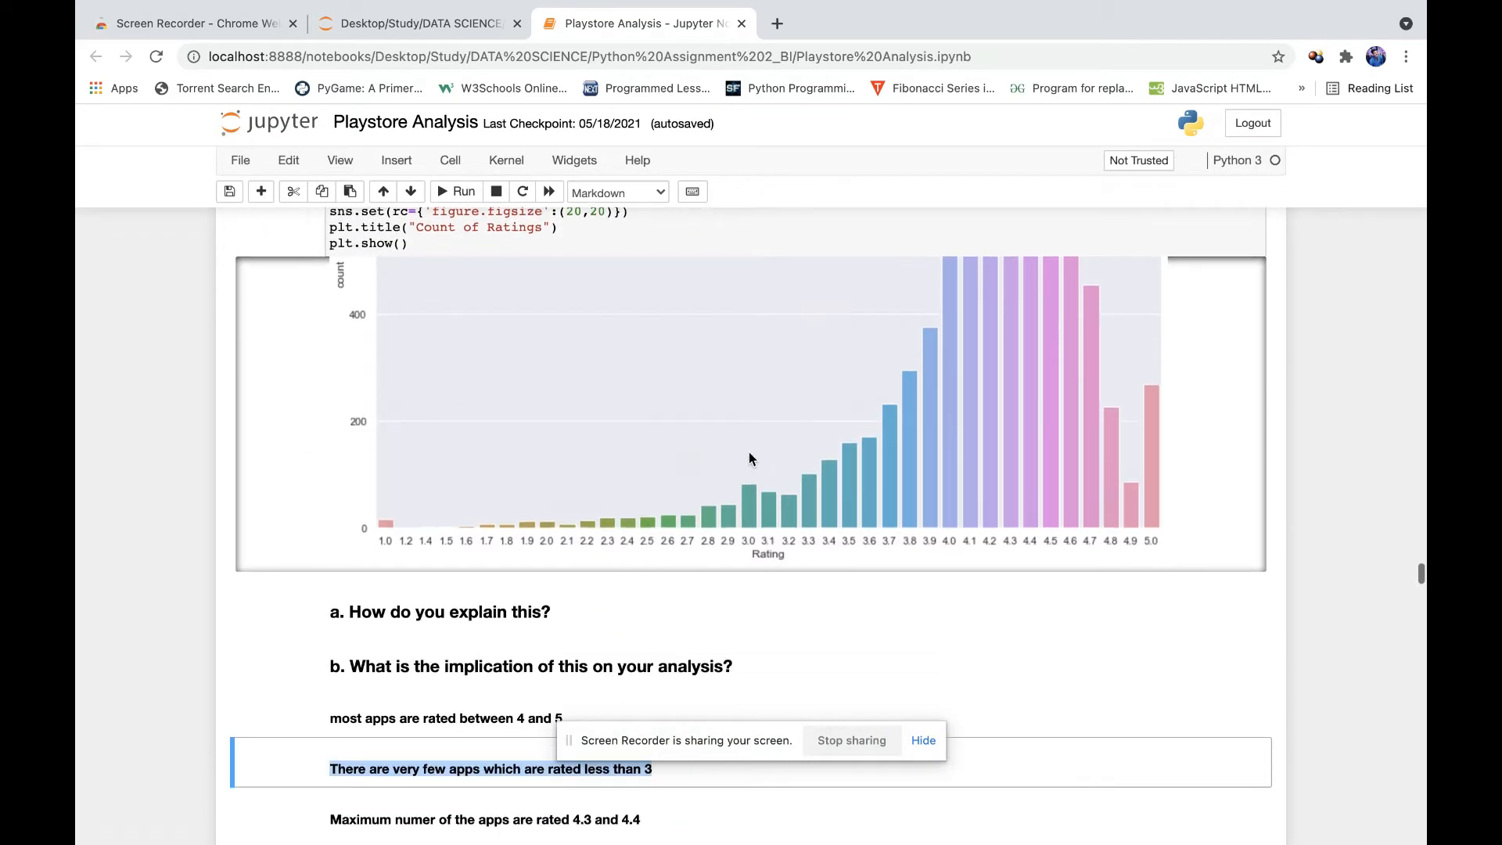
mouse_move(783, 521)
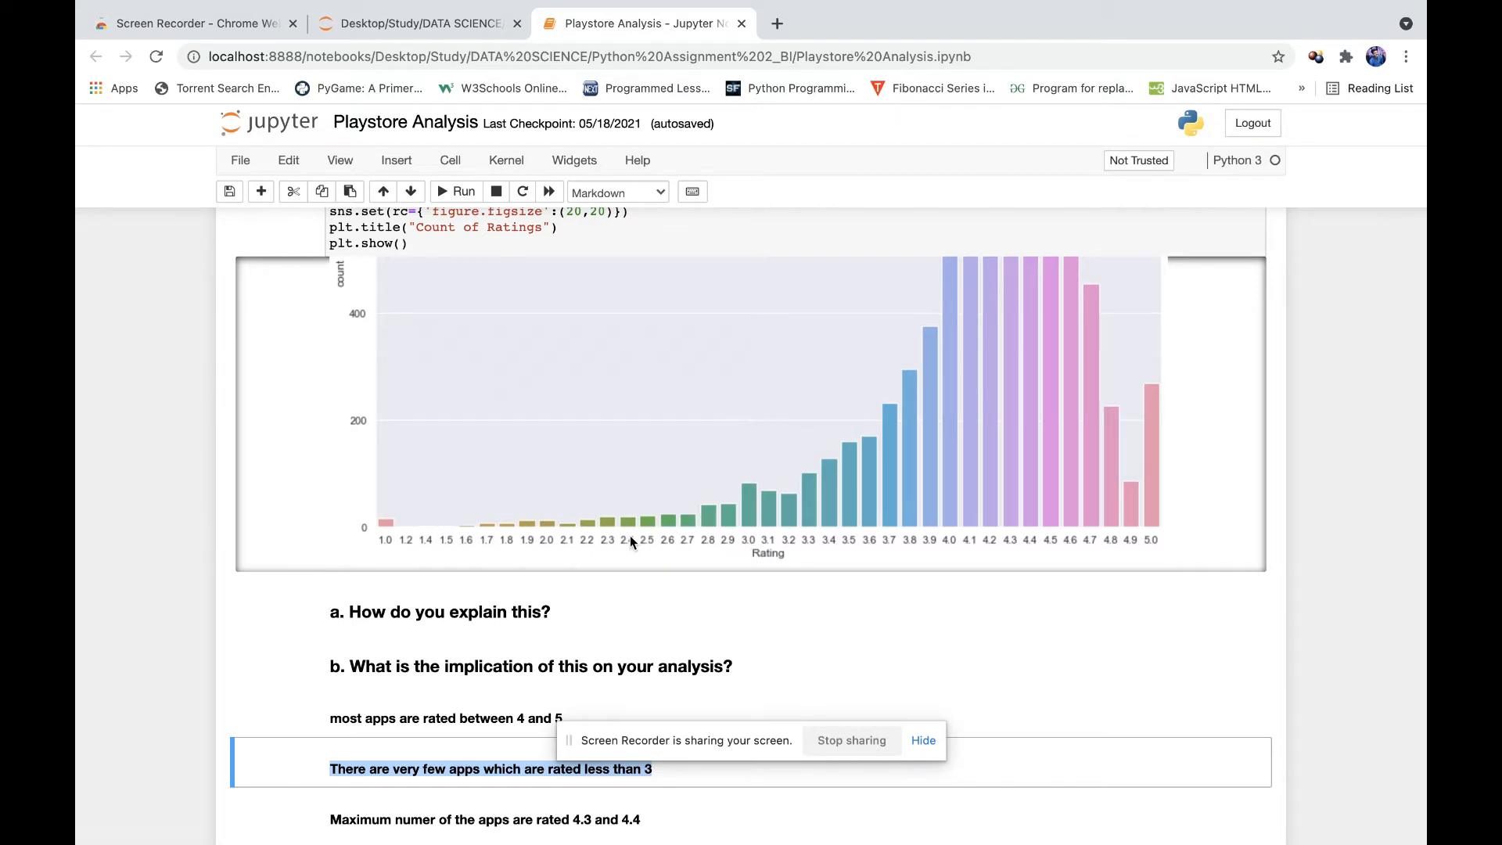
Scroll past the content-rating countplot, price–rating jointplot and pairplot to section 10's bar plot
scroll("down", 3)
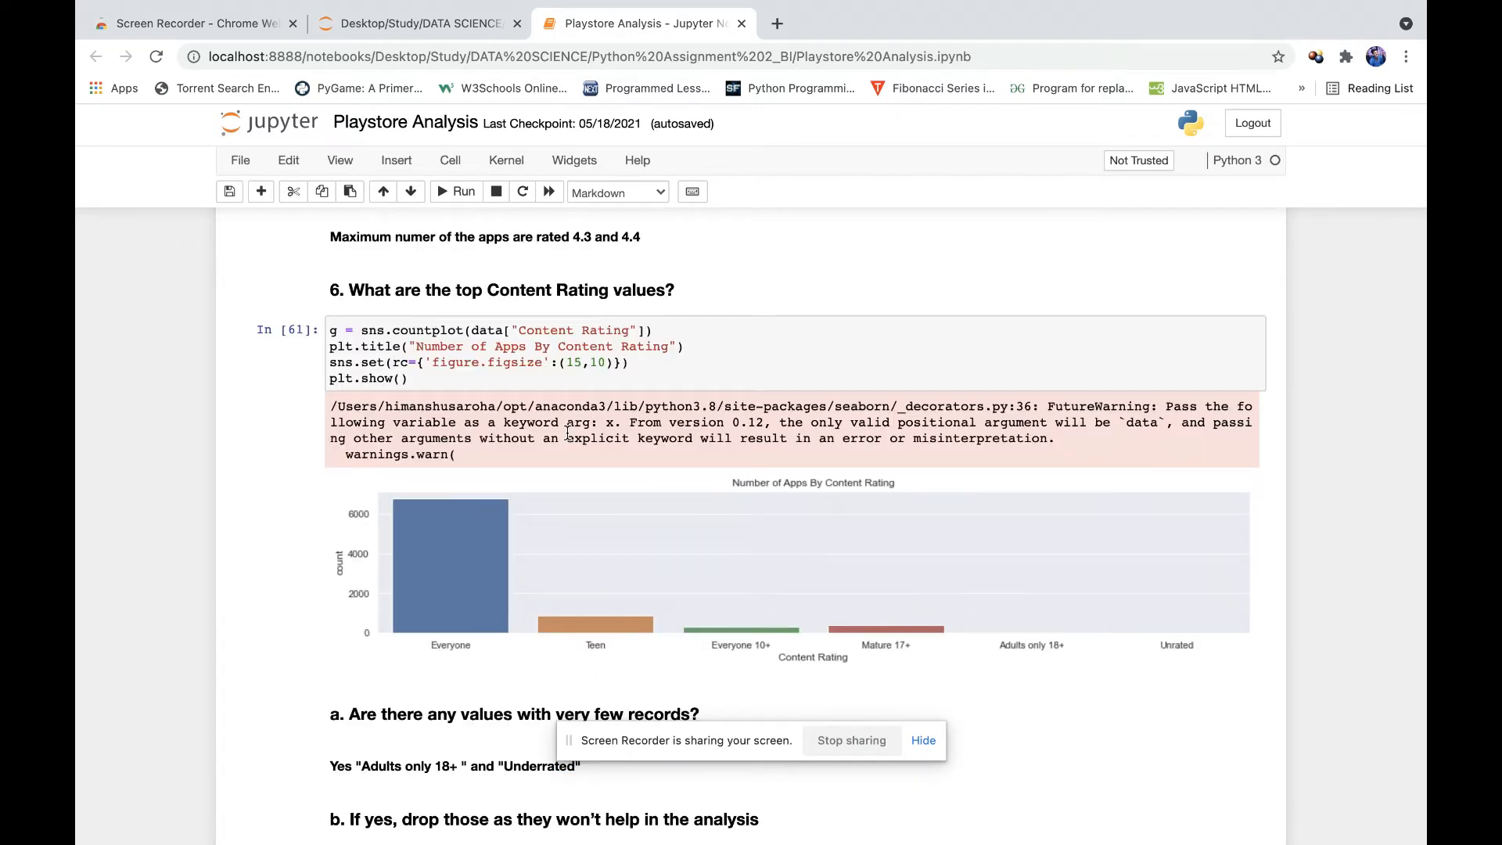
mouse_move(419, 507)
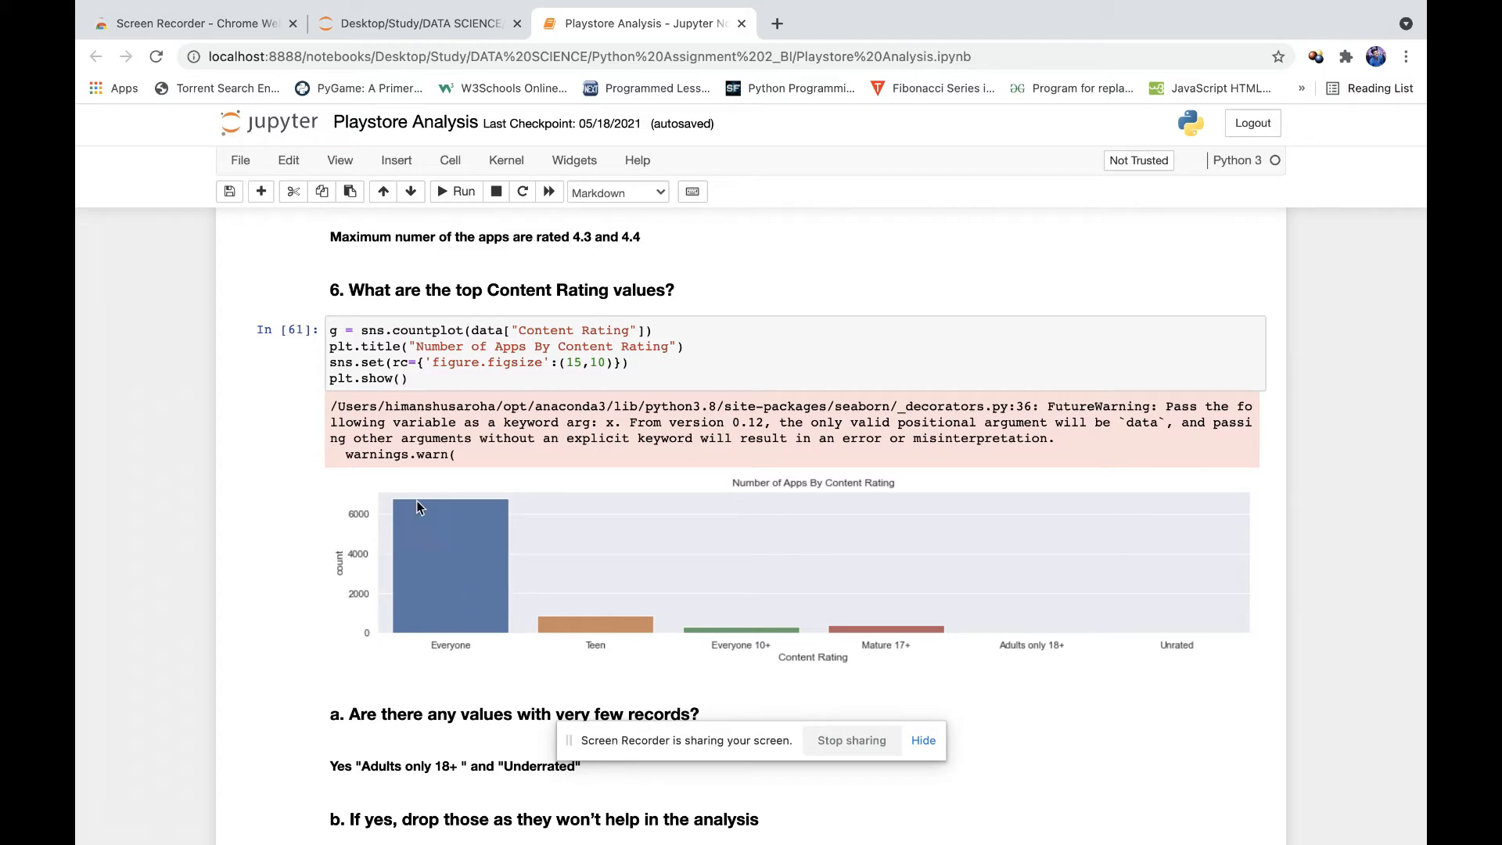
mouse_move(454, 582)
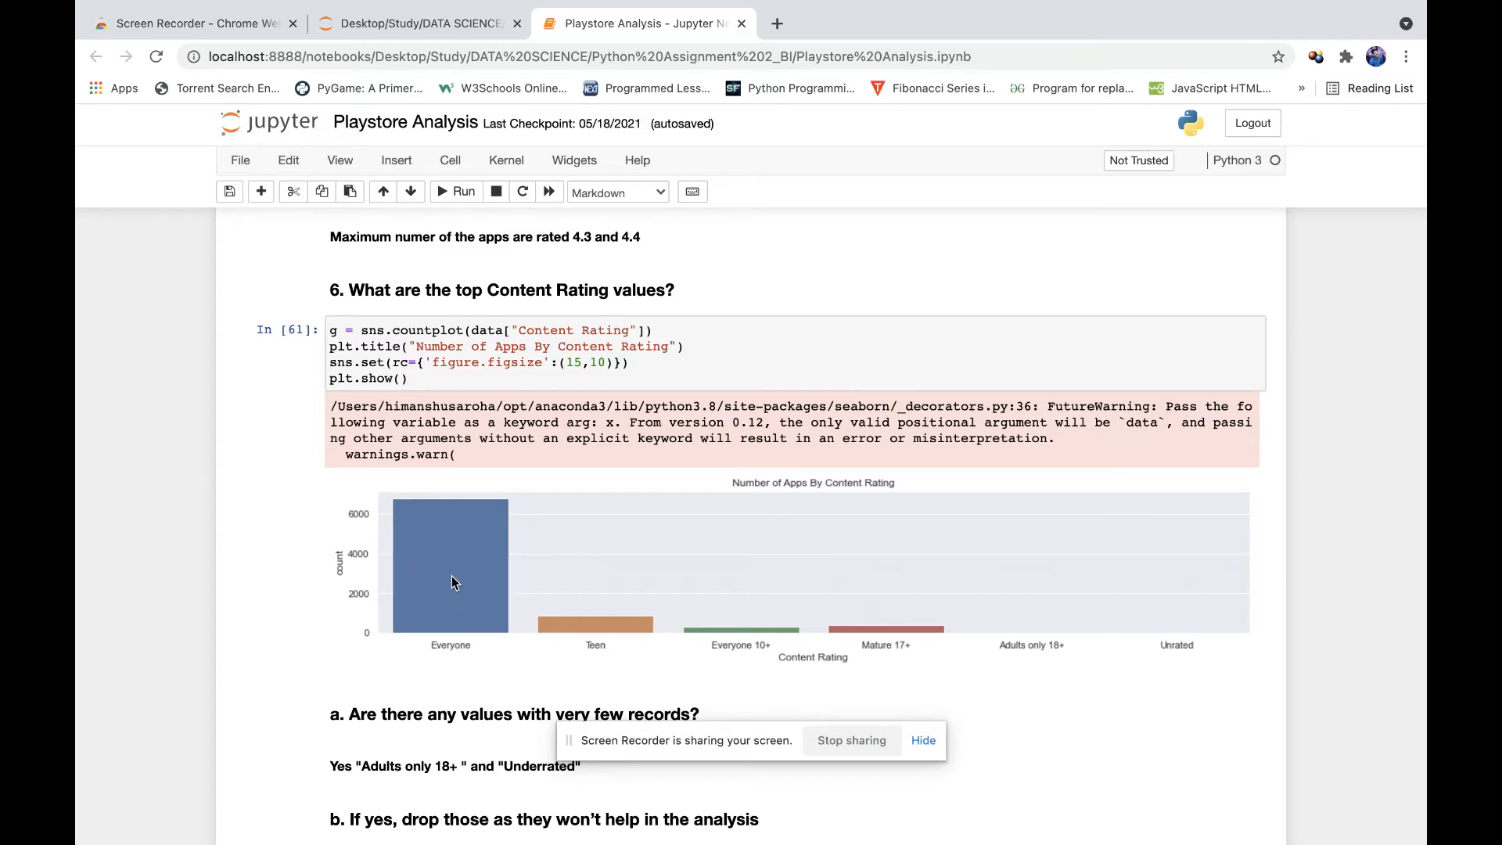
scroll("down", 3)
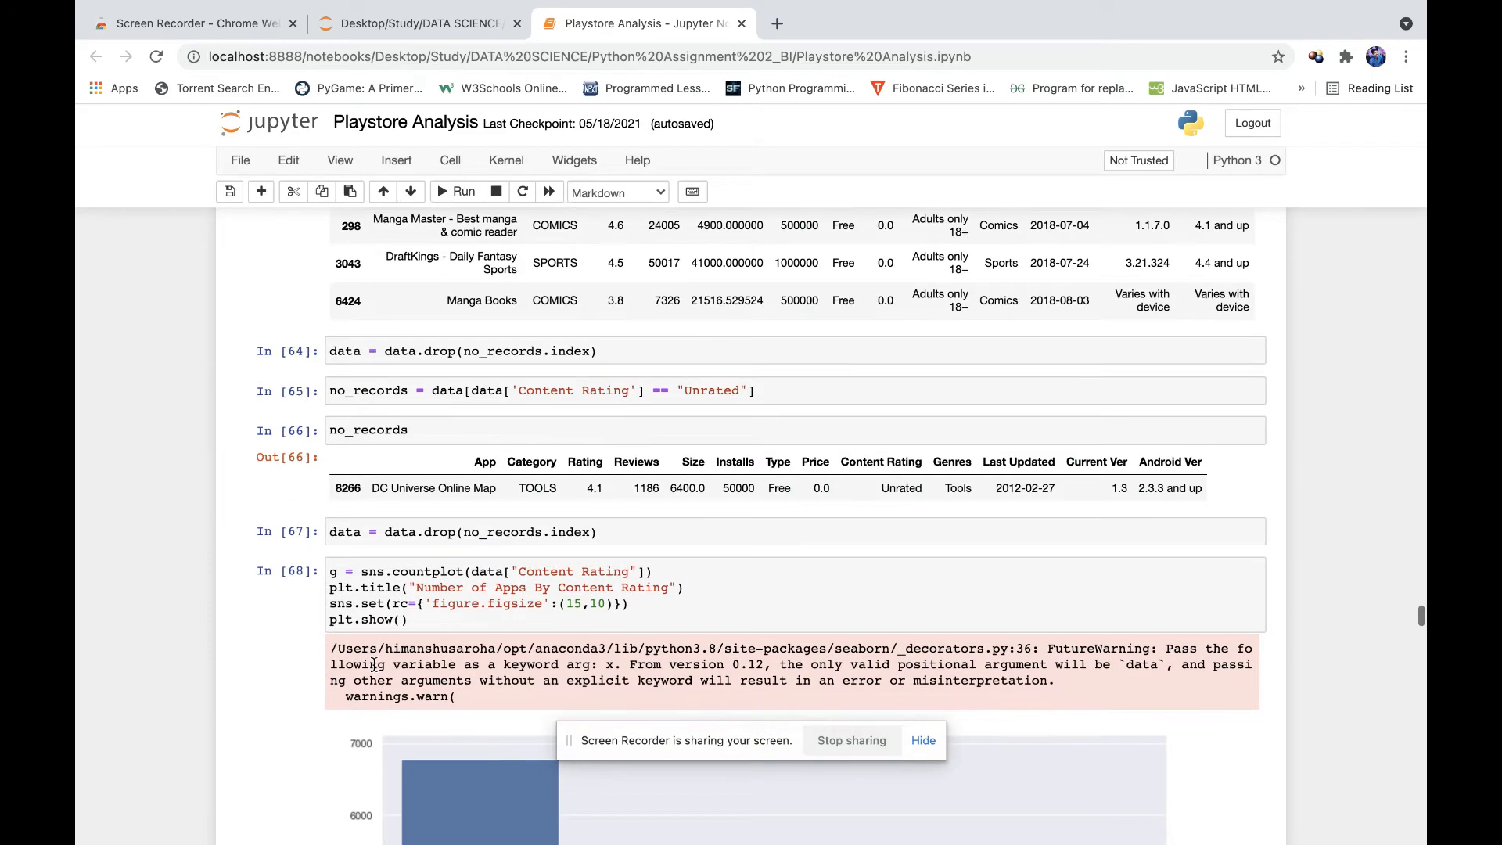
scroll("down", 3)
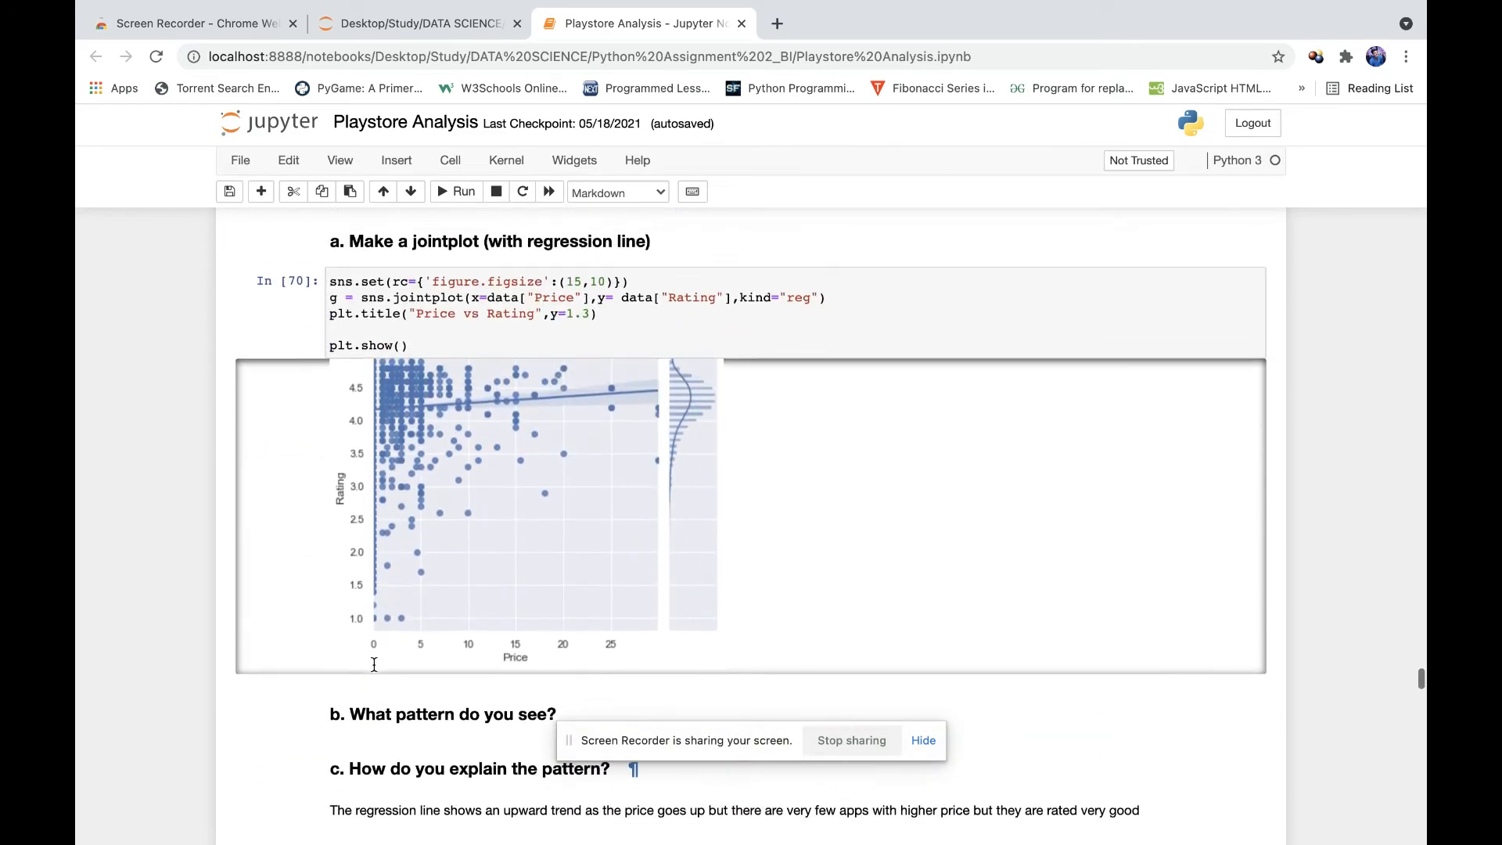
scroll("down", 3)
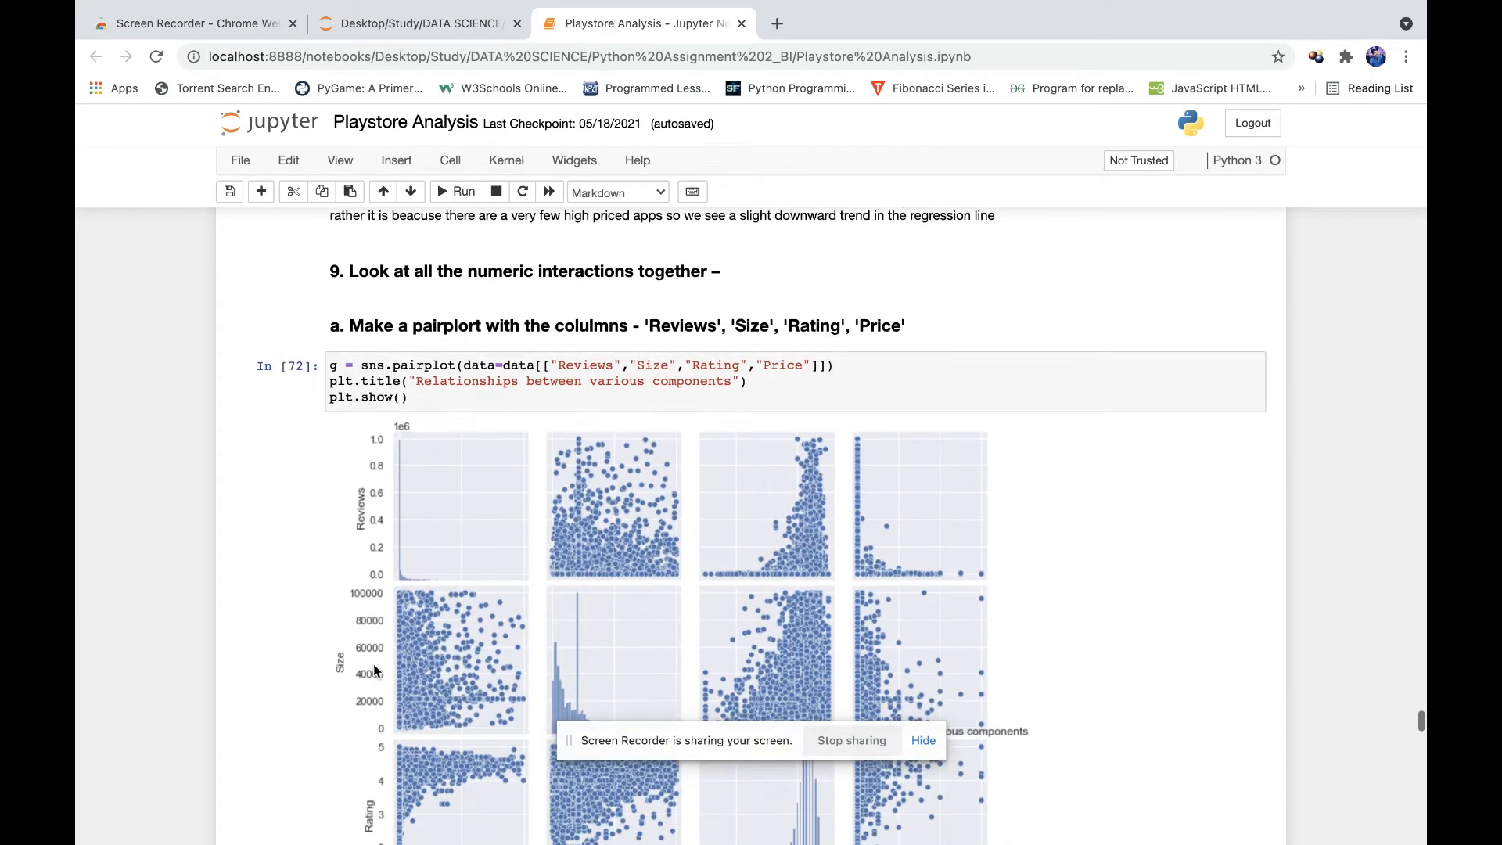
scroll("down", 3)
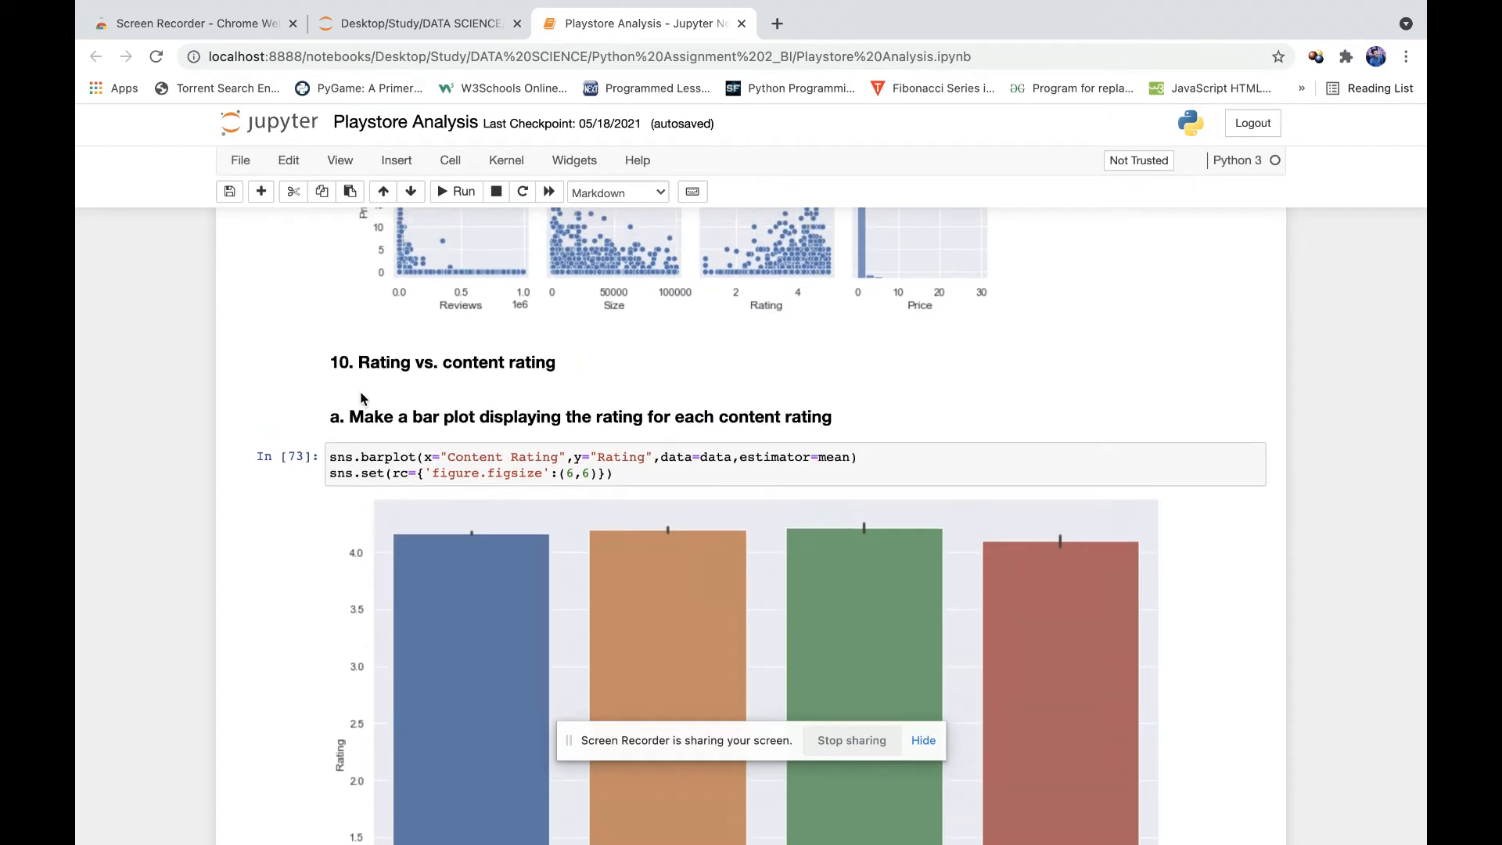
scroll("down", 3)
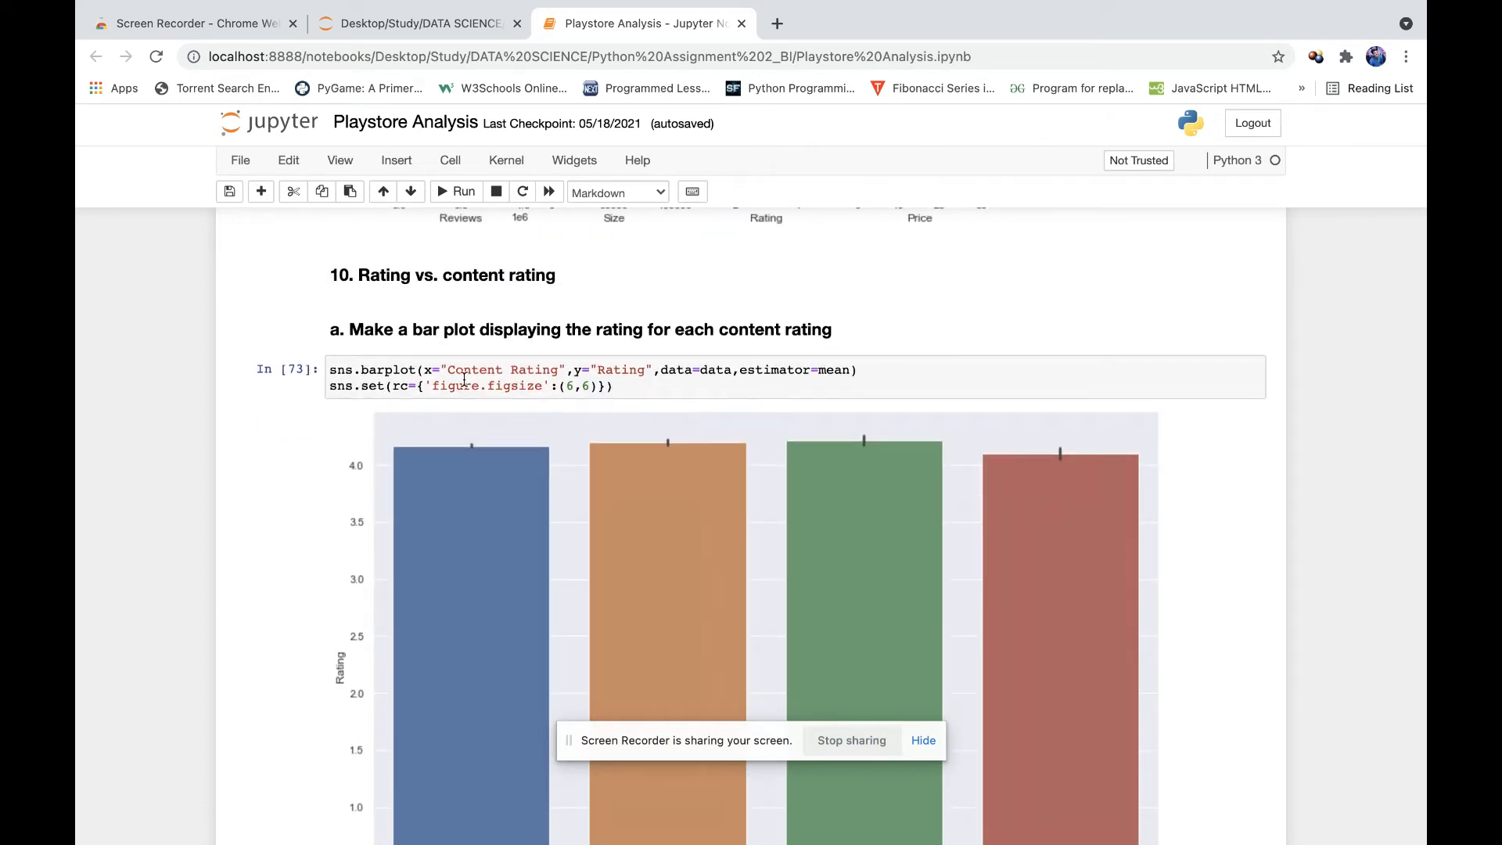
scroll("down", 3)
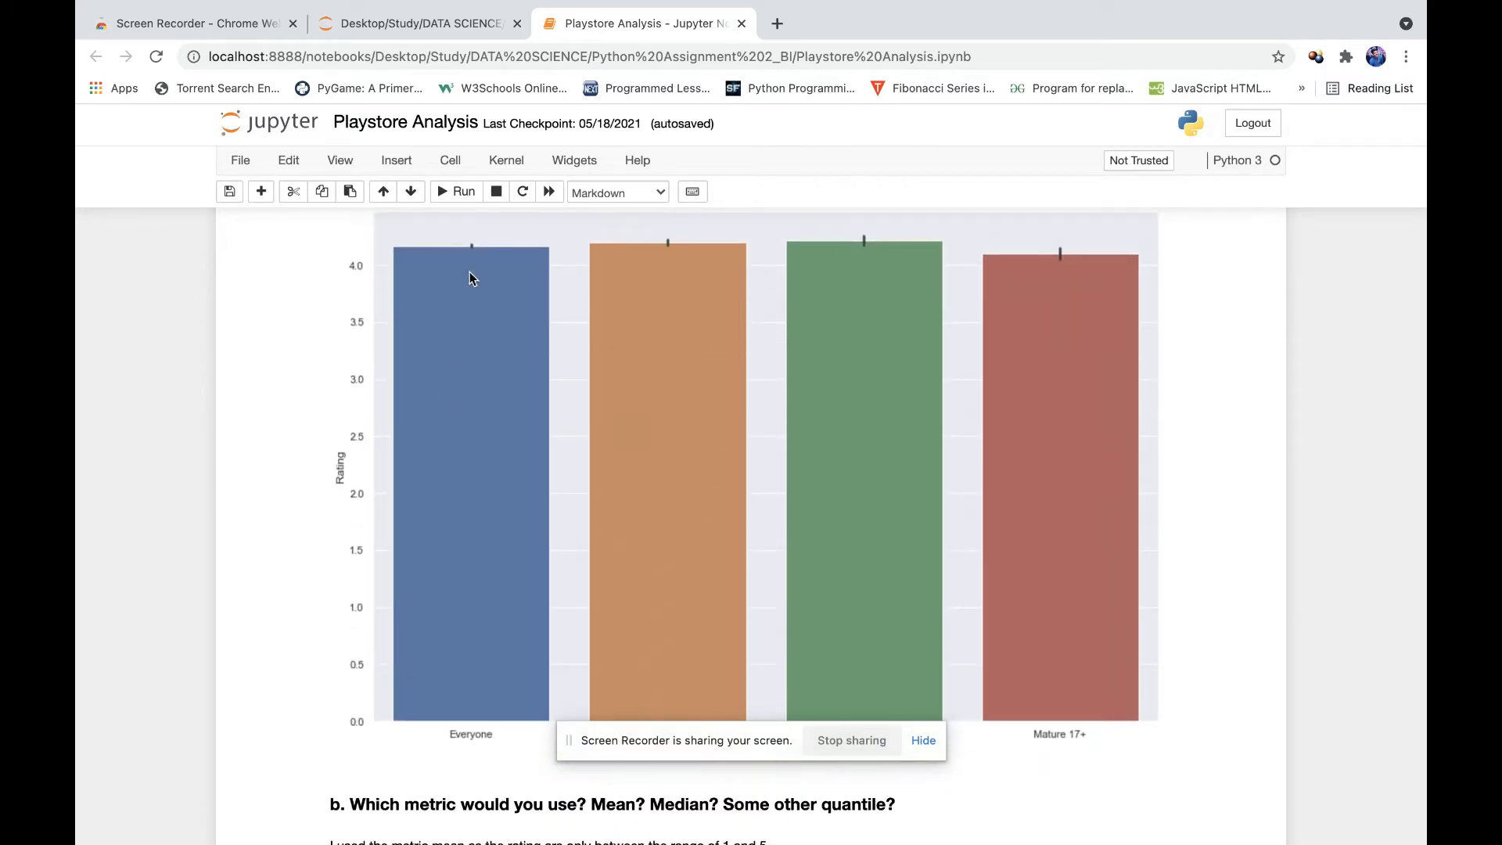
mouse_move(998, 302)
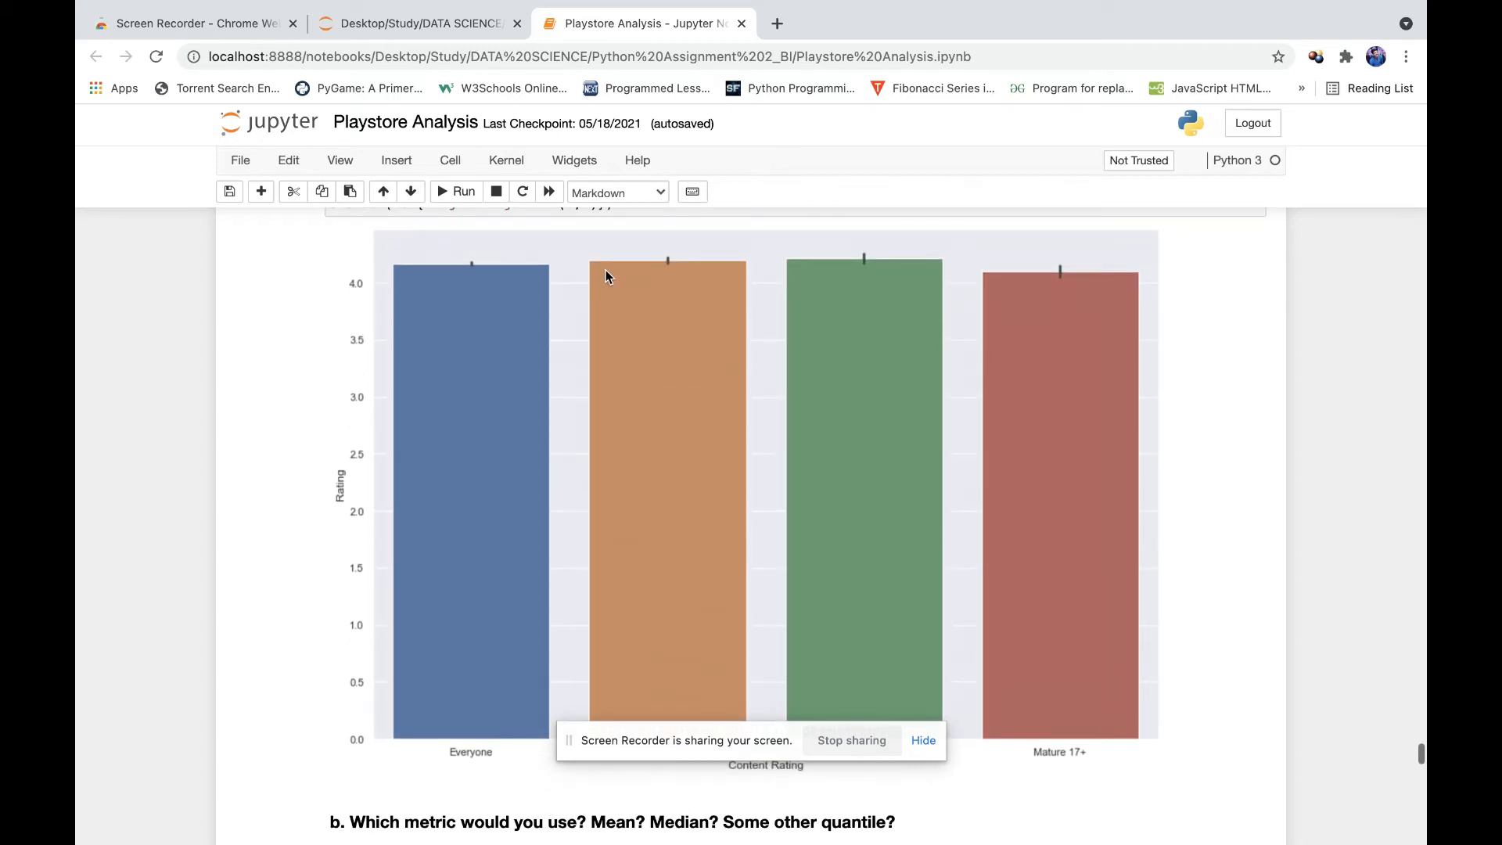
mouse_move(1101, 419)
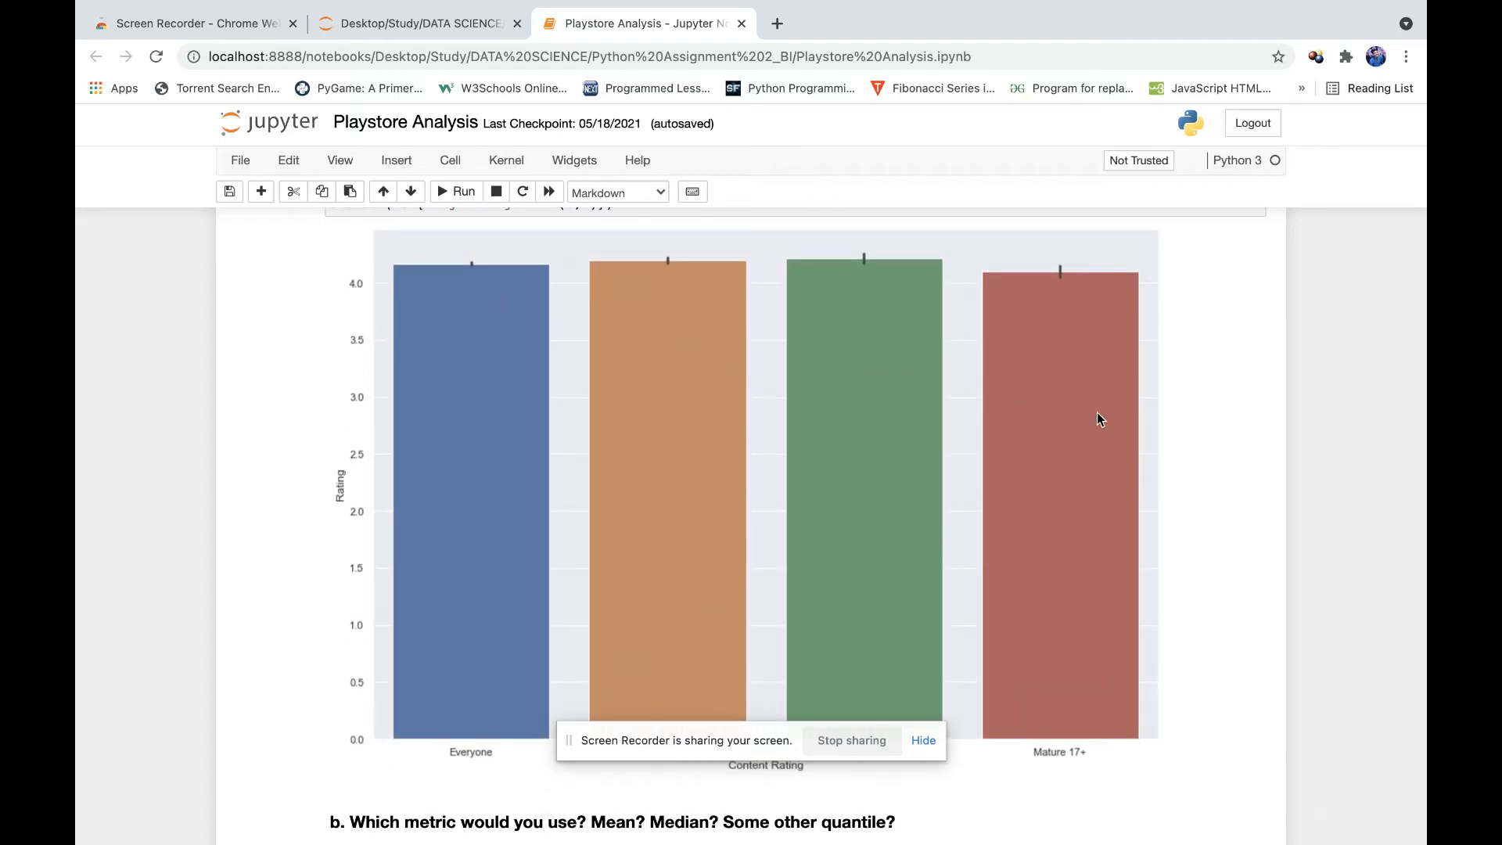
mouse_move(592, 525)
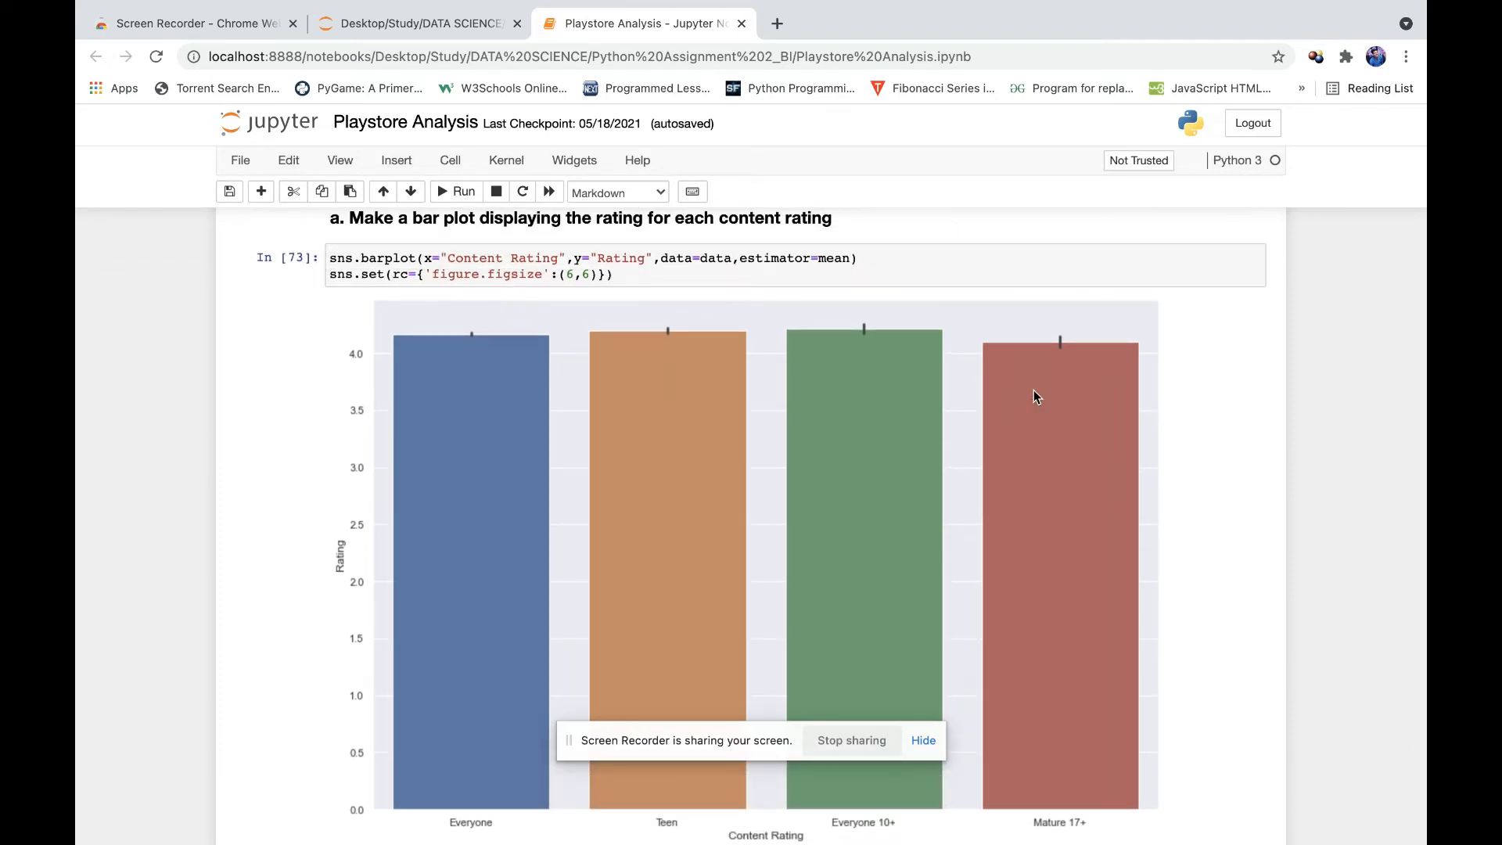
Scroll through section 11's size percentiles, pivot tables and annotated heatmap to the Greens heatmap and inference note
scroll("down", 3)
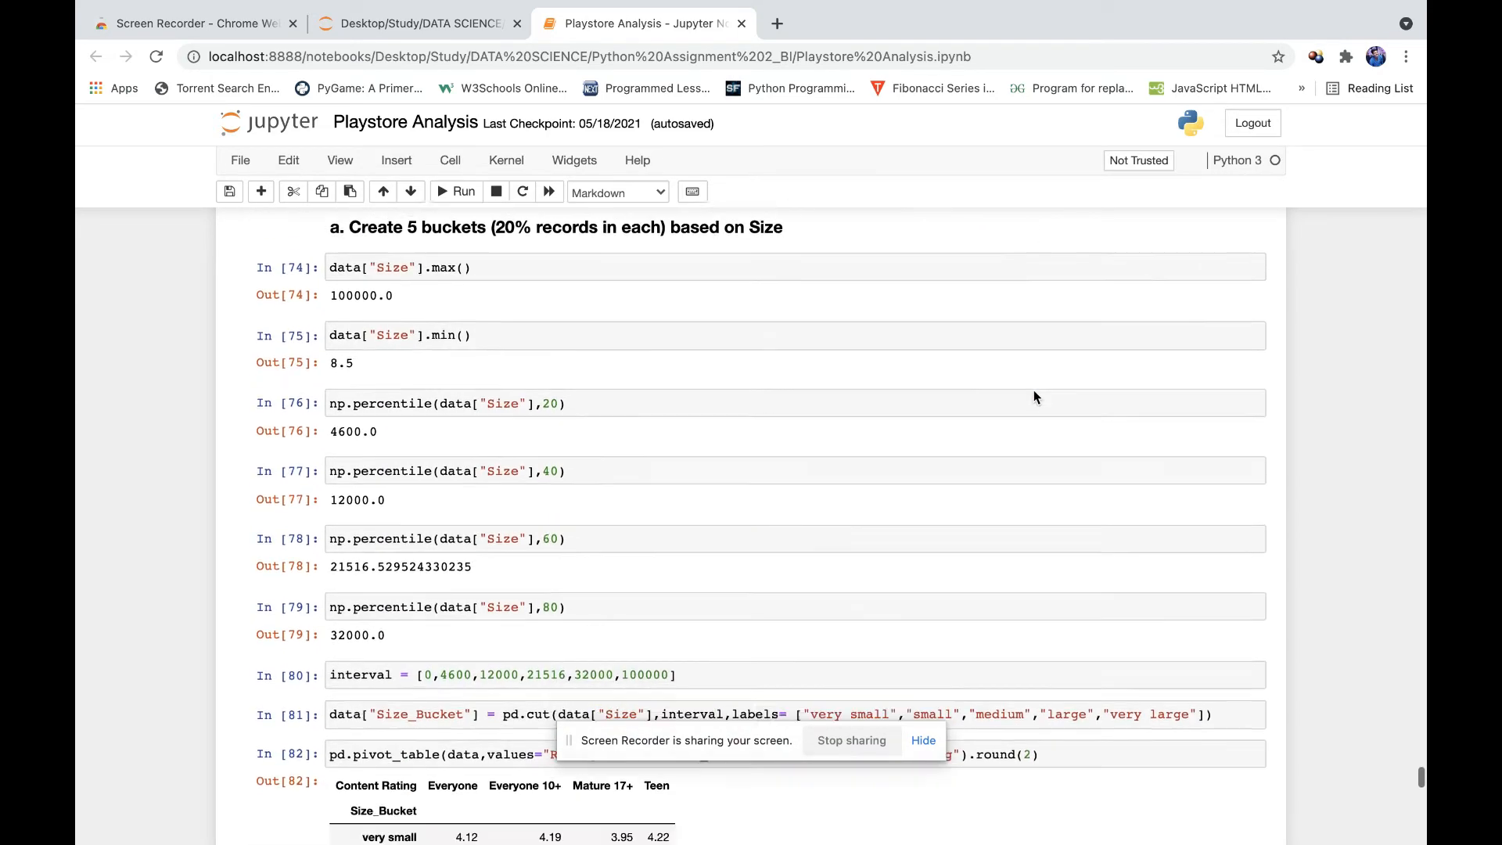
scroll("up", 3)
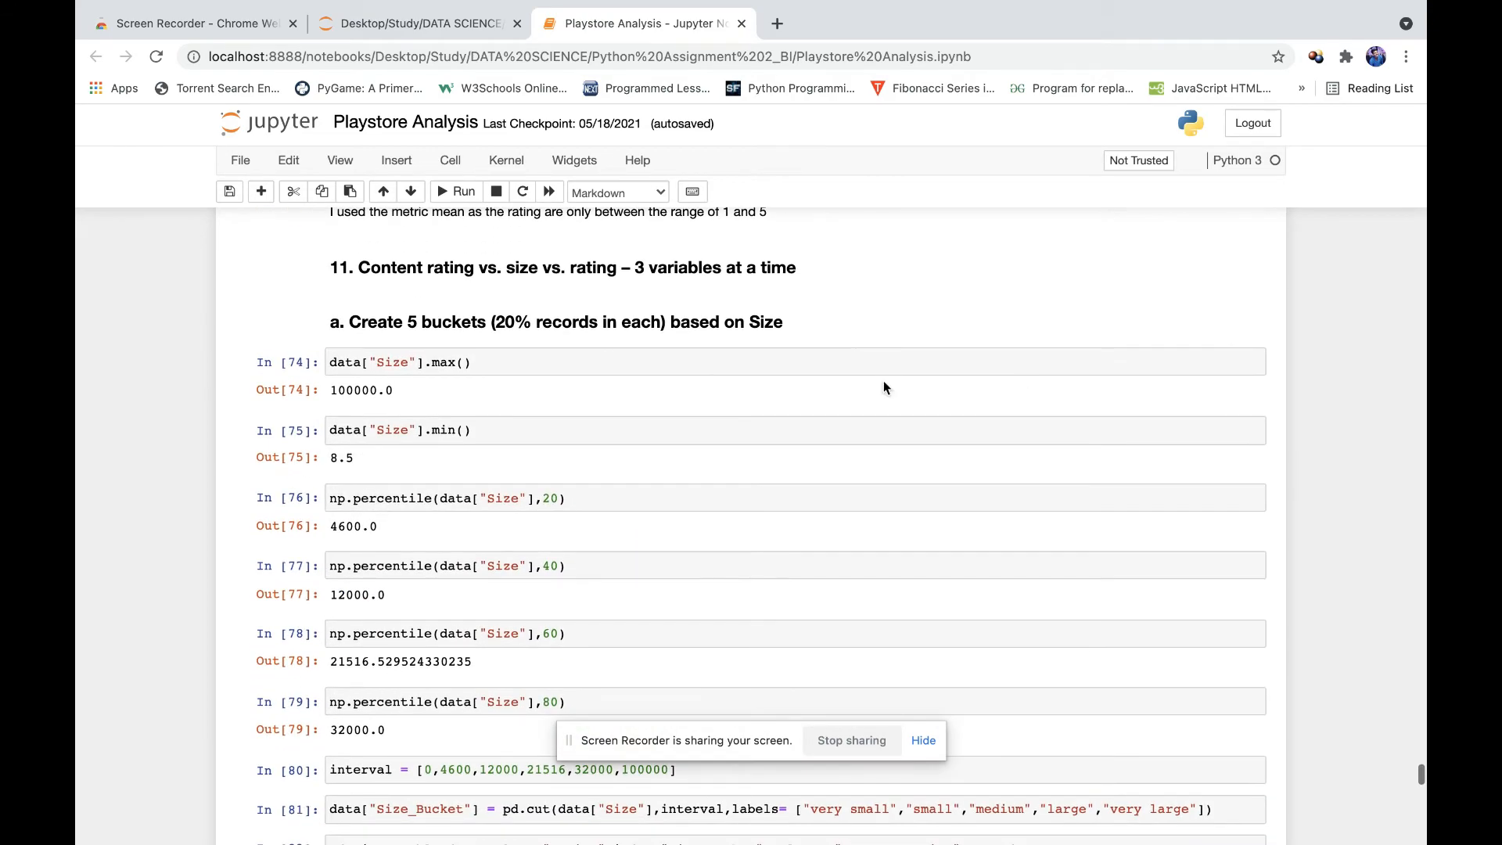
scroll("down", 3)
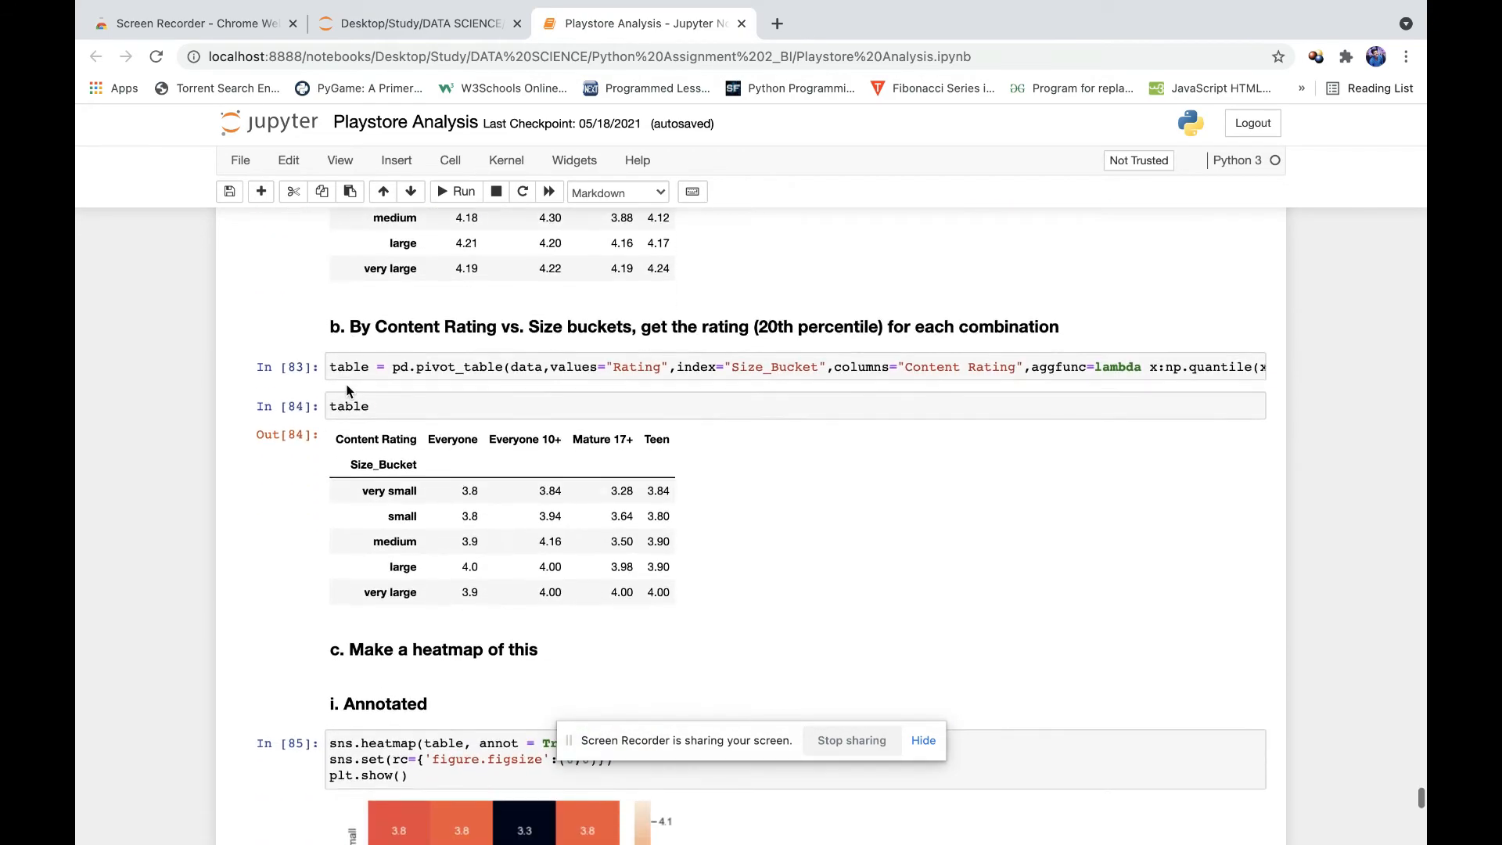
scroll("down", 3)
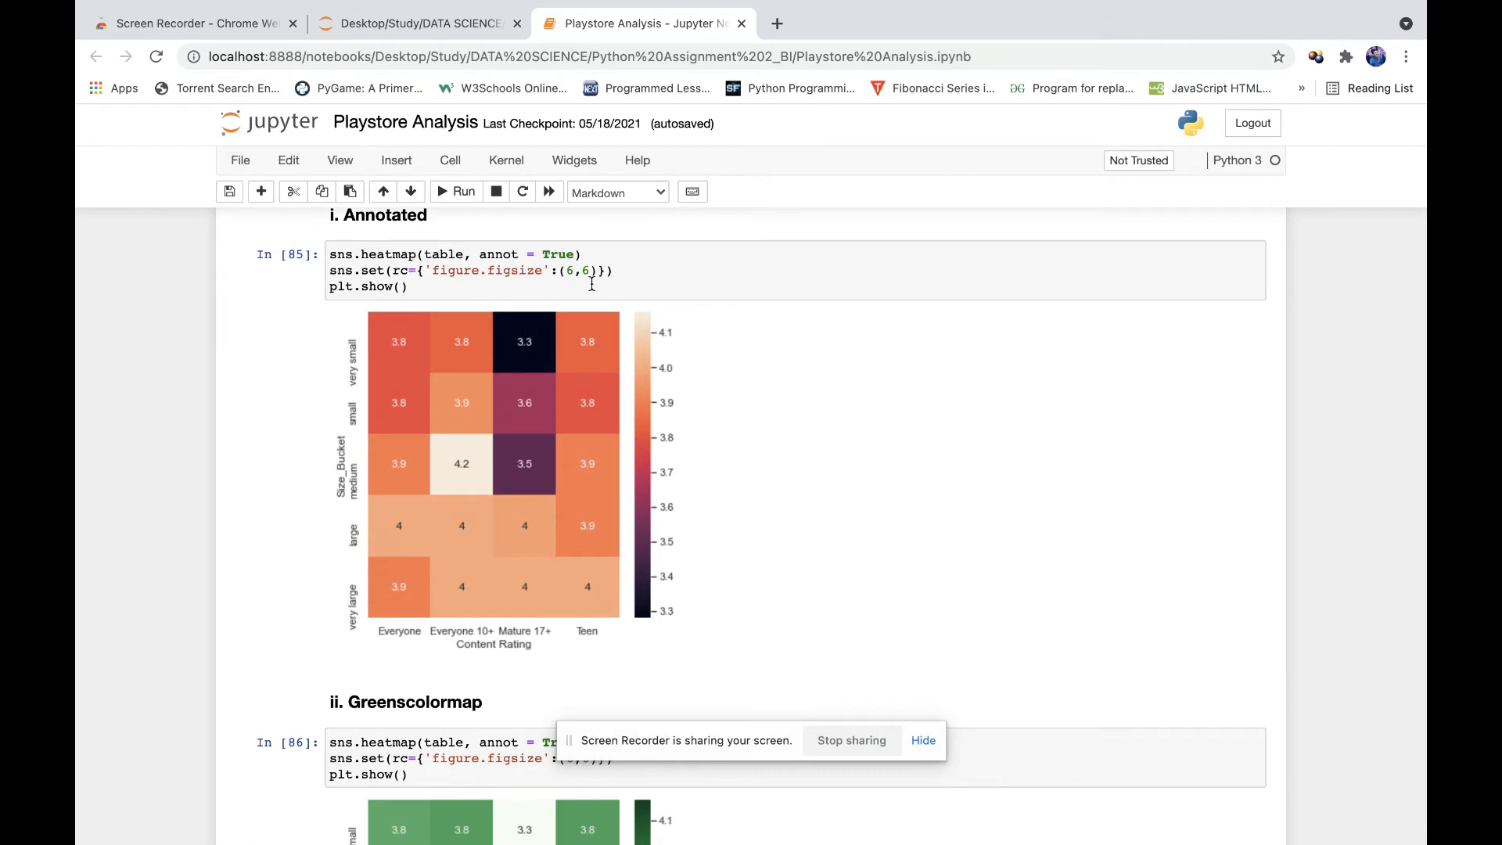
scroll("down", 3)
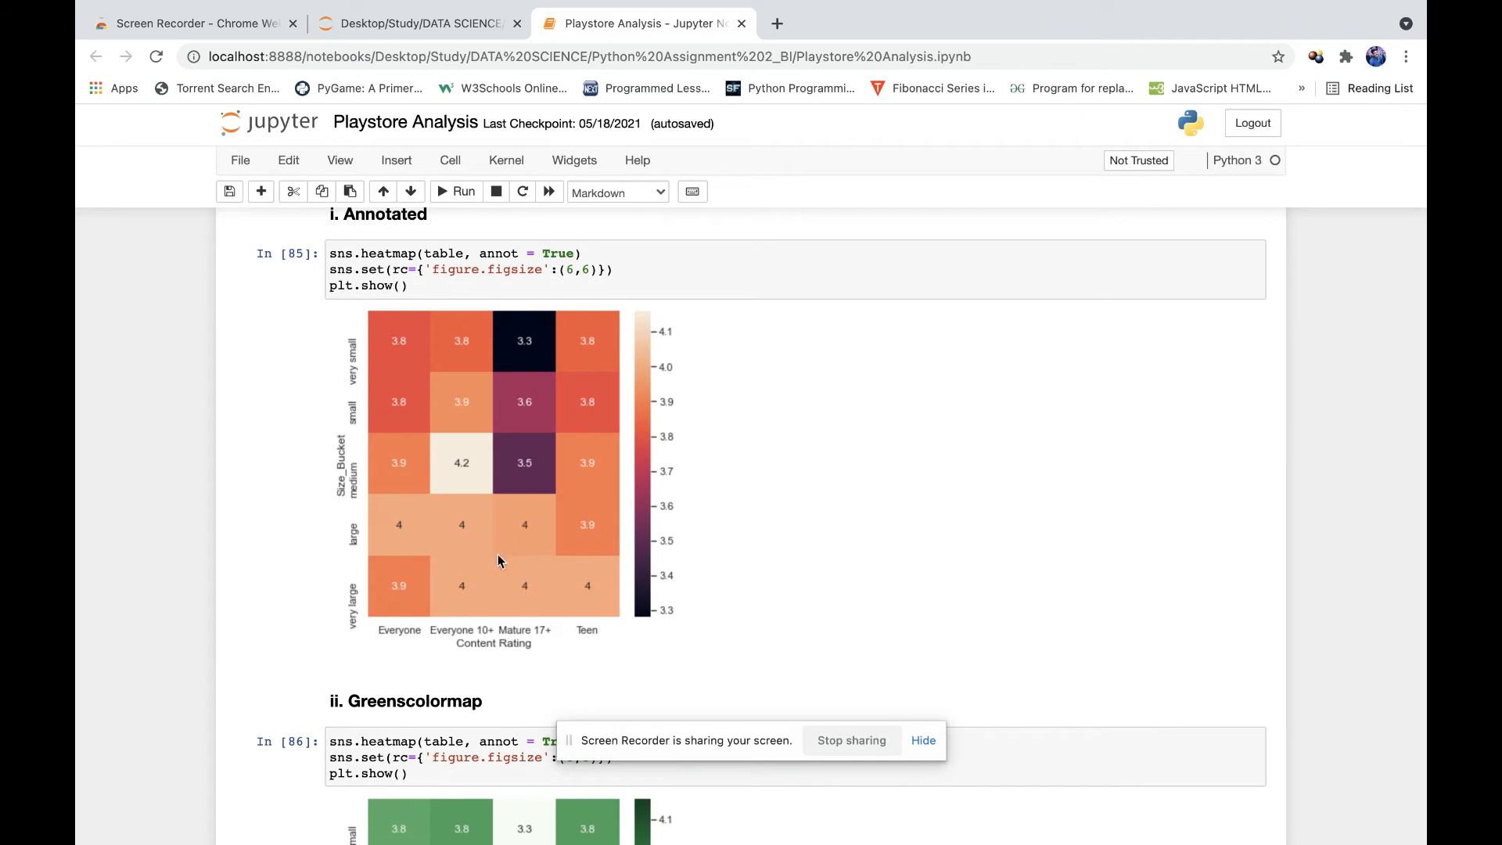
scroll("down", 3)
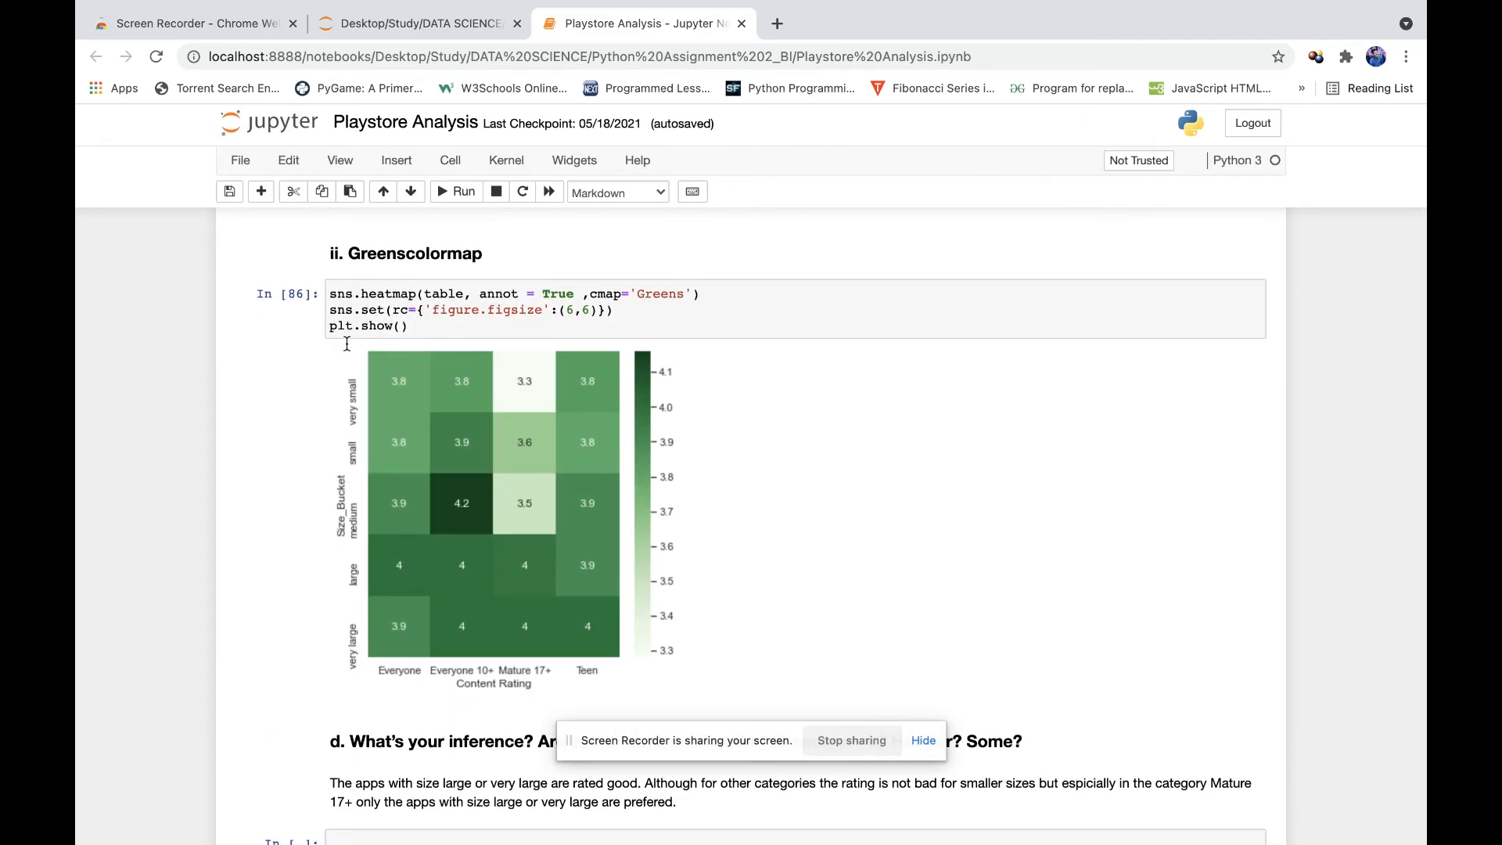
scroll("down", 3)
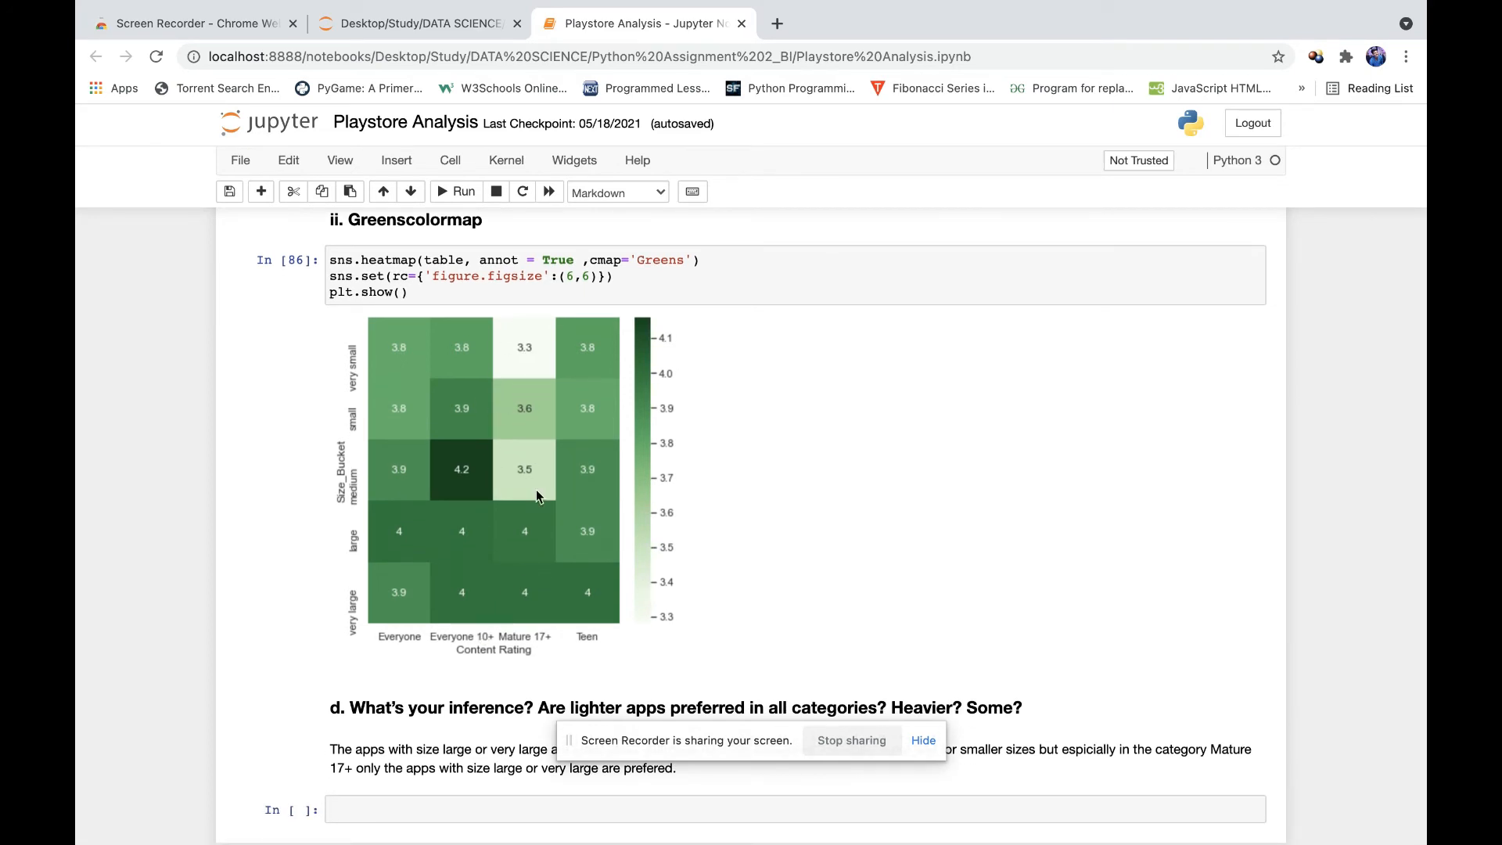
mouse_move(530, 638)
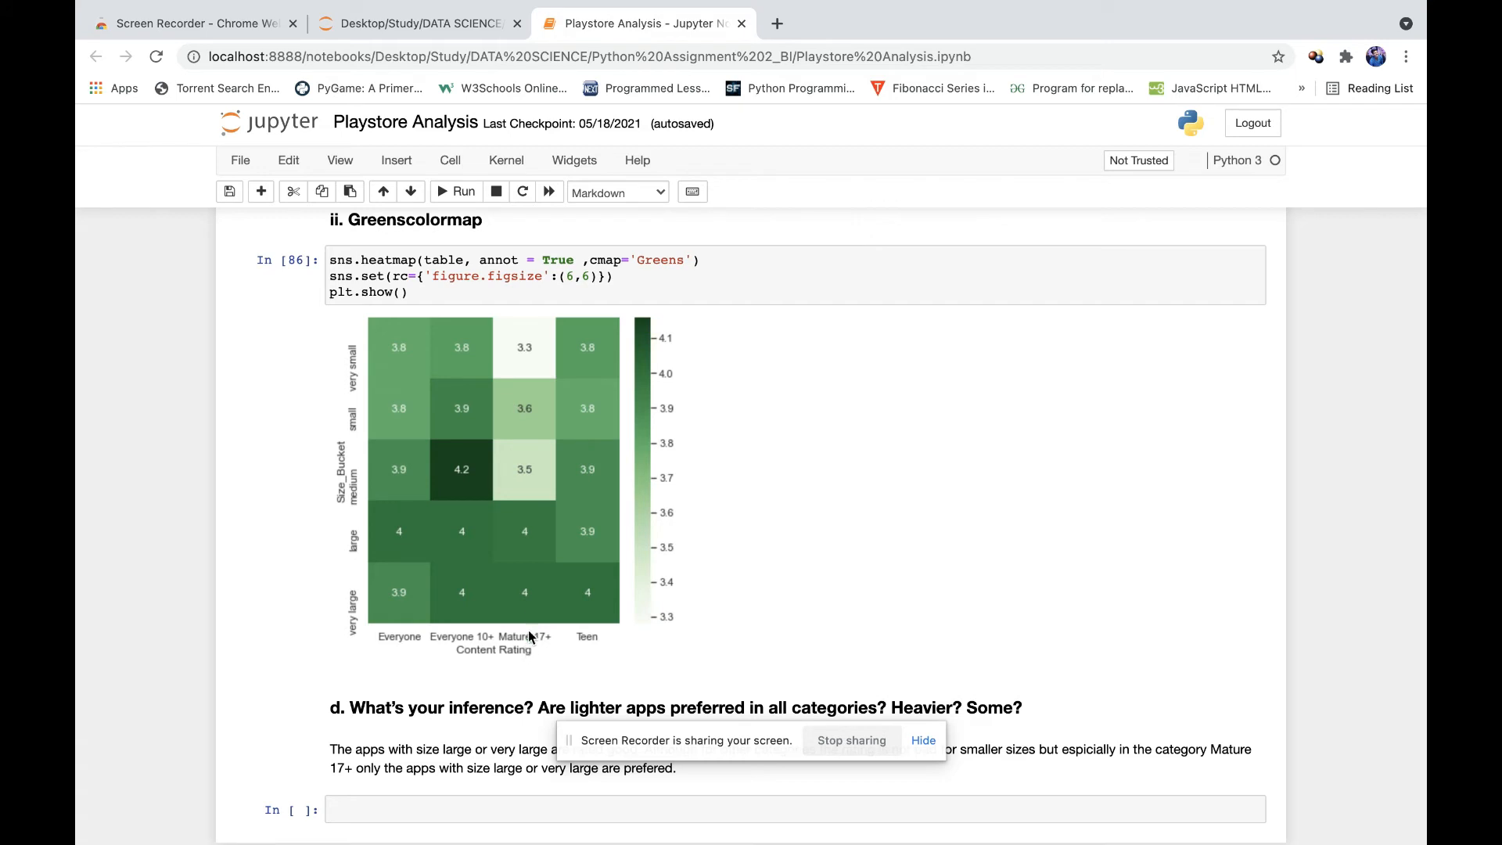
mouse_move(526, 631)
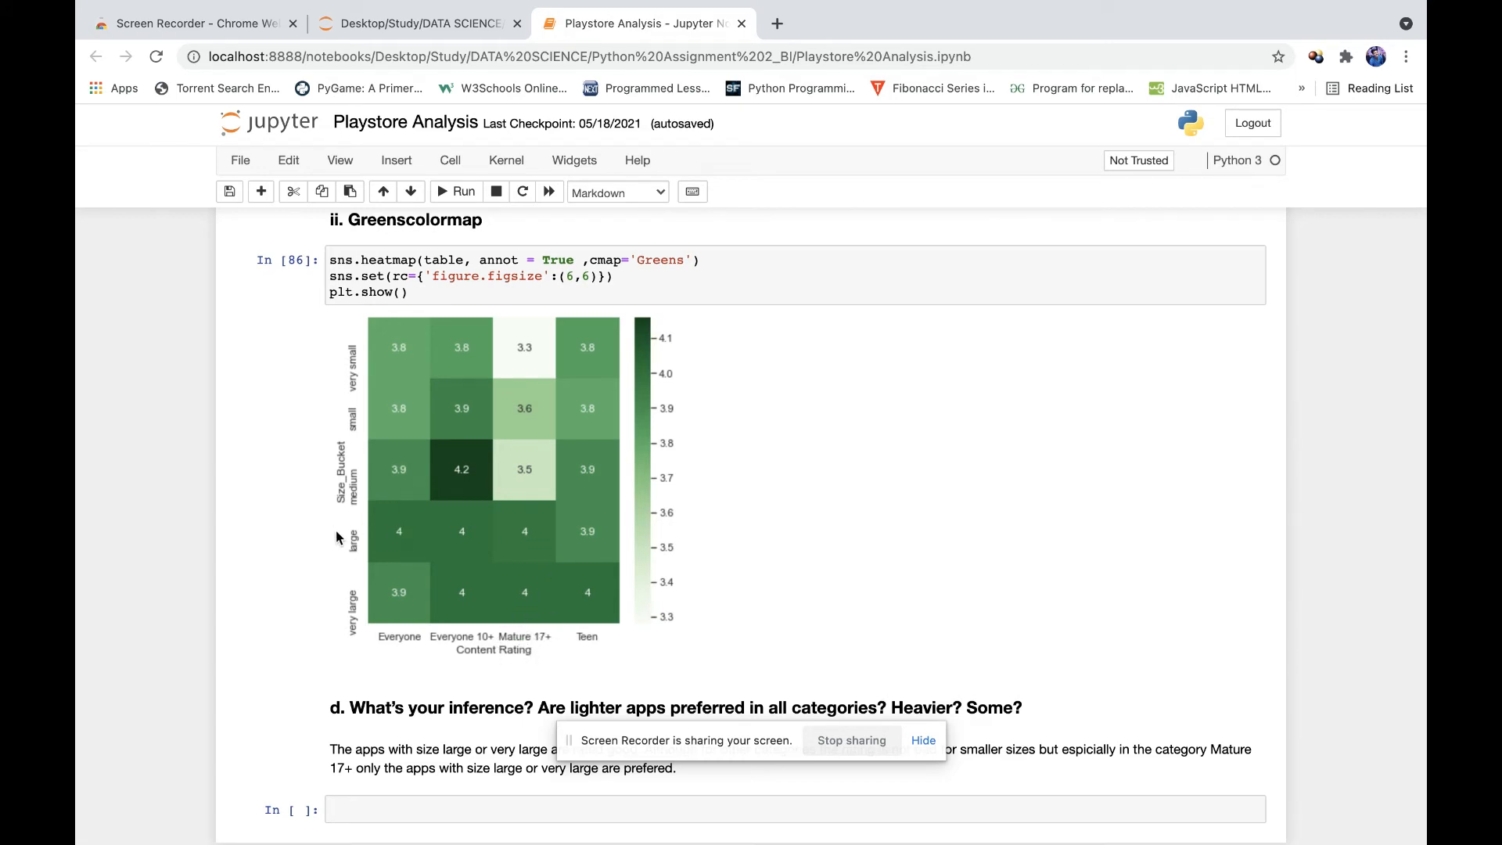
mouse_move(534, 541)
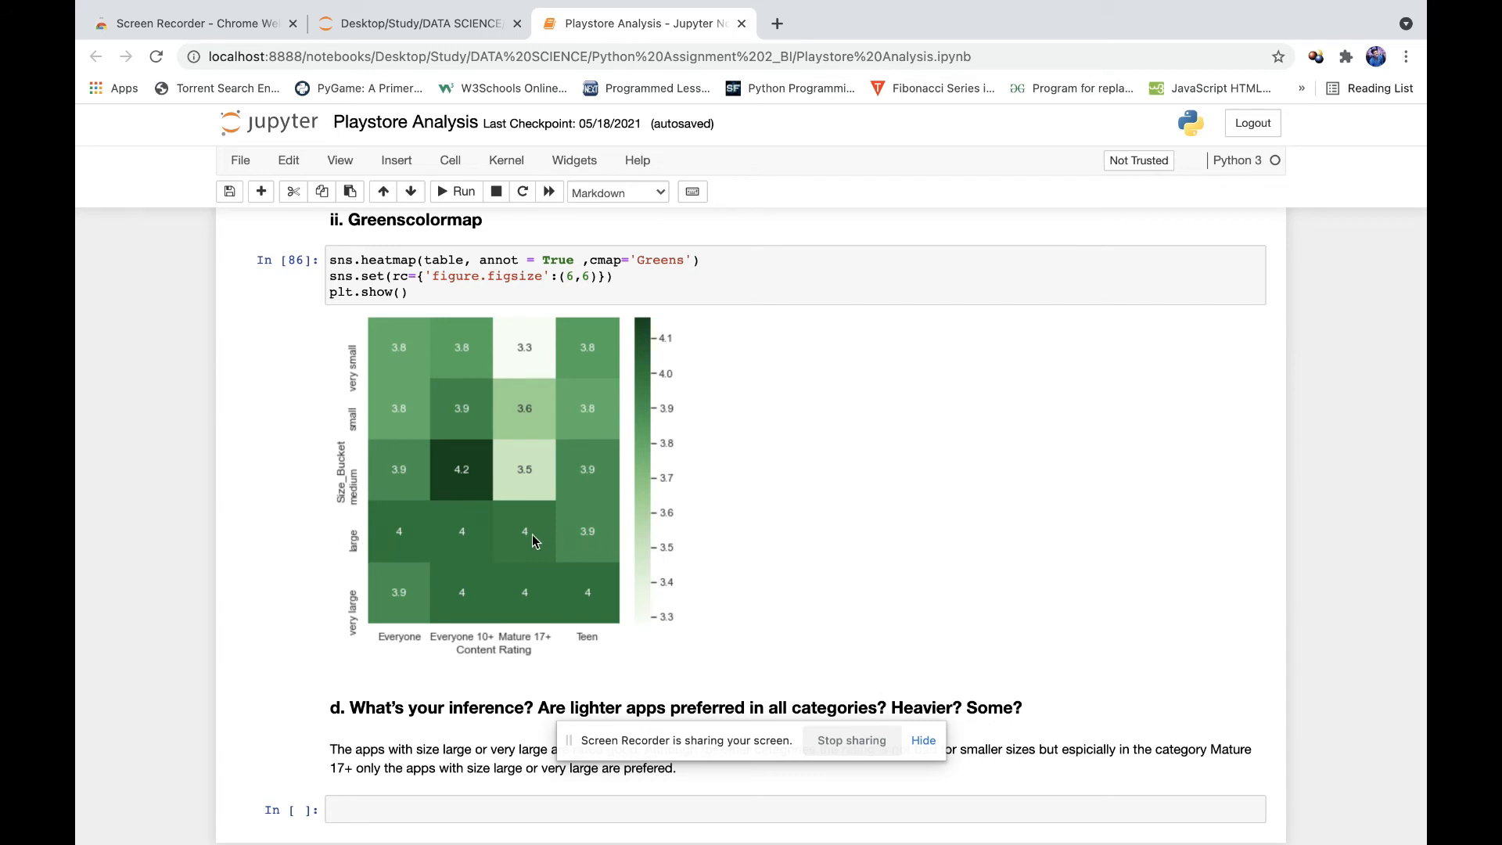
mouse_move(462, 448)
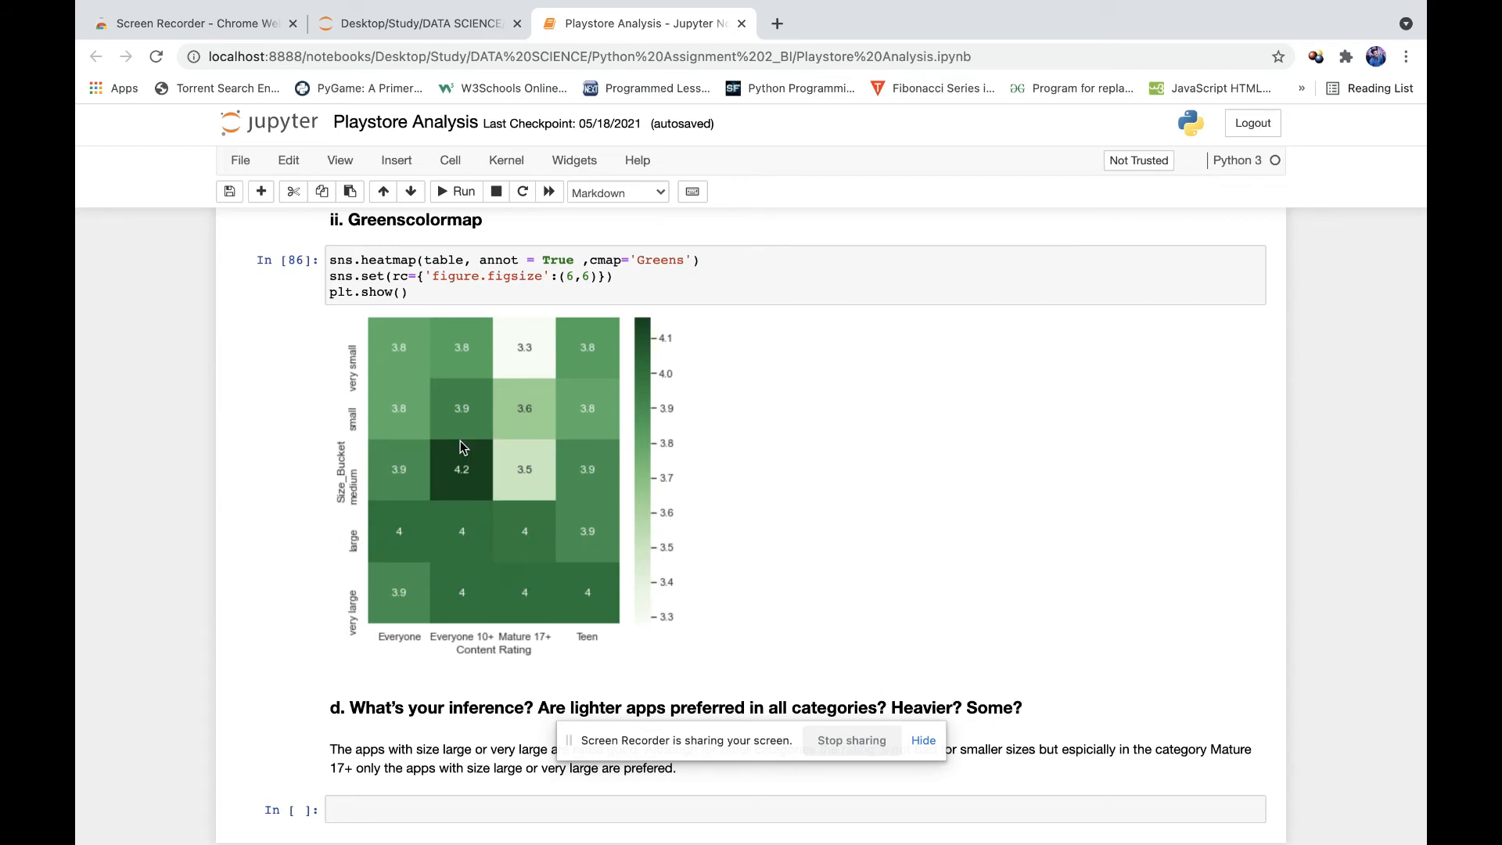
mouse_move(576, 357)
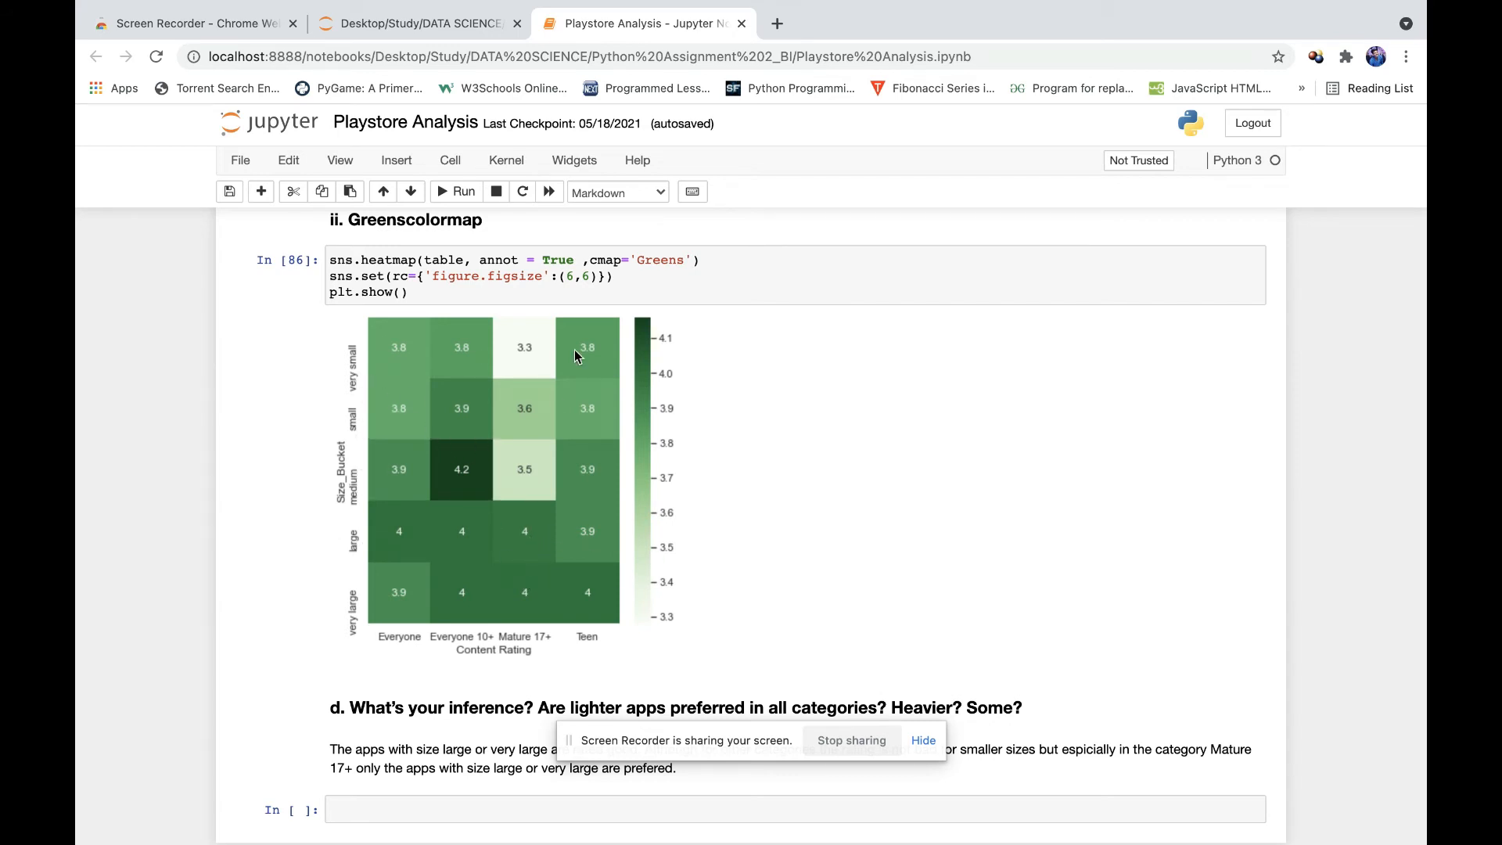
mouse_move(529, 414)
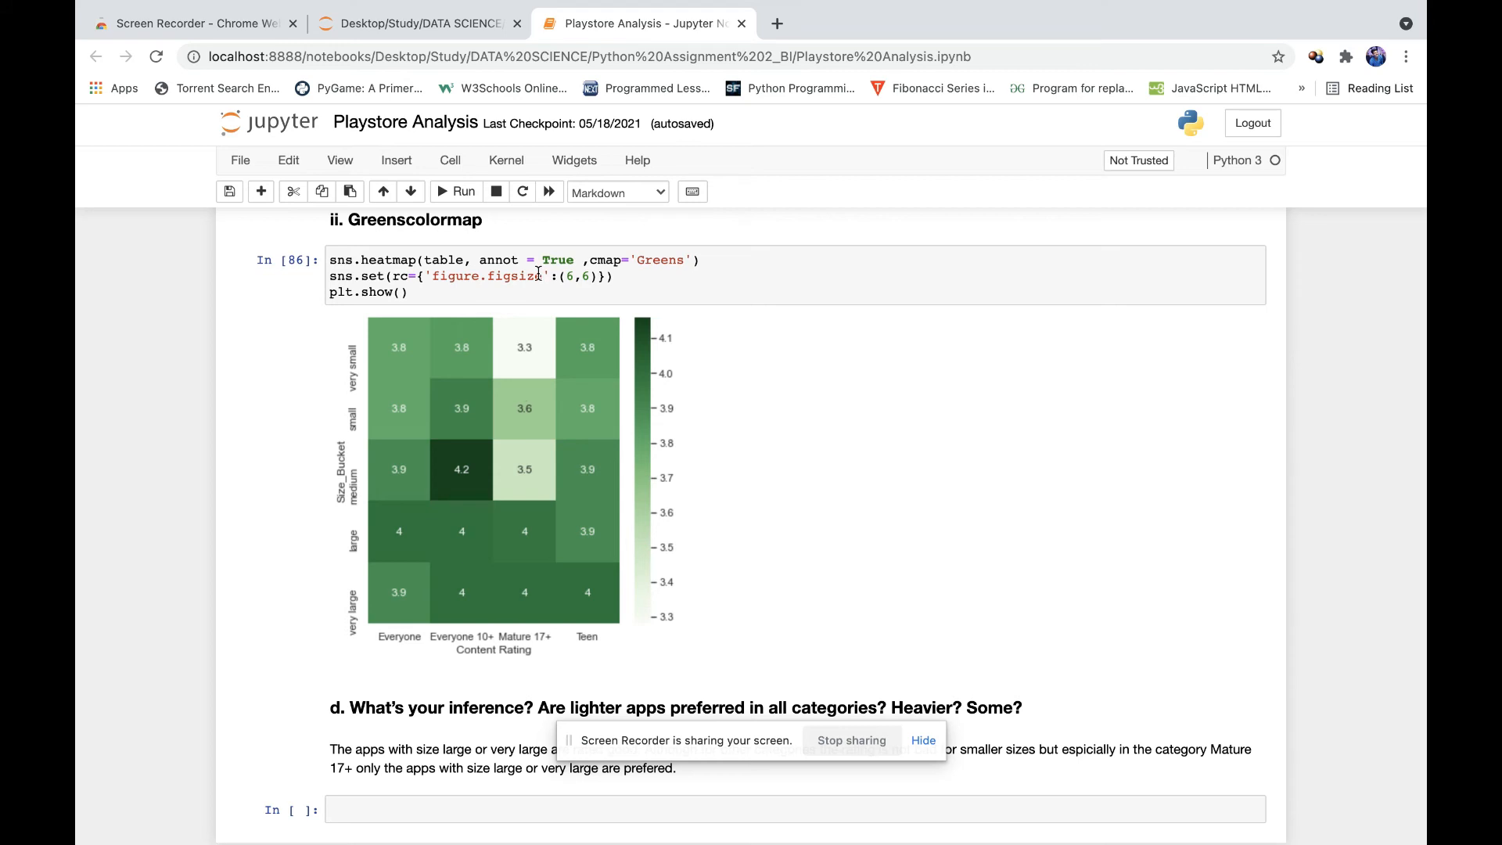
mouse_move(455, 563)
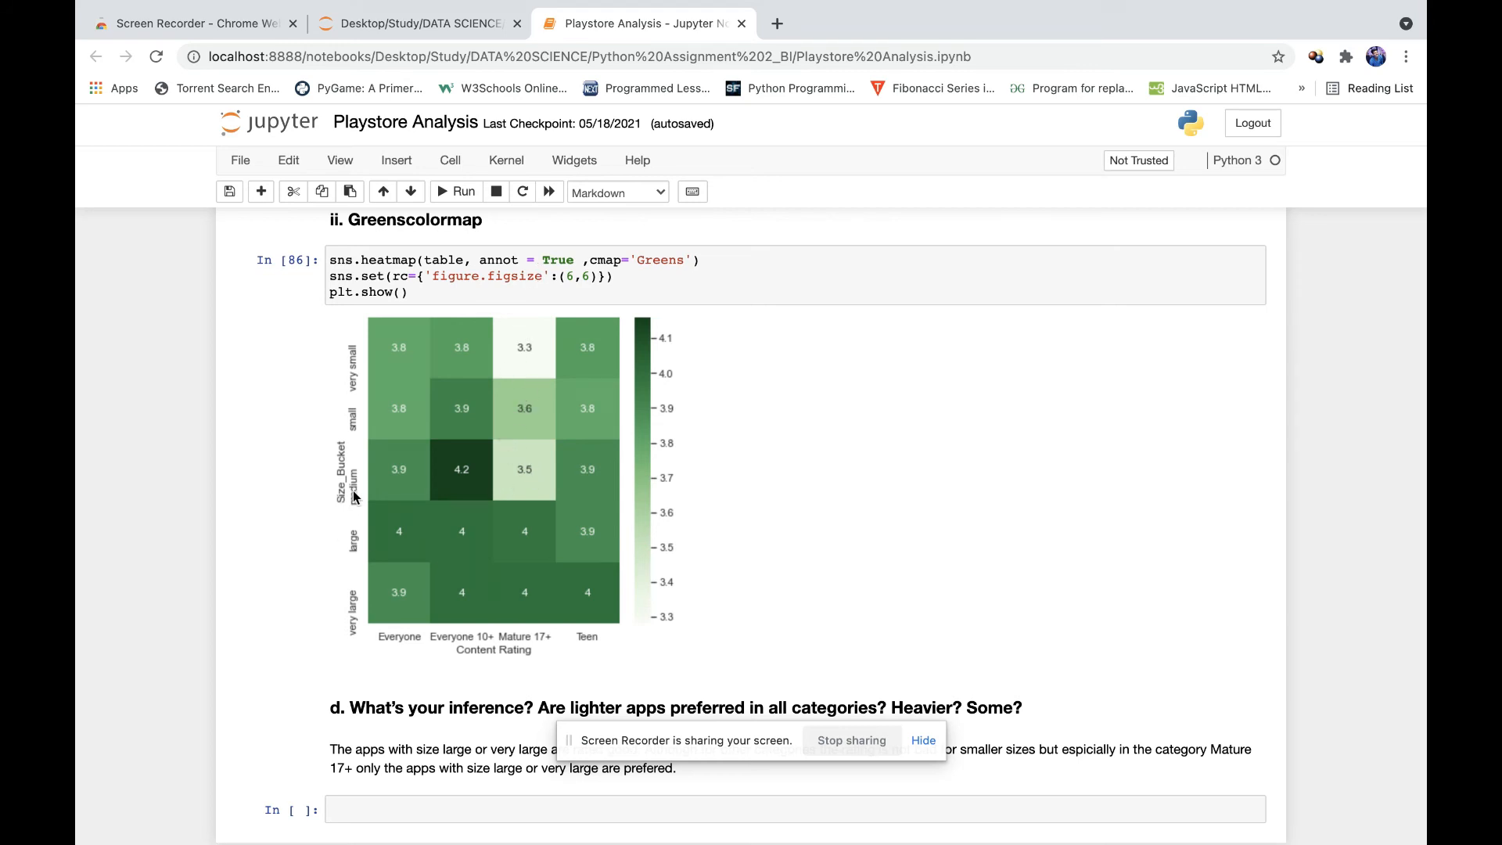
mouse_move(519, 654)
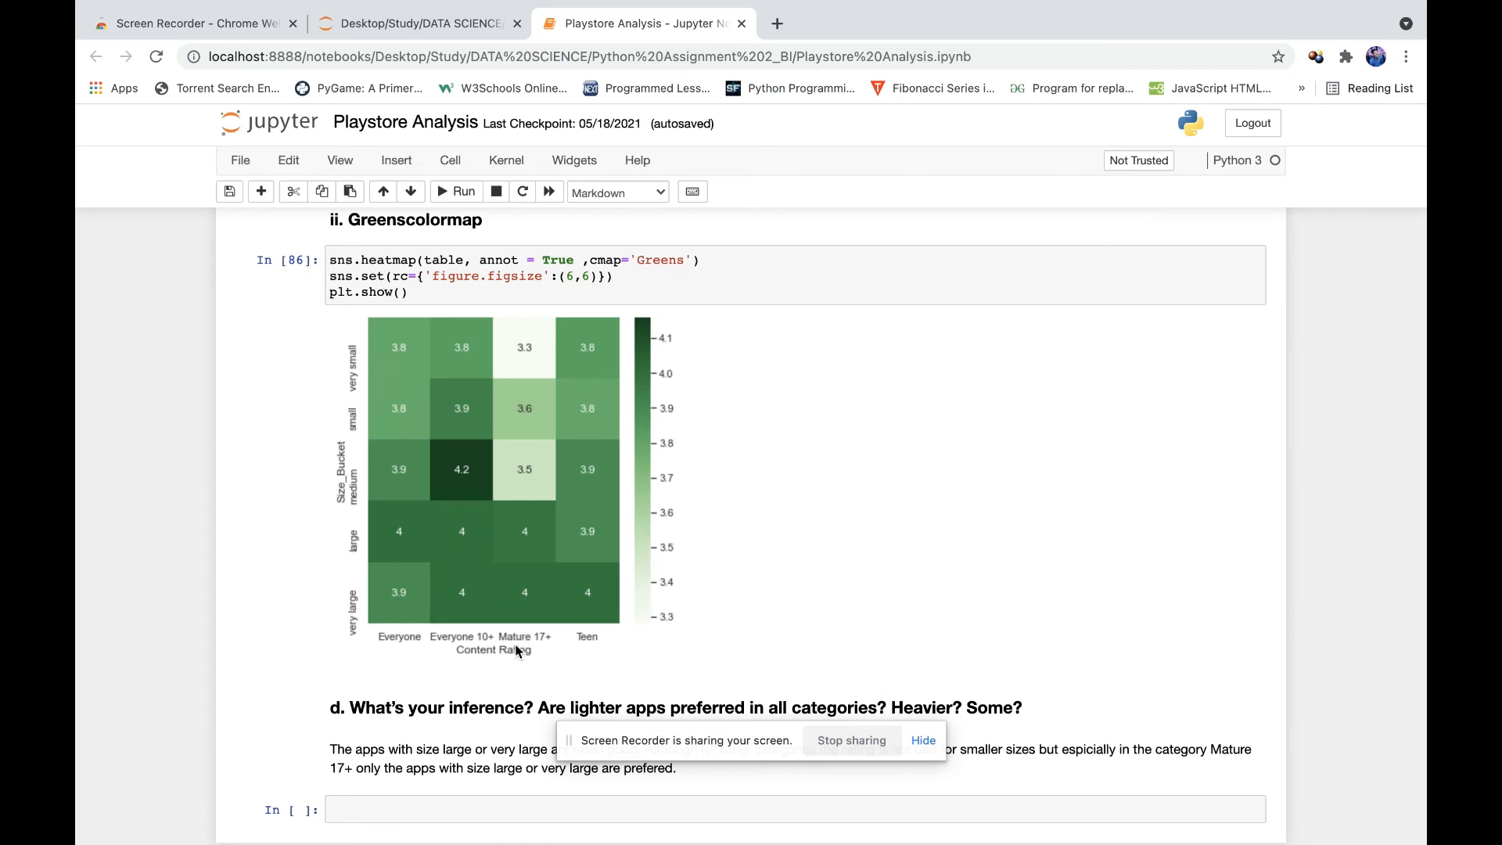
mouse_move(545, 532)
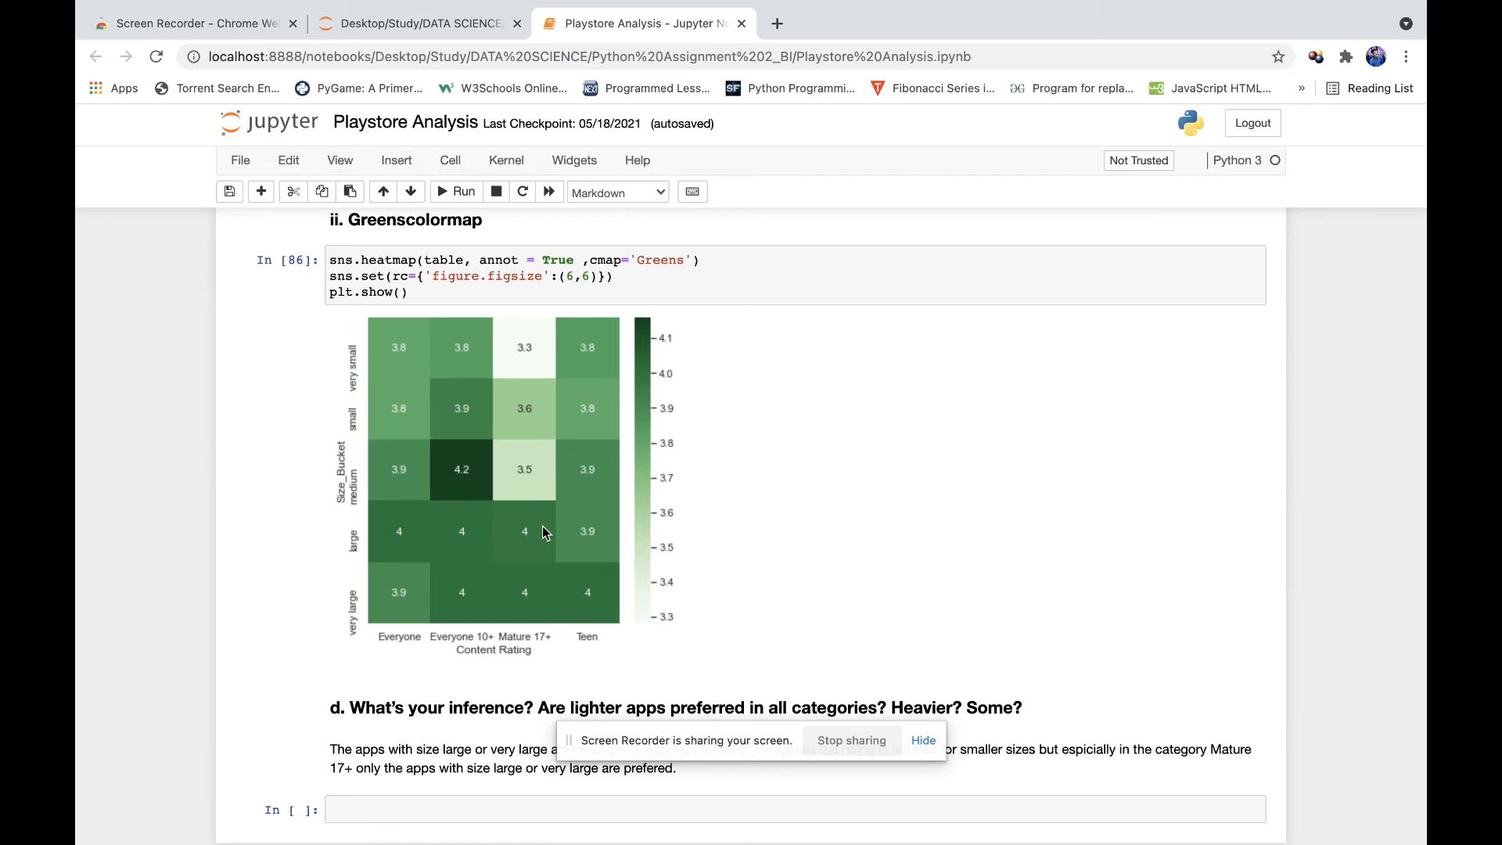
scroll("down", 3)
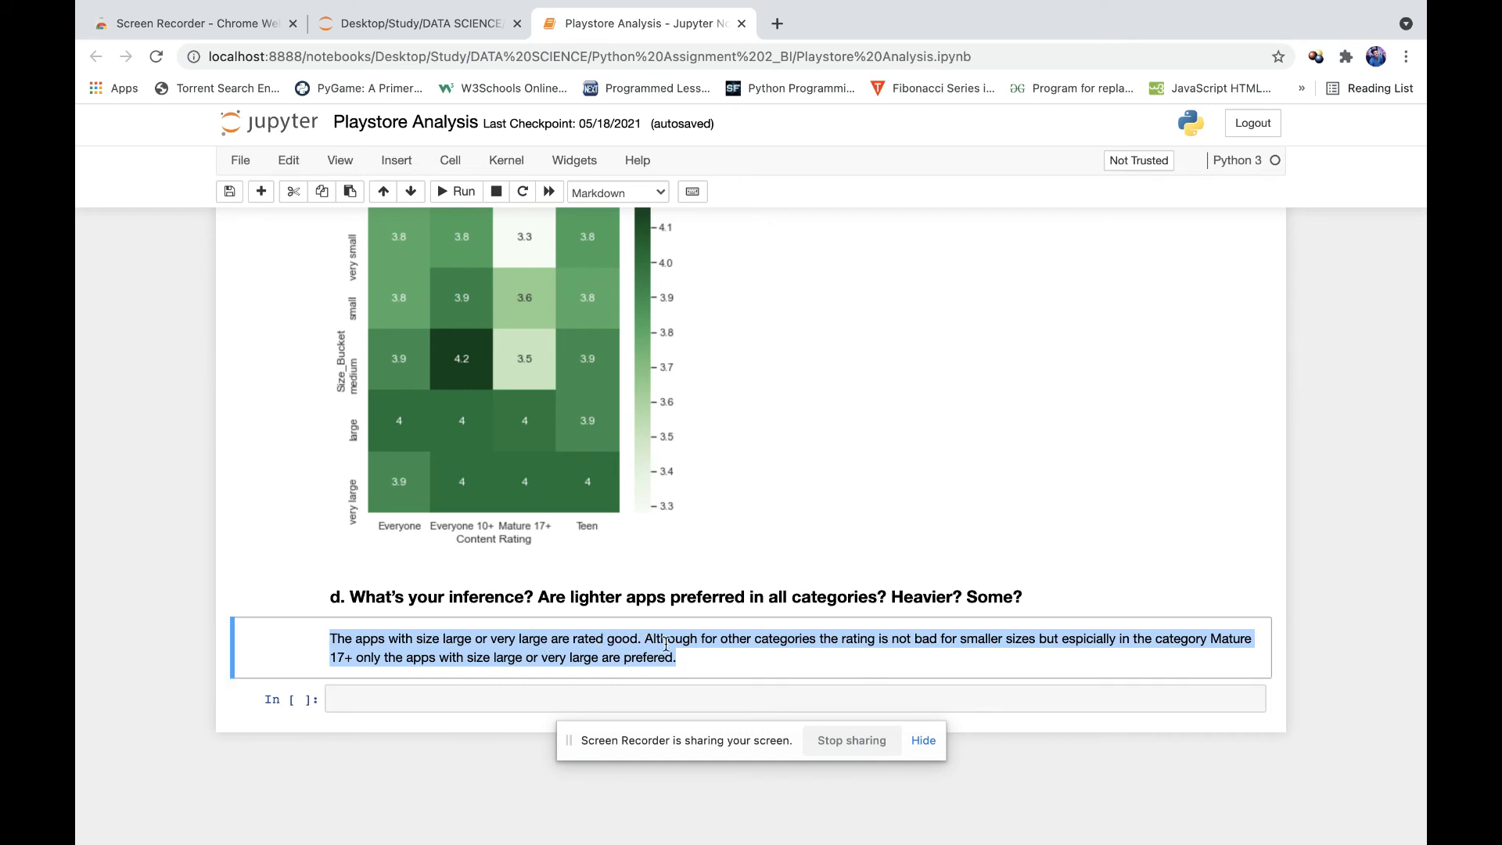
mouse_move(949, 641)
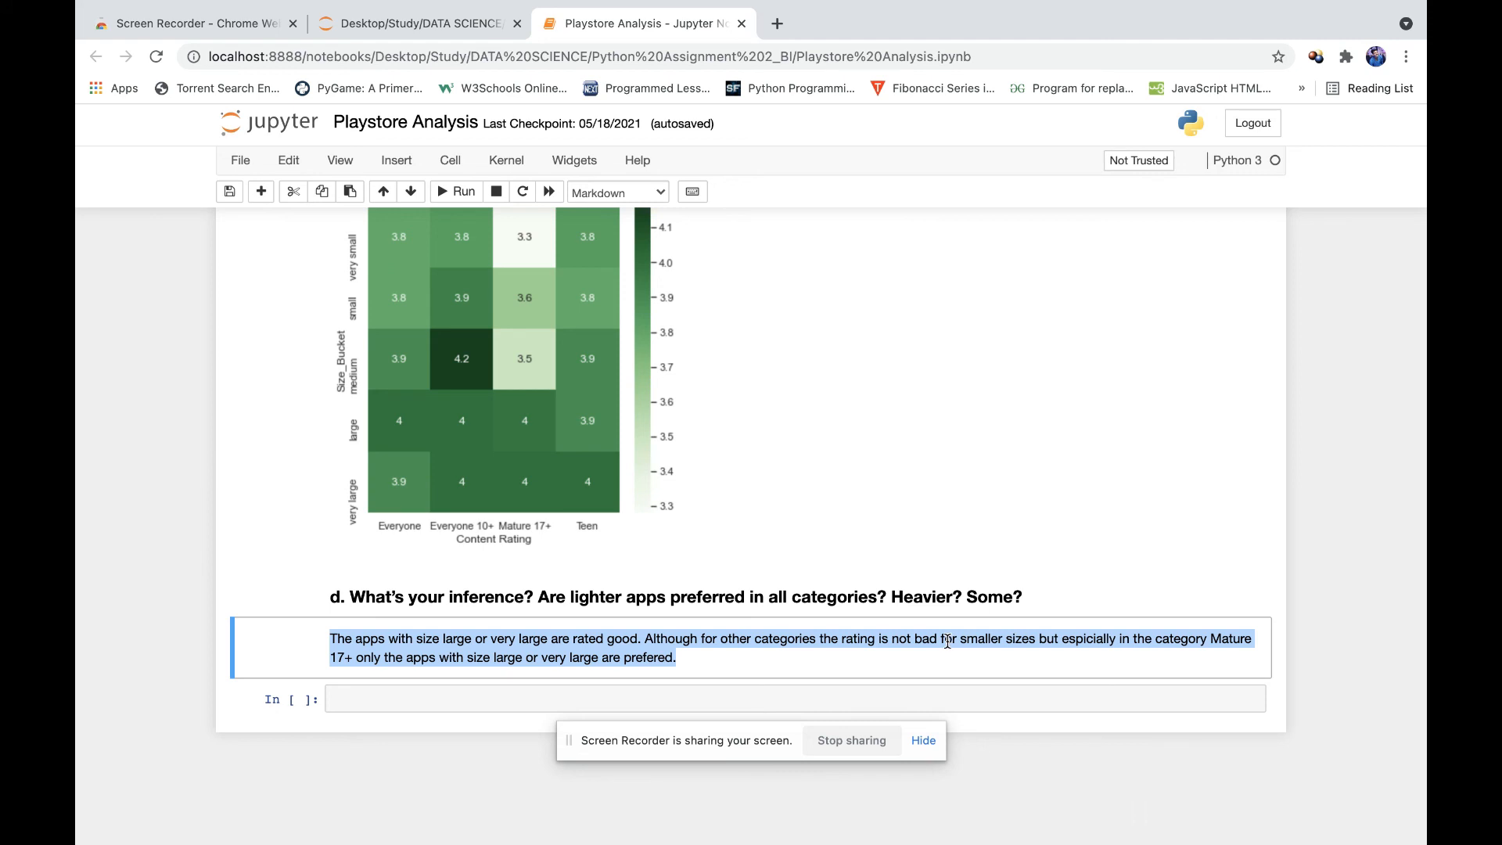
mouse_move(1121, 655)
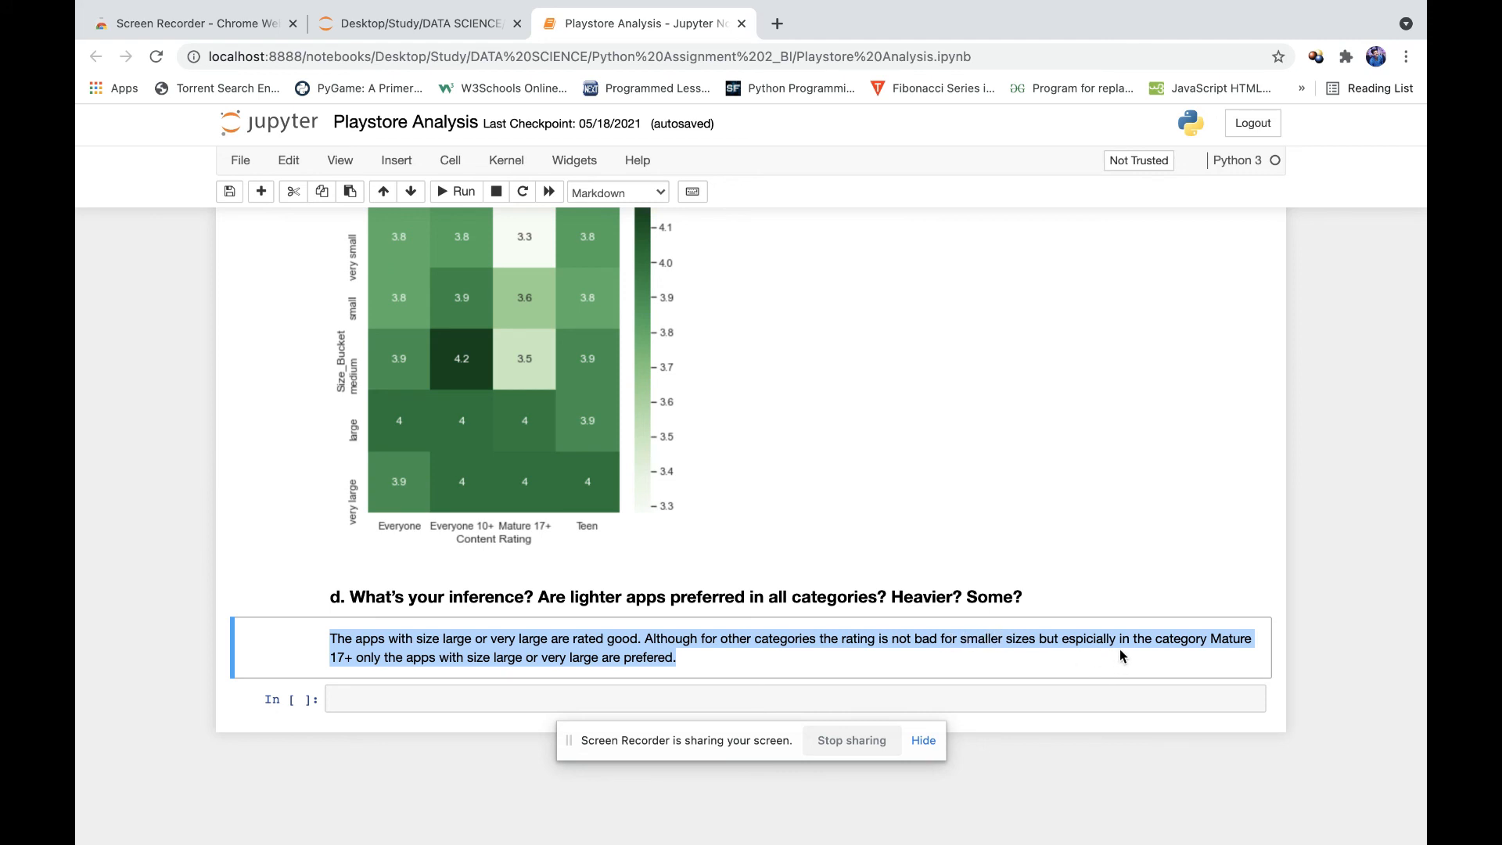
mouse_move(447, 662)
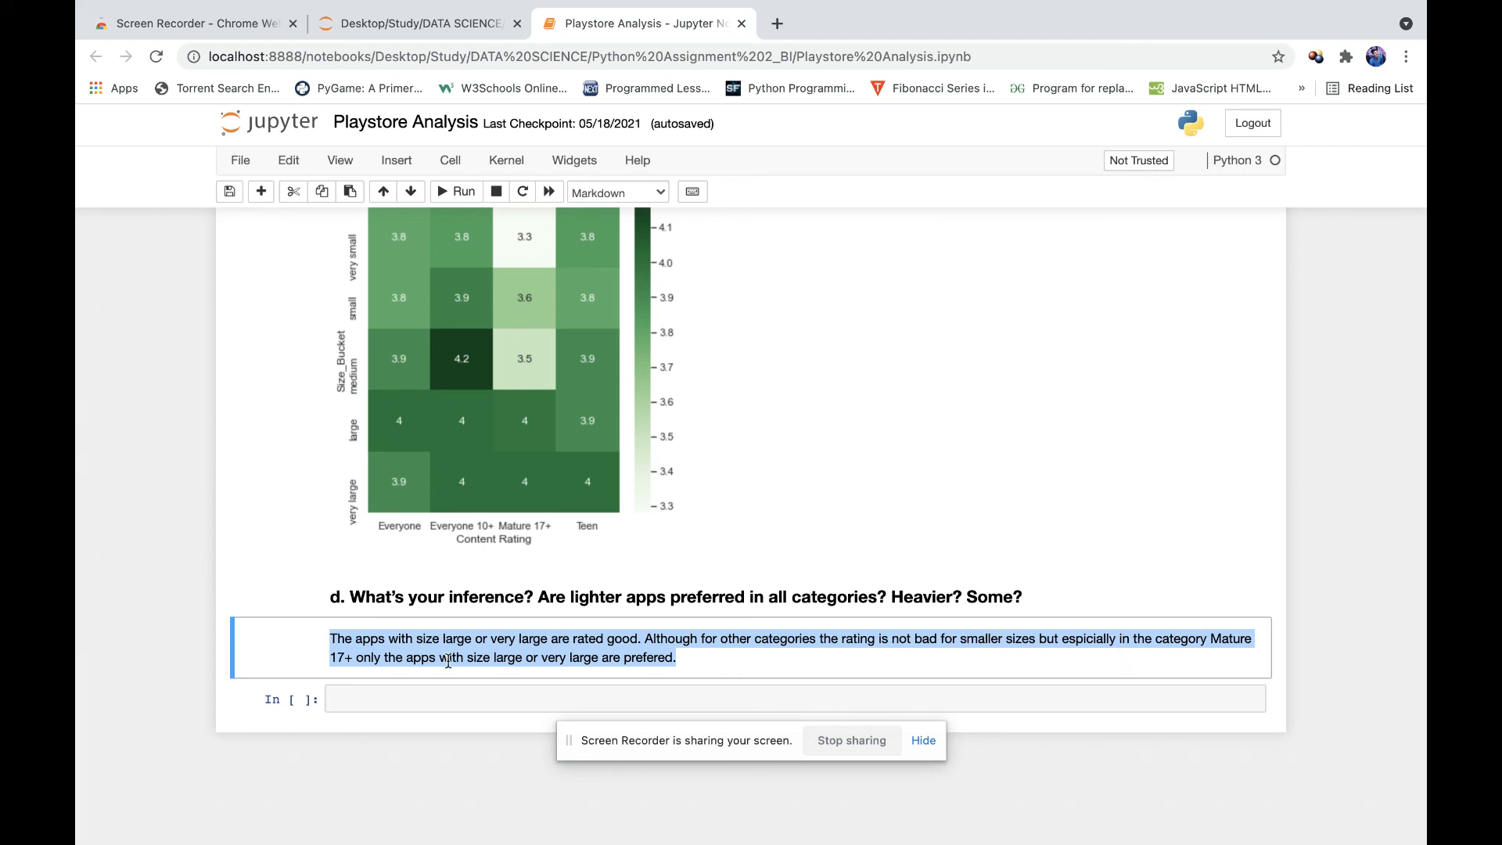